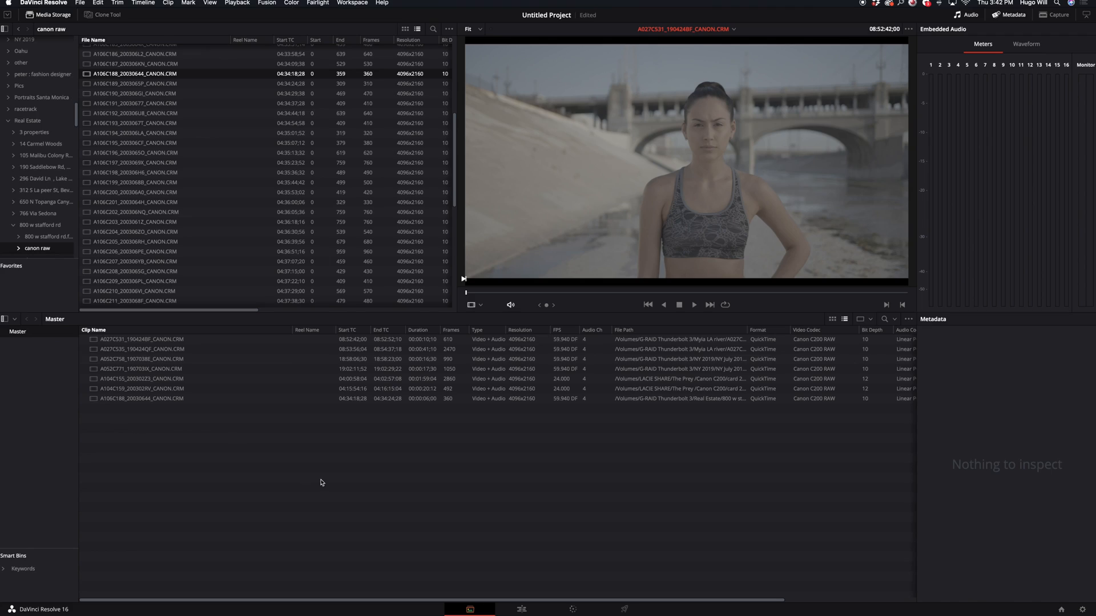
# - Select all seven Canon RAW clips and open their Clip Attributes to conform them to 24 fps
pyautogui.click(140, 388)
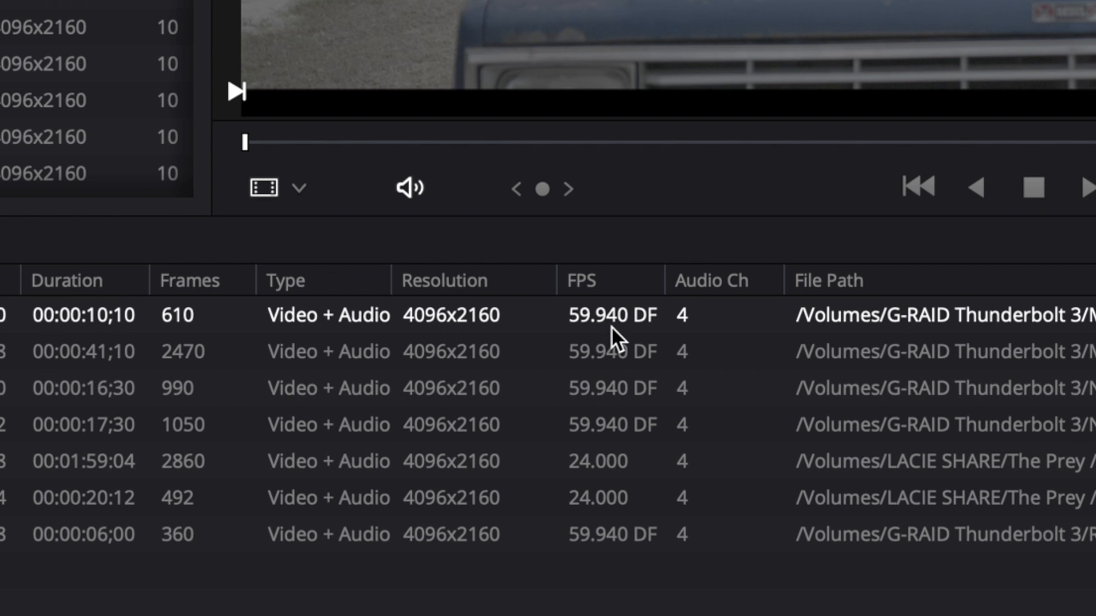
pyautogui.click(608, 425)
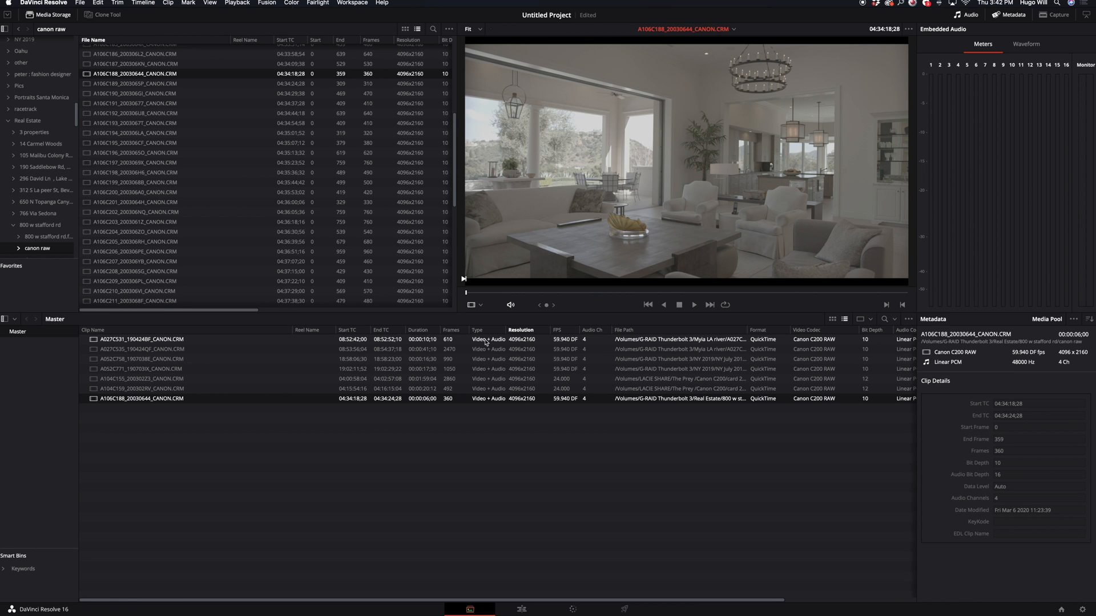
pyautogui.click(142, 339)
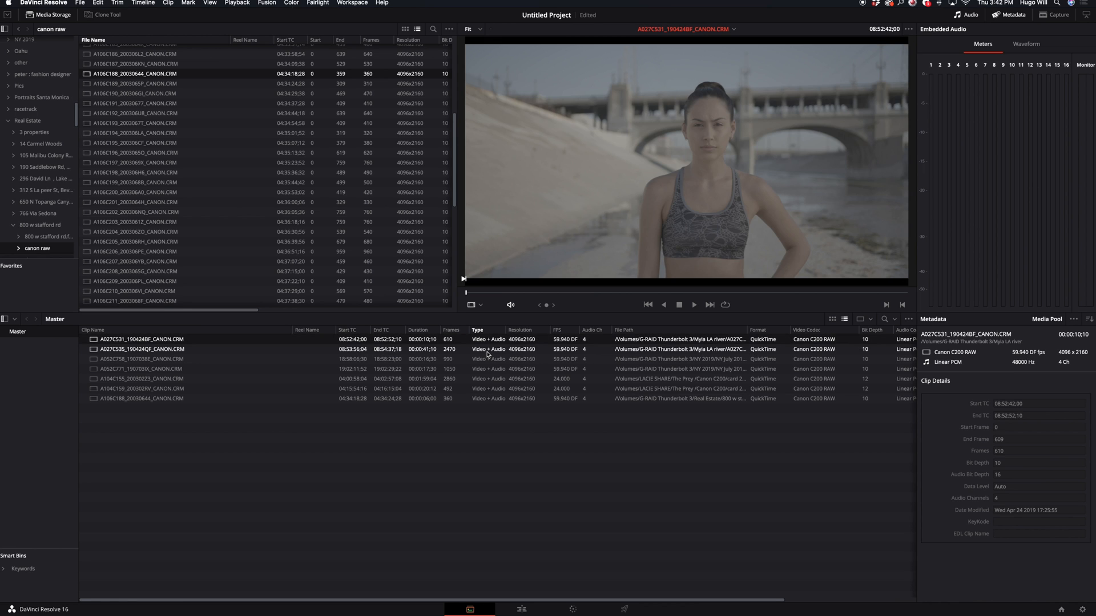
pyautogui.click(143, 398)
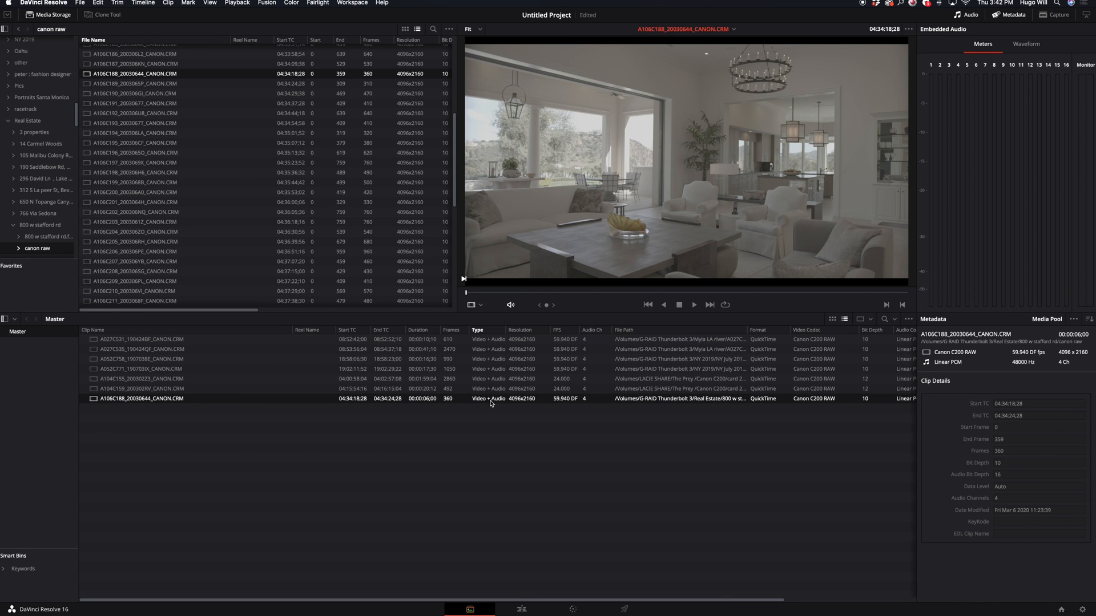
pyautogui.rightClick(168, 348)
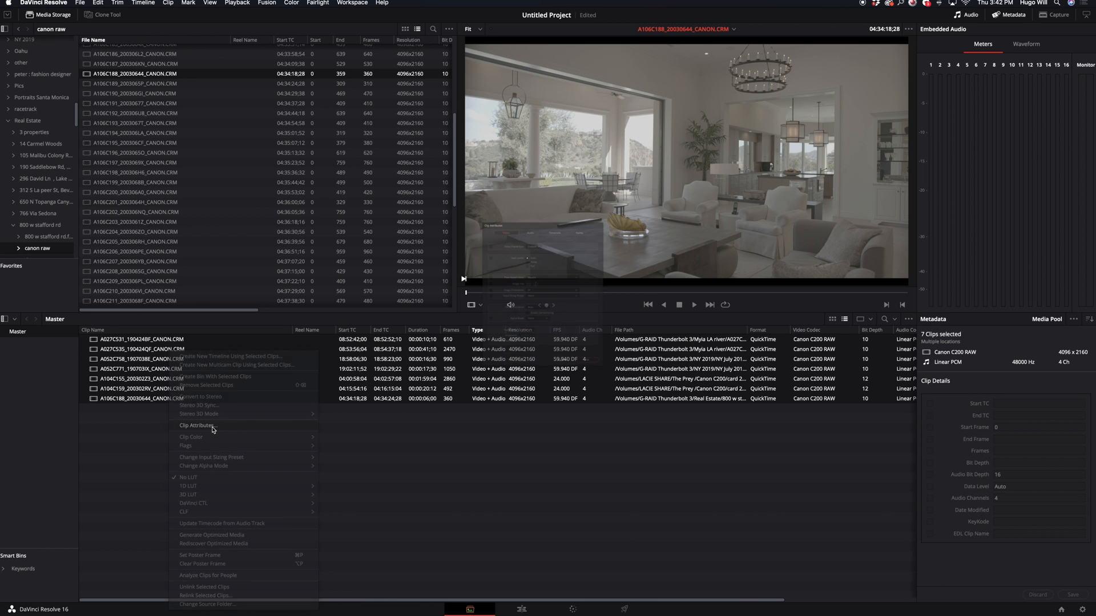
pyautogui.click(198, 426)
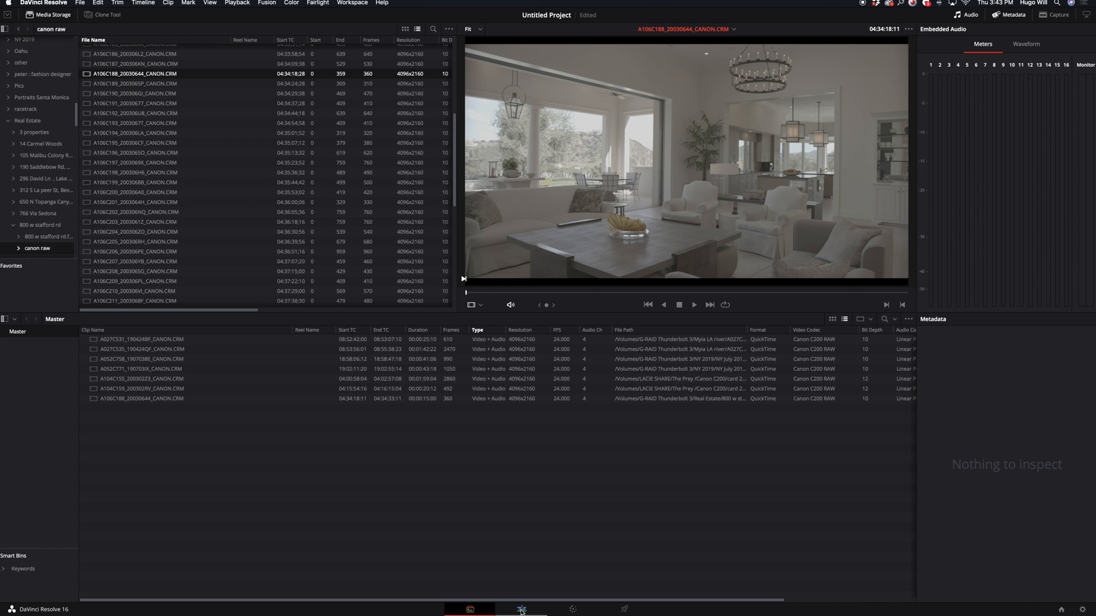
# - On the Edit page, create Timeline 1 from the clips using default settings
pyautogui.click(78, 3)
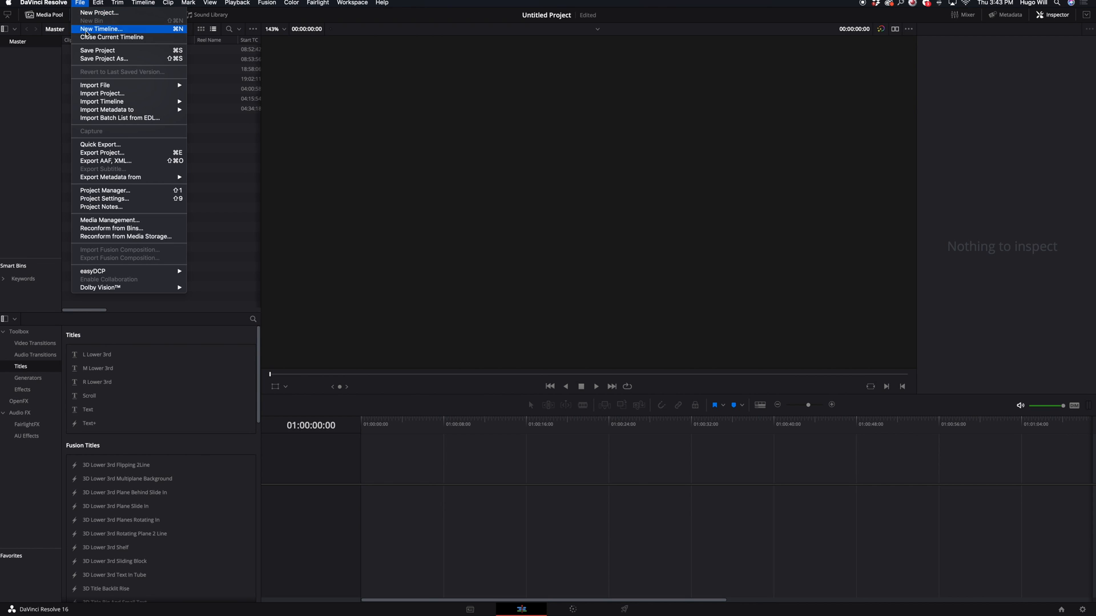
pyautogui.click(103, 29)
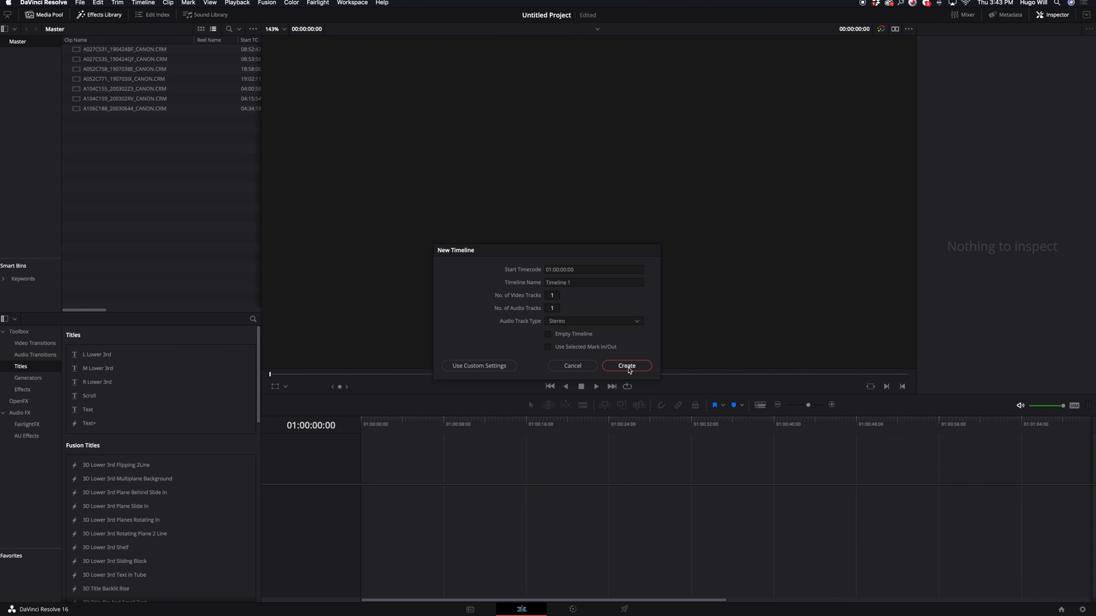
pyautogui.click(626, 365)
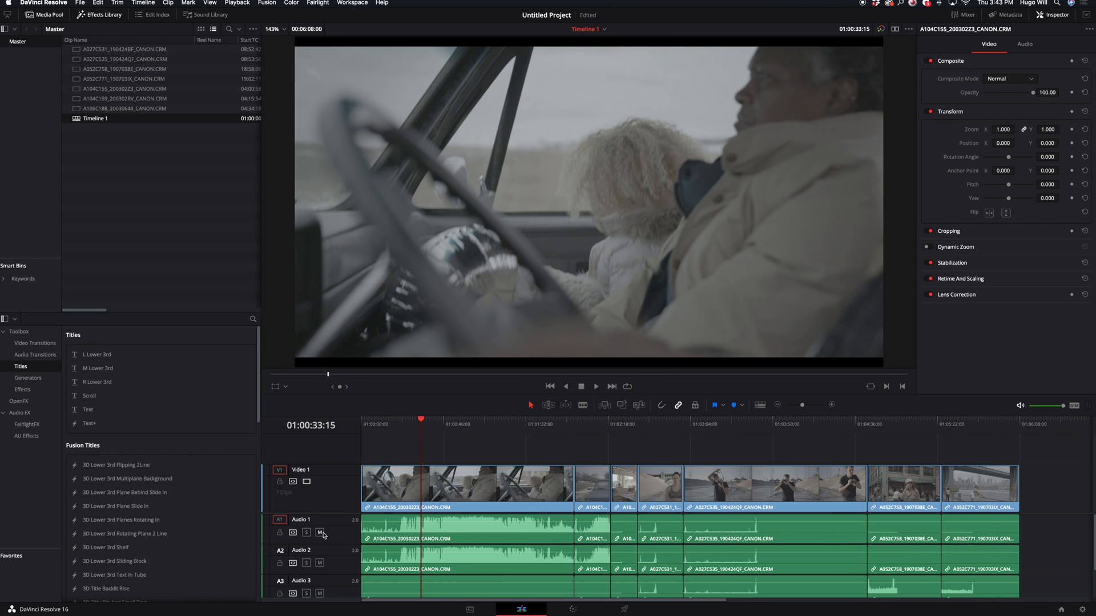
pyautogui.click(321, 533)
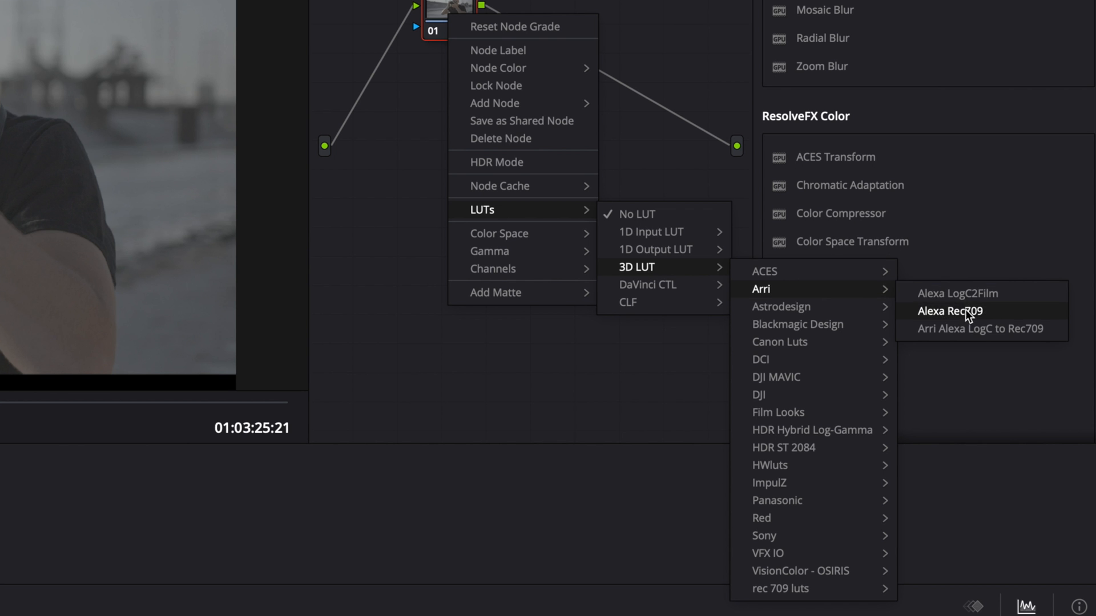
# - Apply the Arri Alexa Rec709 3D LUT to the fifth clip's node 01
pyautogui.click(951, 311)
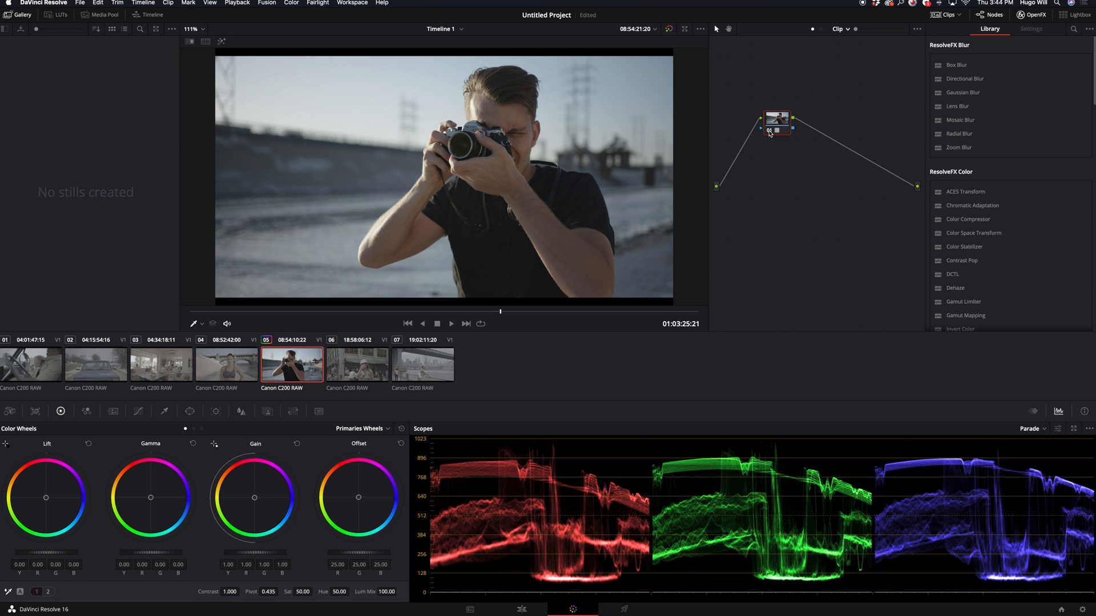
pyautogui.moveTo(774, 124)
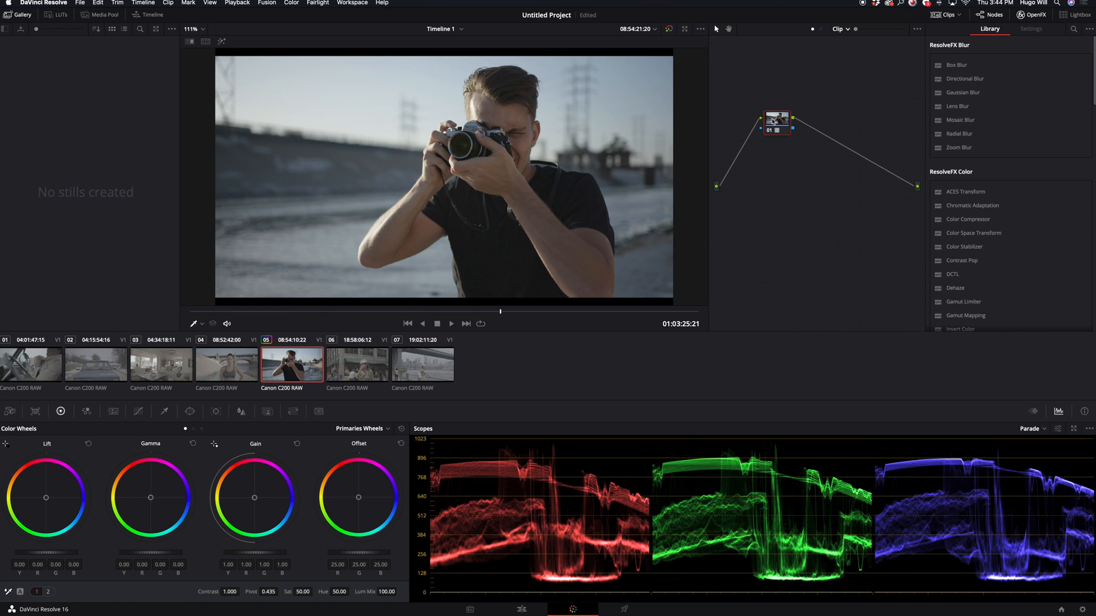
pyautogui.moveTo(778, 134)
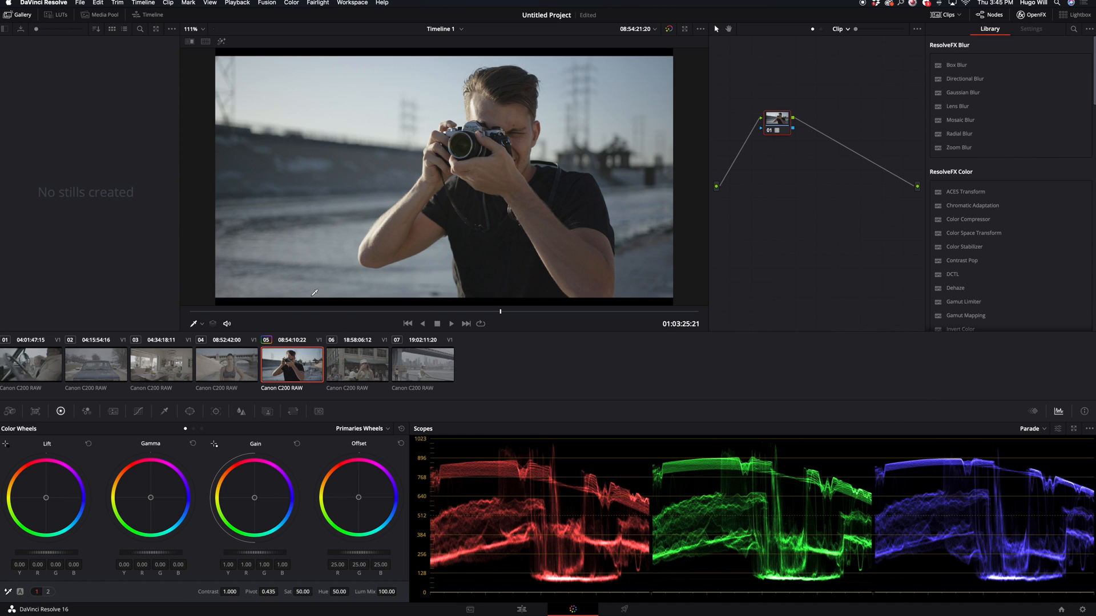
# - Set the fifth clip's Camera Raw Decode Using option to Clip
pyautogui.click(10, 411)
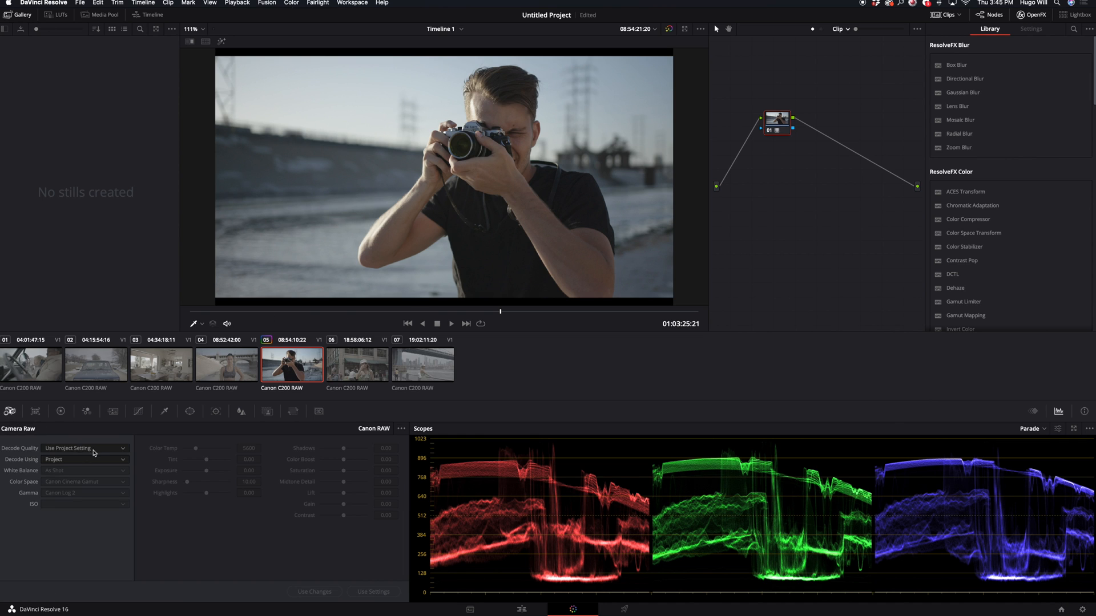
pyautogui.click(84, 459)
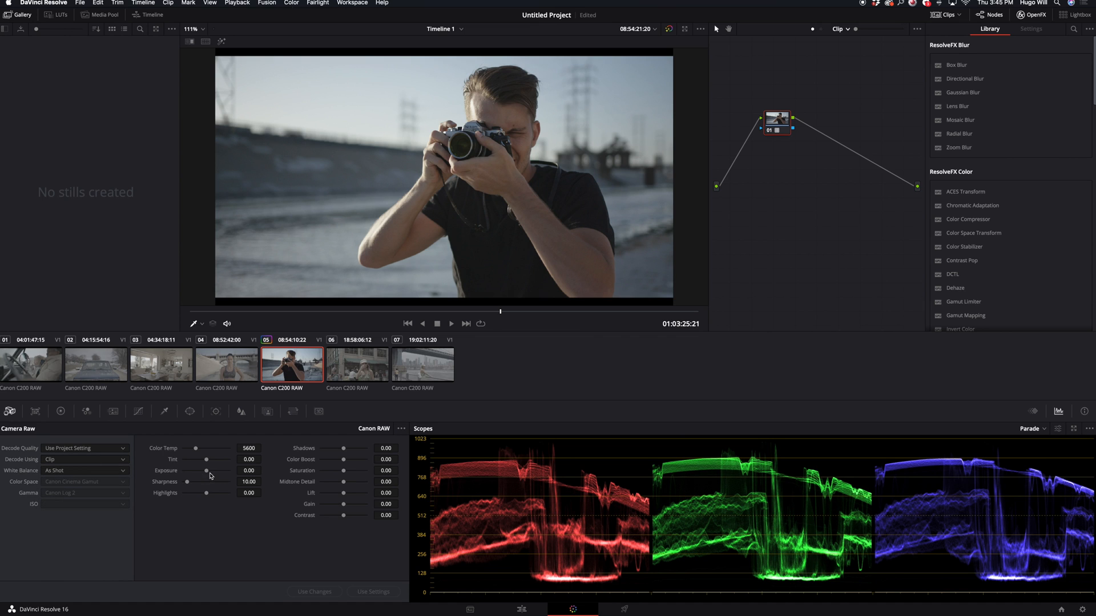
pyautogui.moveTo(210, 496)
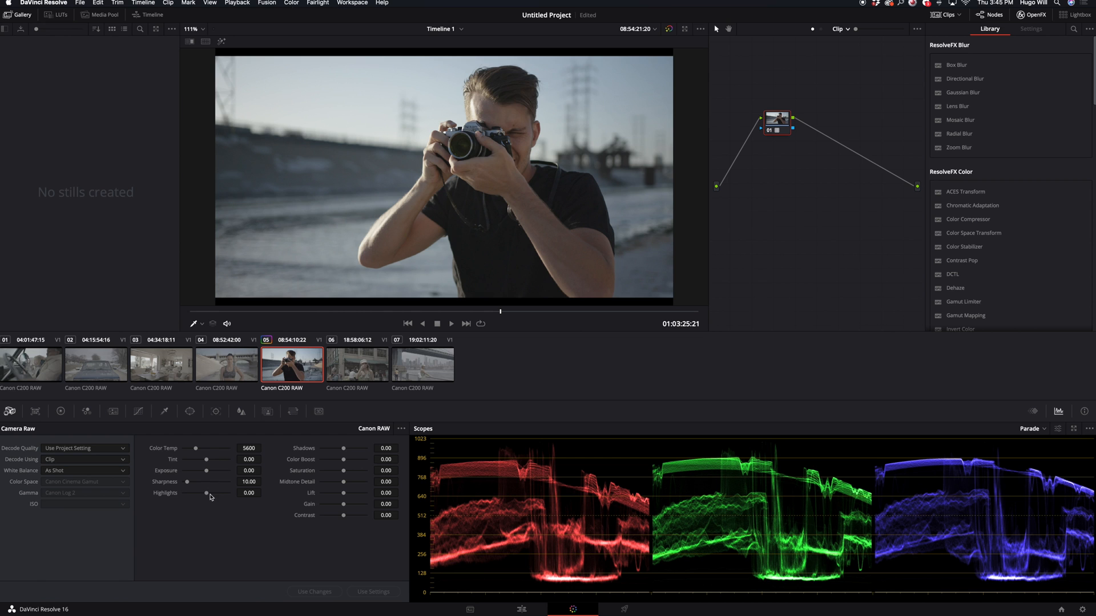
pyautogui.moveTo(347, 511)
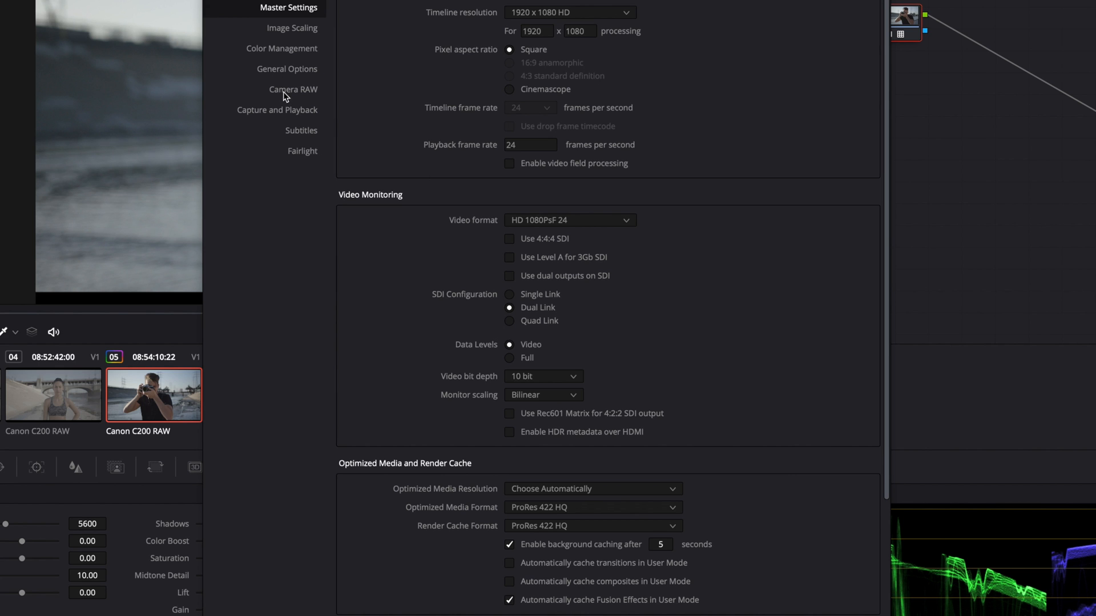
# - In Project Settings Camera RAW, choose Canon project decoding and lower Highlights to -20.40
pyautogui.click(292, 89)
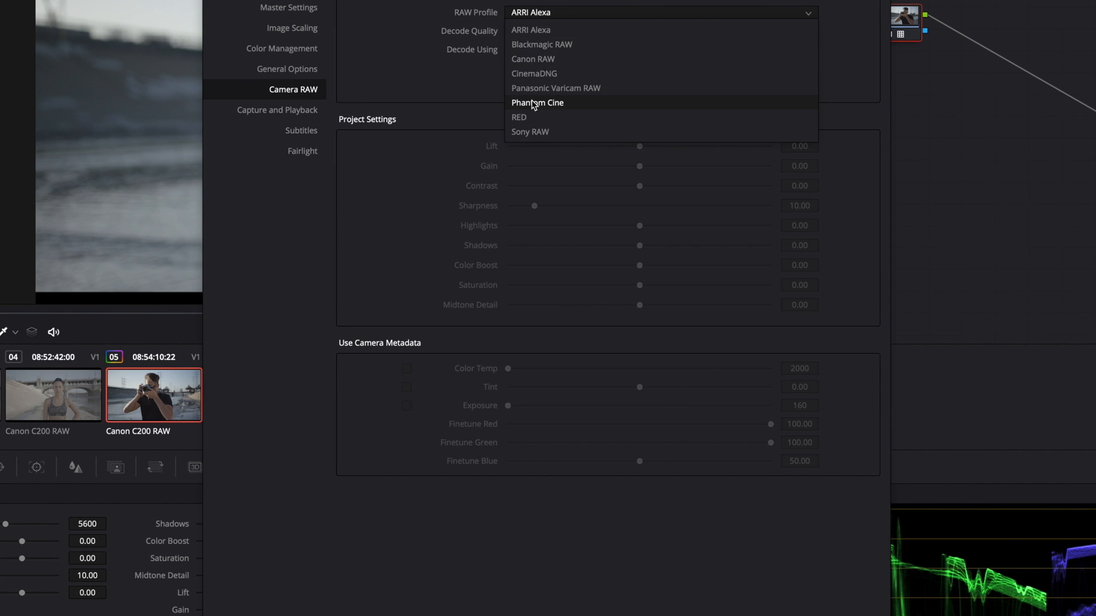
pyautogui.click(532, 59)
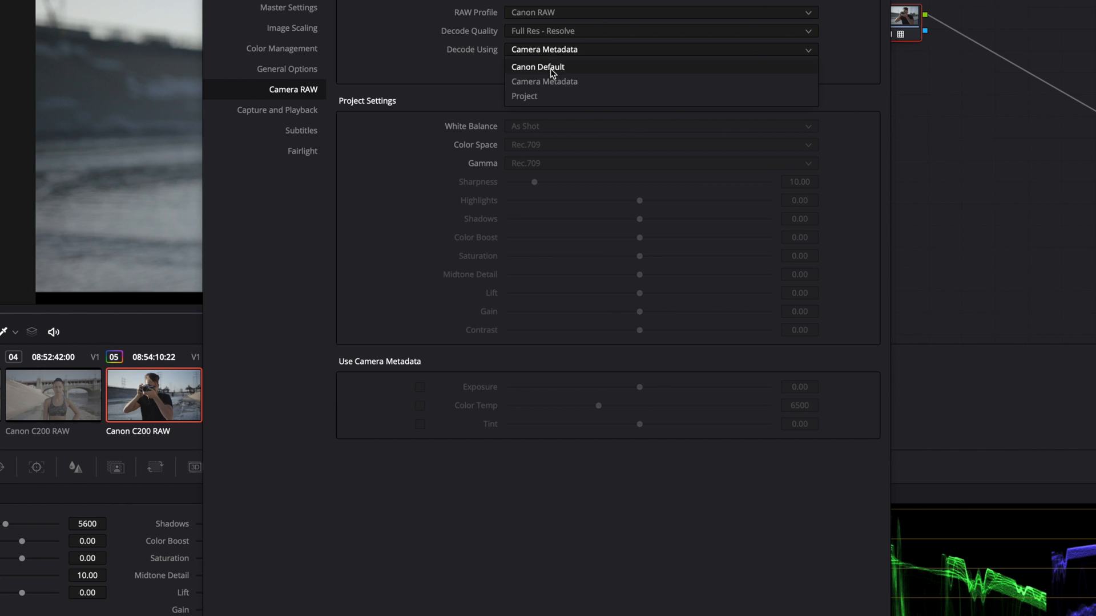
pyautogui.click(524, 96)
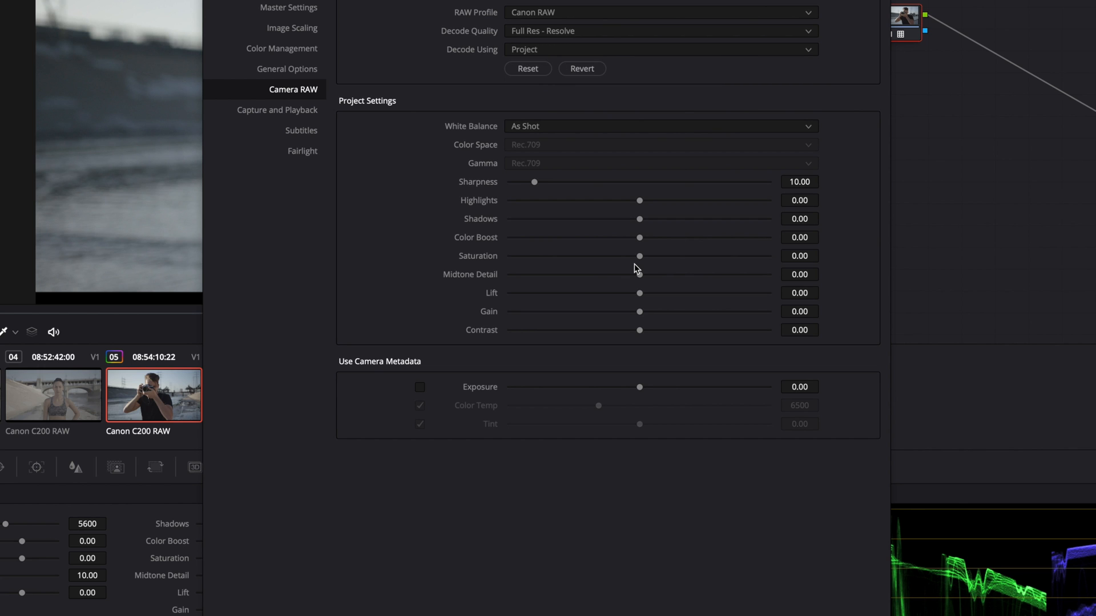
pyautogui.moveTo(576, 256)
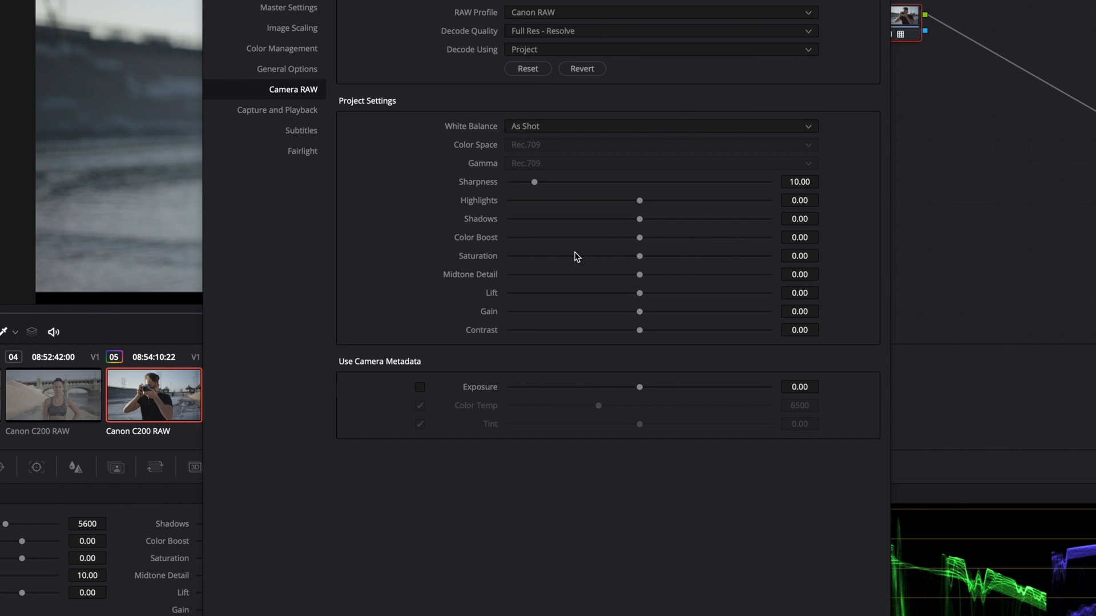
pyautogui.moveTo(618, 209)
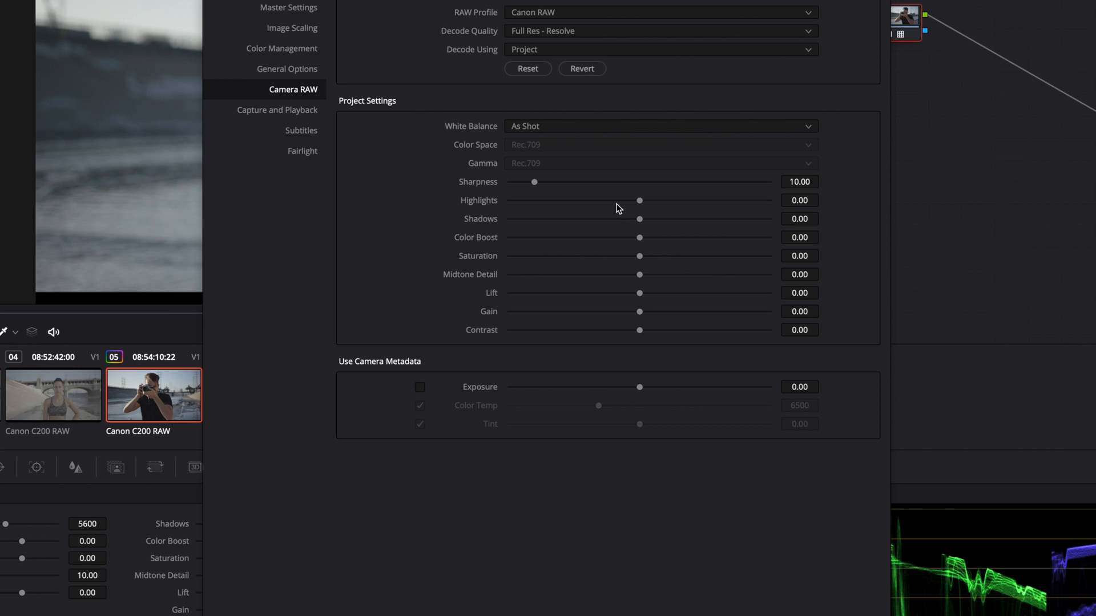
pyautogui.moveTo(639, 200); pyautogui.dragTo(615, 200)
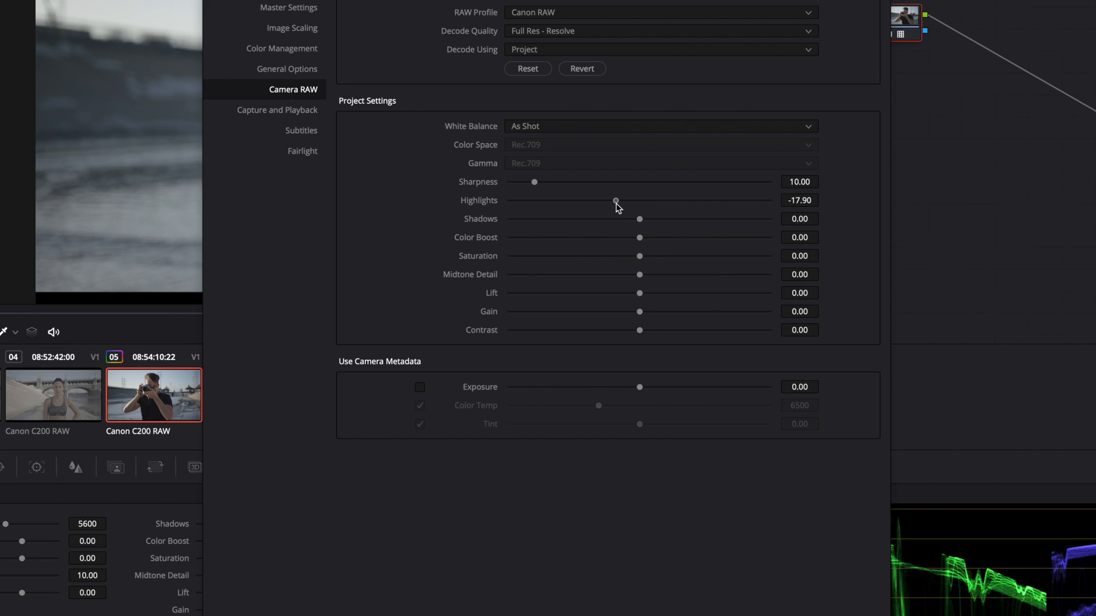
pyautogui.moveTo(616, 202); pyautogui.dragTo(613, 202)
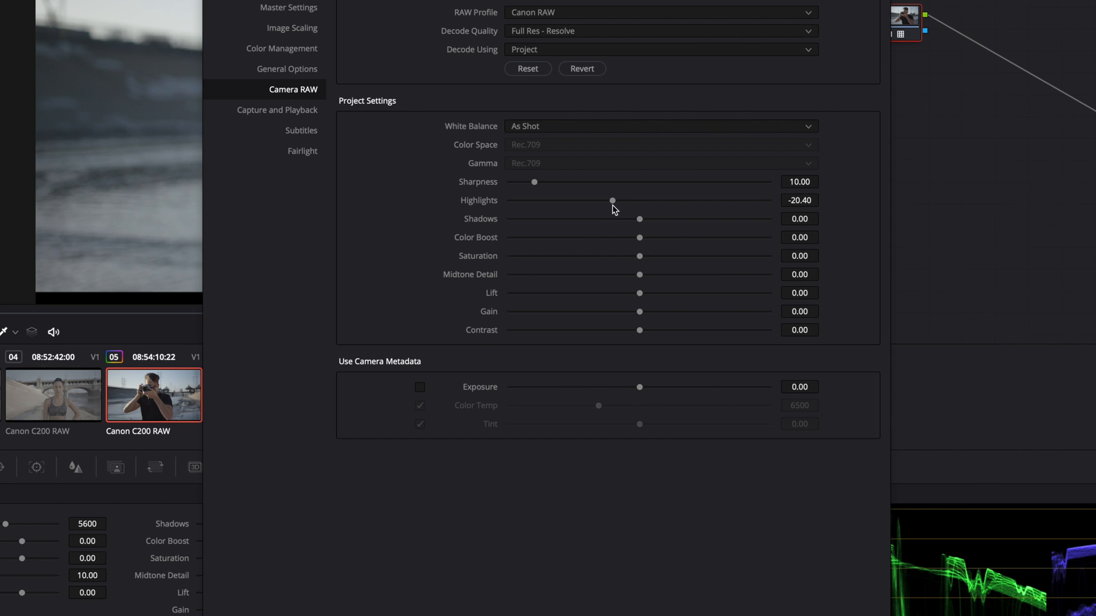
pyautogui.moveTo(641, 210)
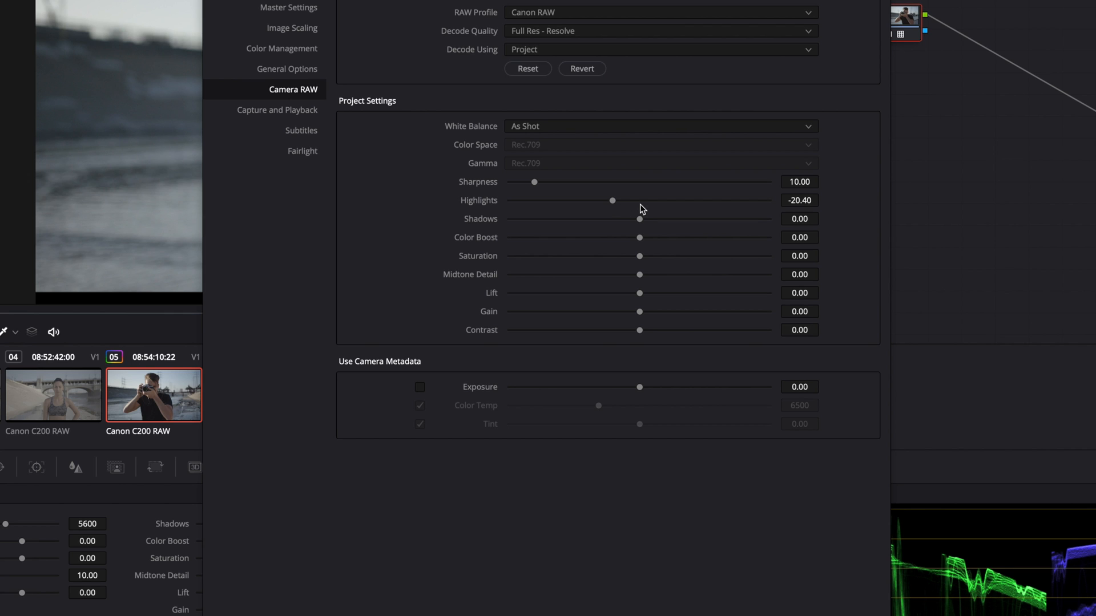
pyautogui.moveTo(580, 283)
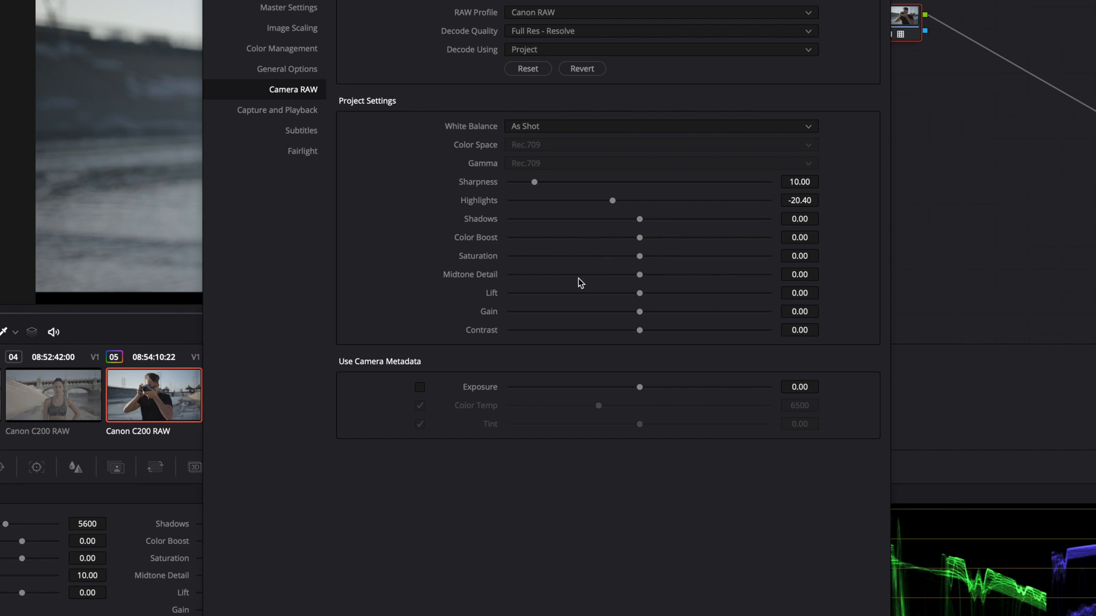
# - Raise the project RAW Saturation to 25.90 and Contrast to about 13.9
pyautogui.moveTo(638, 255); pyautogui.dragTo(660, 256)
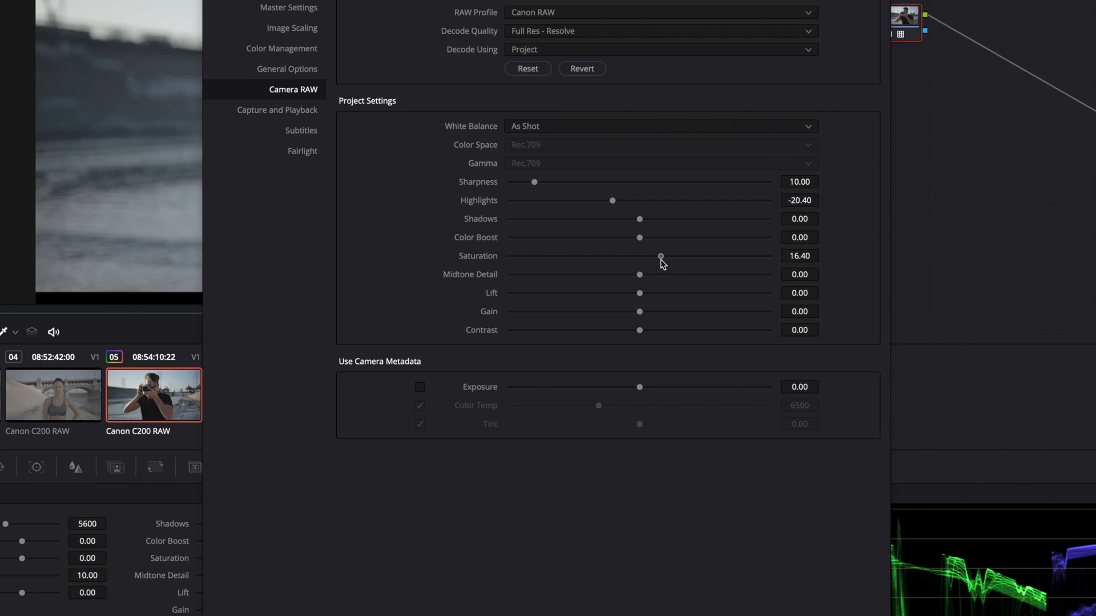
pyautogui.moveTo(661, 256); pyautogui.dragTo(672, 256)
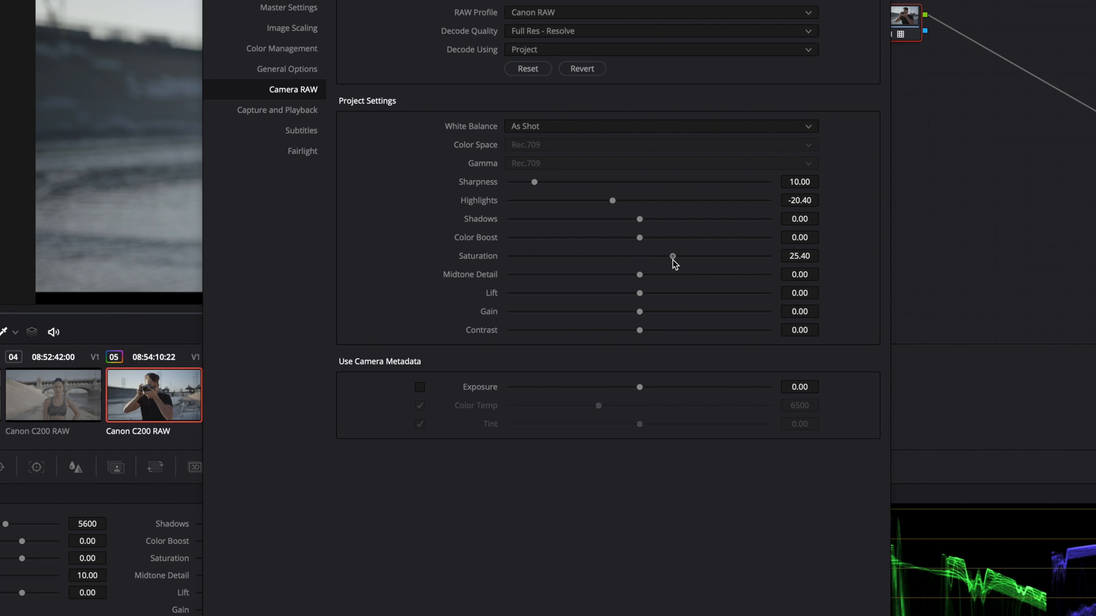
pyautogui.moveTo(671, 256); pyautogui.dragTo(673, 256)
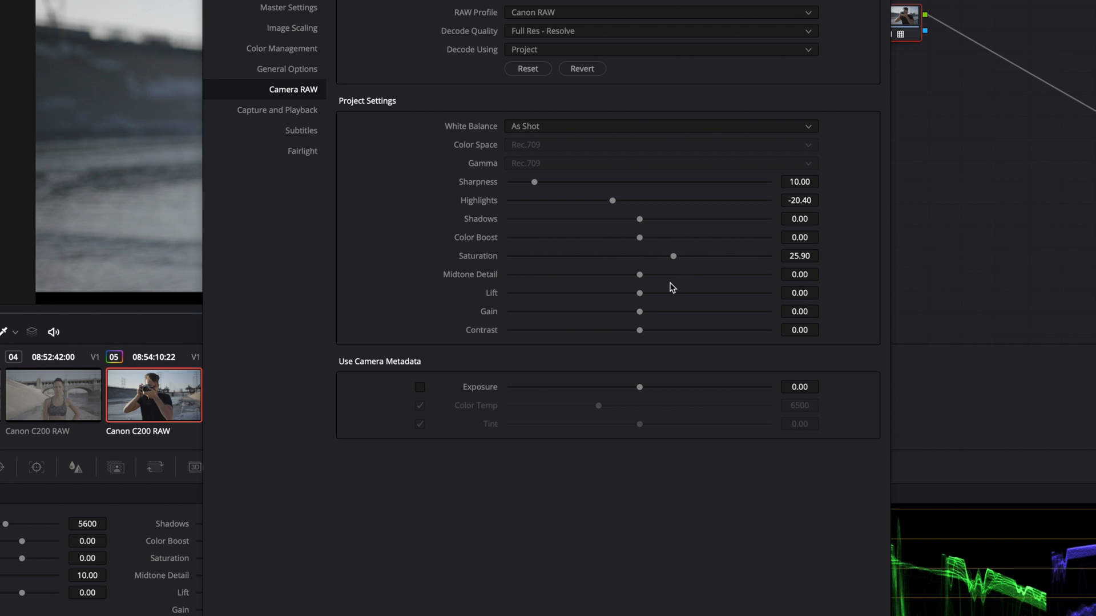
pyautogui.moveTo(639, 333)
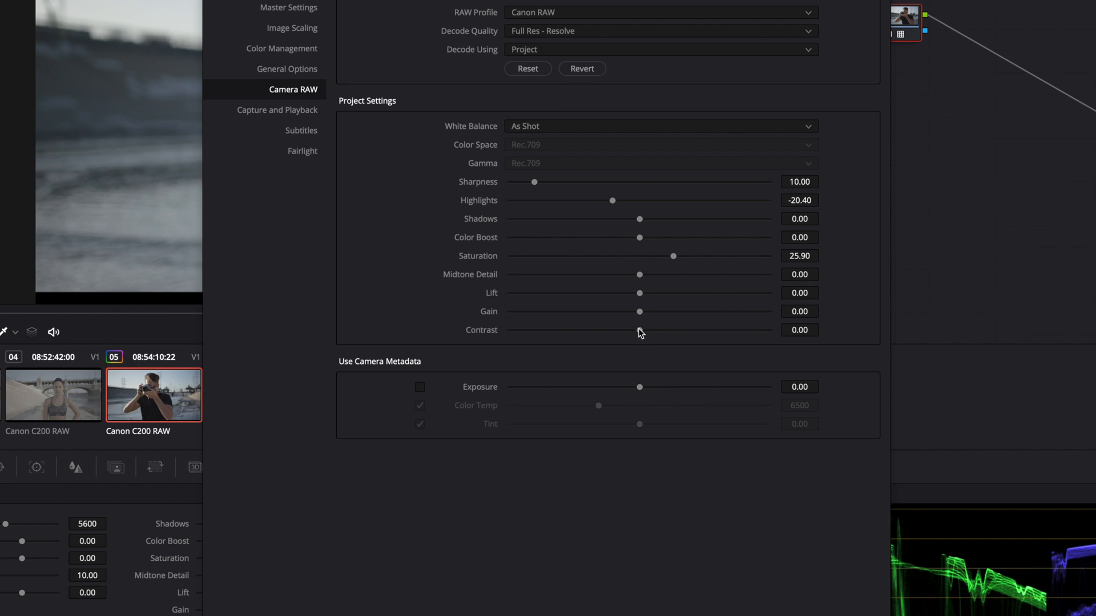
pyautogui.moveTo(638, 330); pyautogui.dragTo(657, 330)
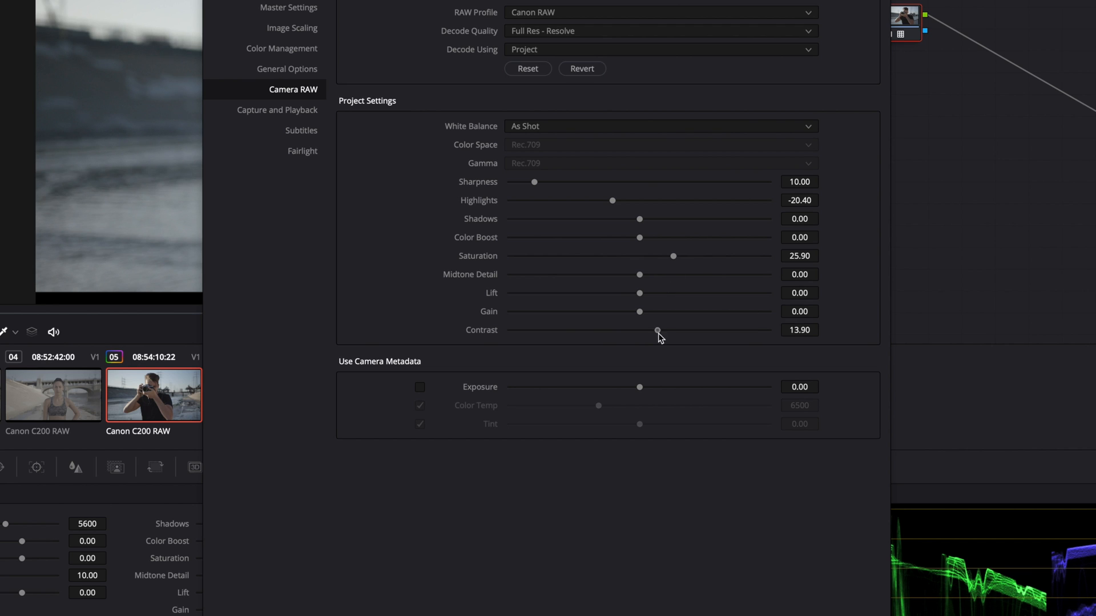
pyautogui.moveTo(657, 330); pyautogui.dragTo(684, 330)
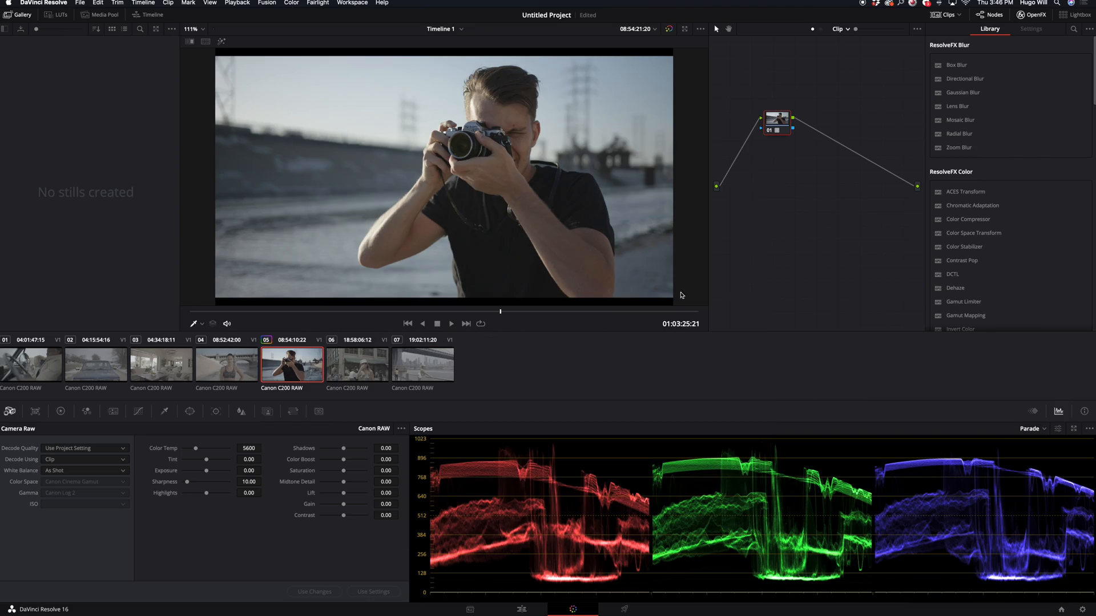
pyautogui.moveTo(228, 374)
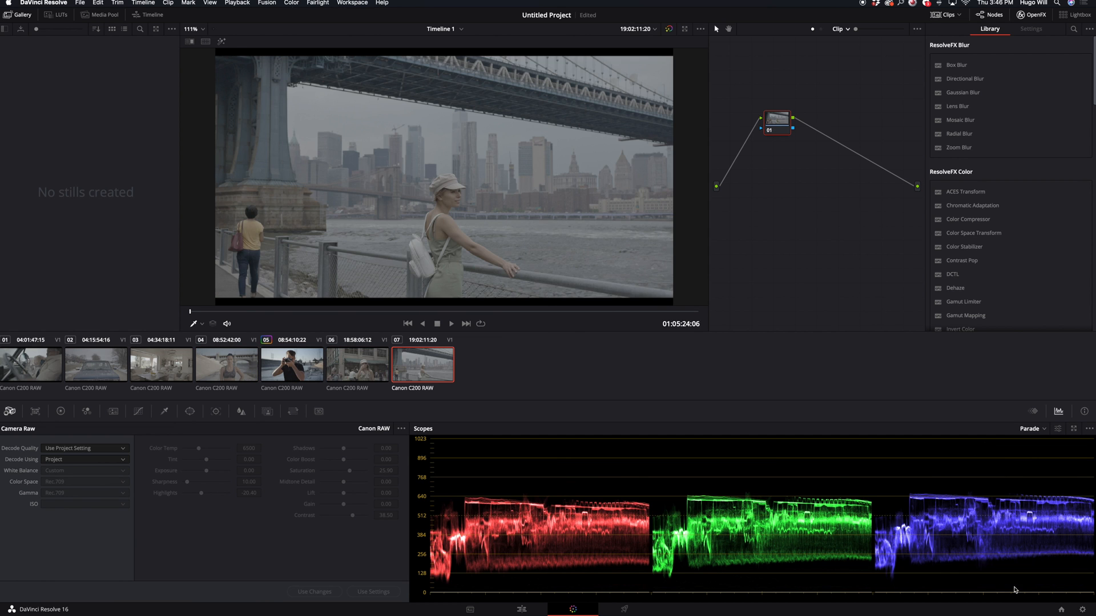
# - Select the street scene clip on the Color page for grading
pyautogui.click(357, 364)
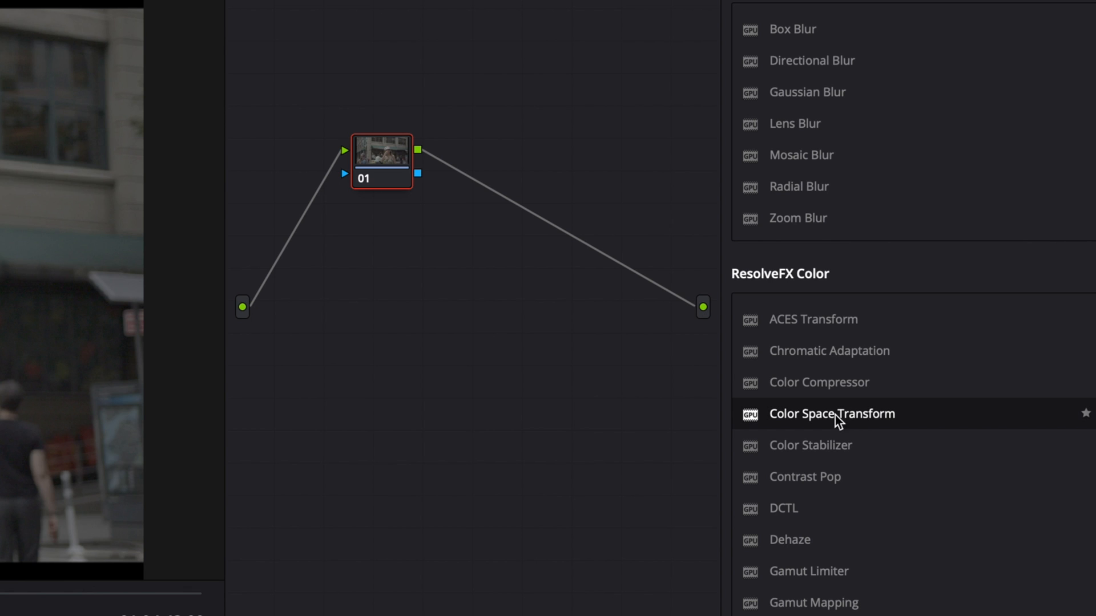
pyautogui.moveTo(845, 430)
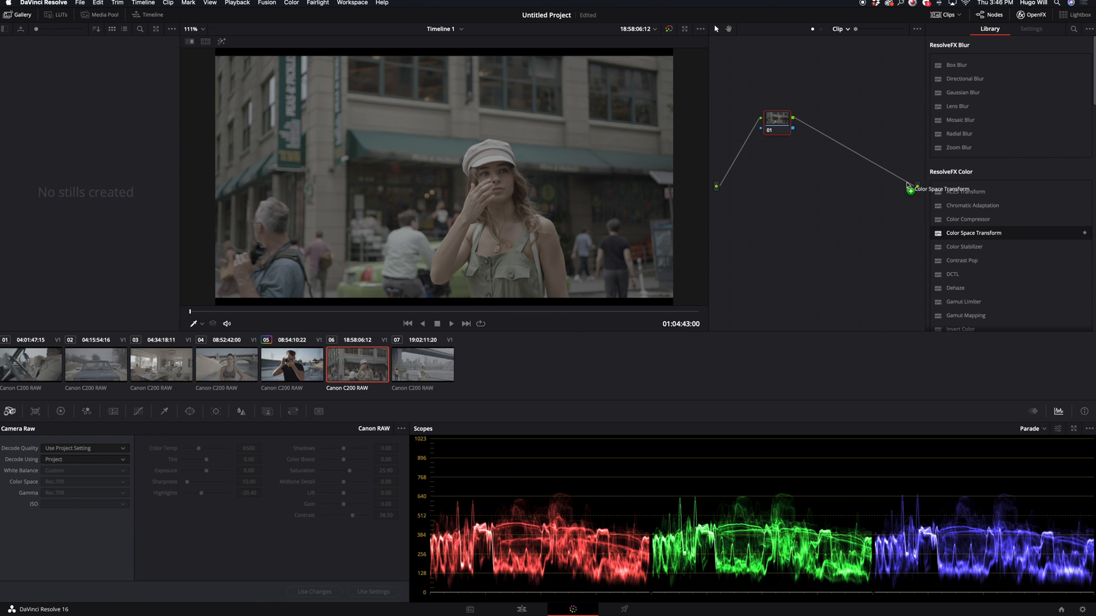
# - Give node 01 a Color Space Transform from Canon Cinema Gamut/Canon Log 2 to ARRI Alexa
pyautogui.click(1030, 29)
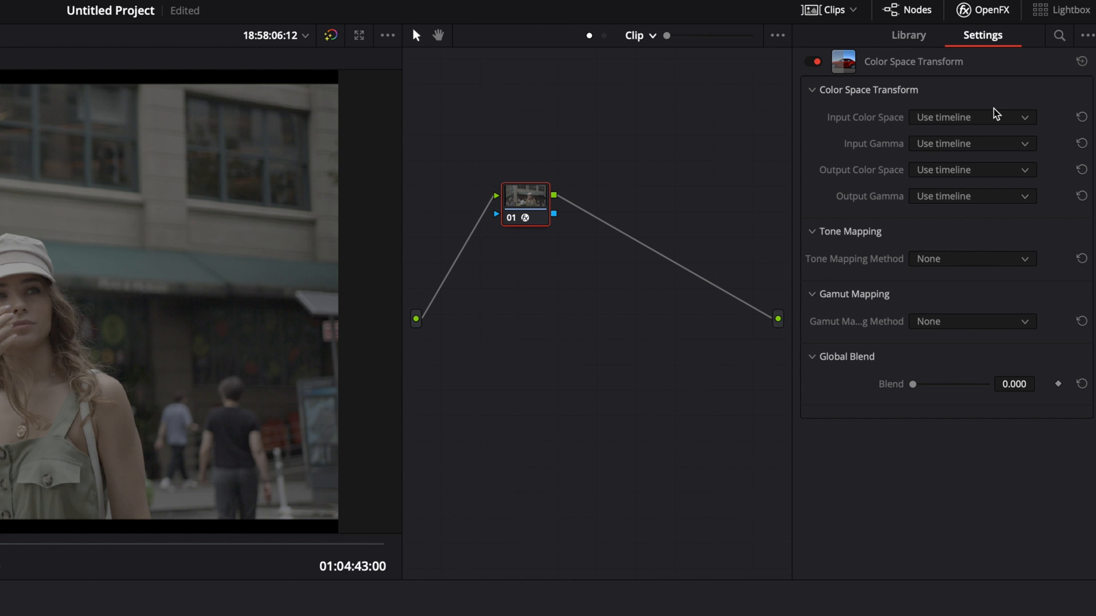
pyautogui.click(970, 116)
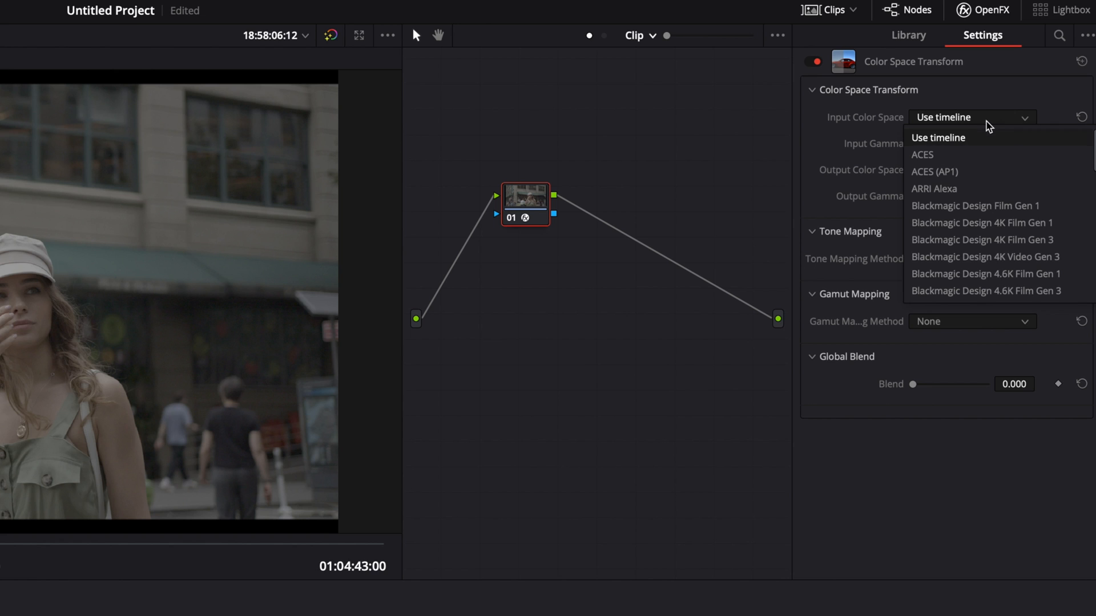
pyautogui.scroll(-3)
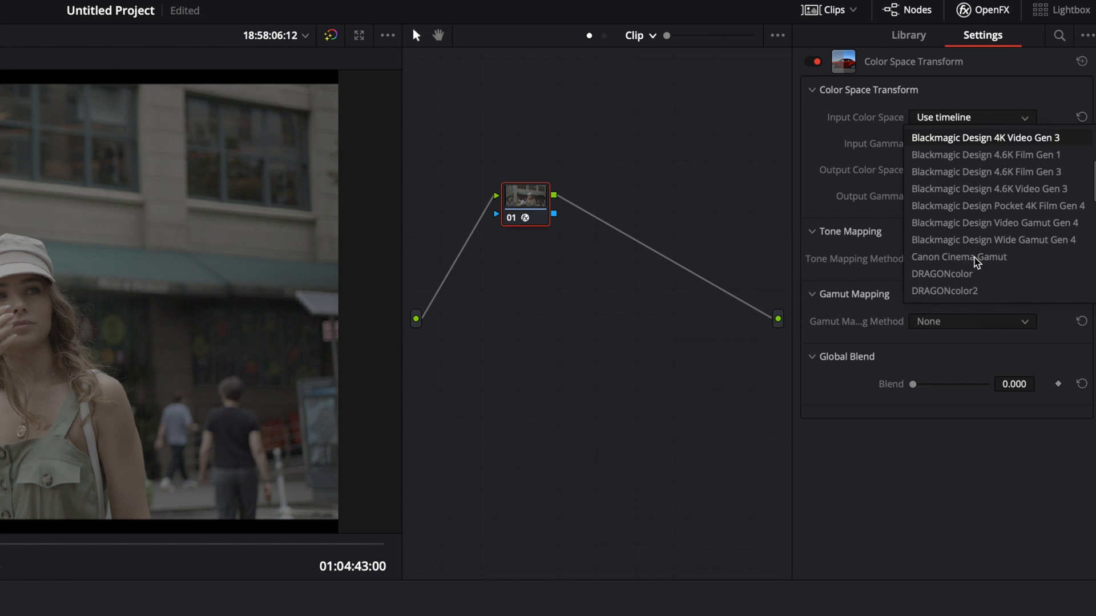
pyautogui.moveTo(978, 256)
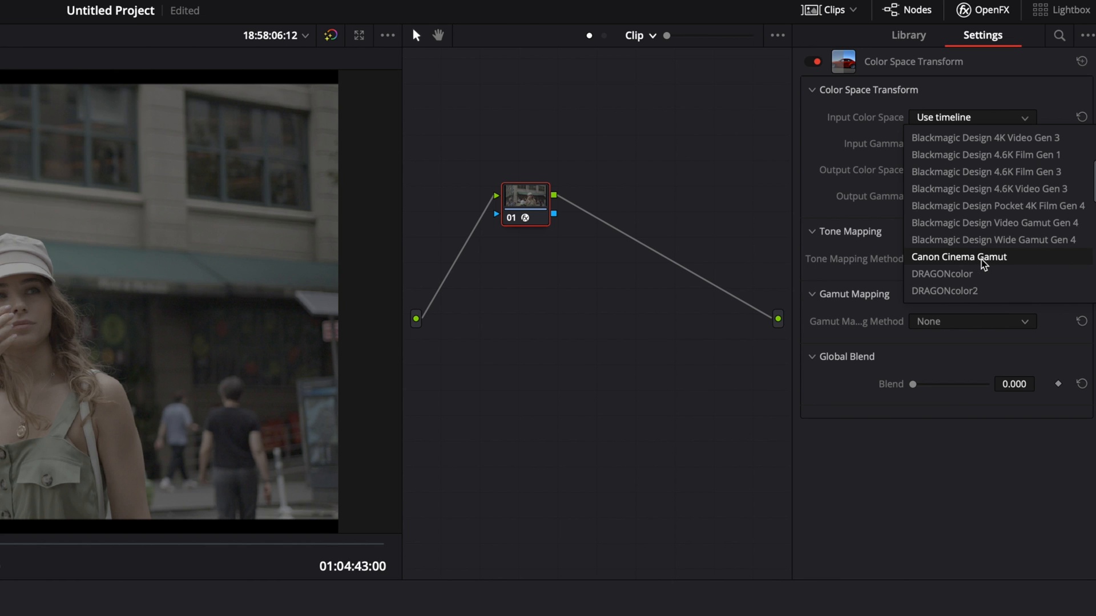
pyautogui.moveTo(1003, 267)
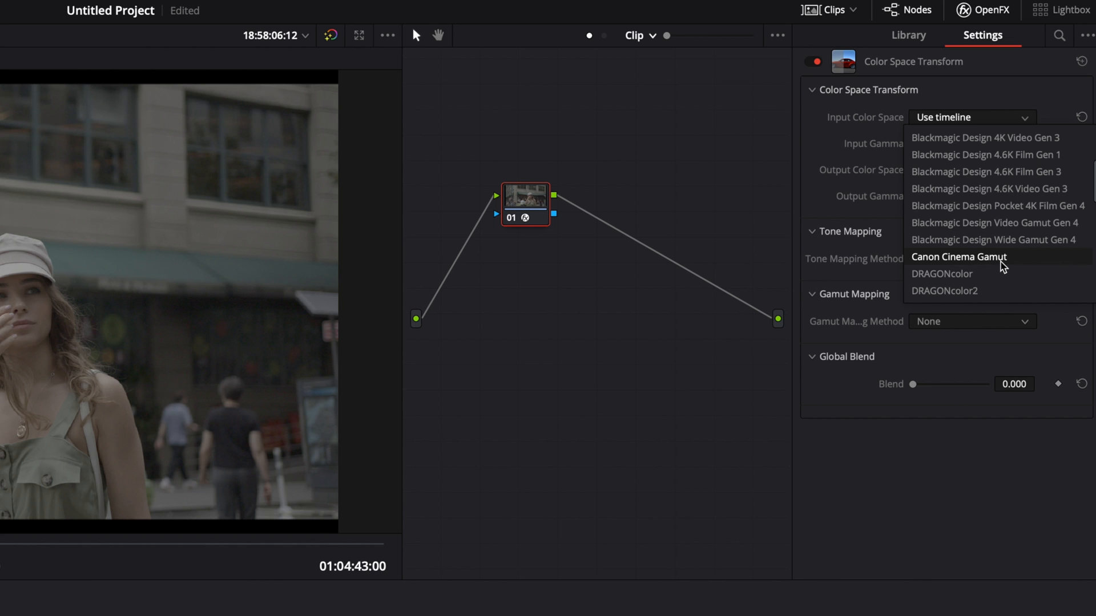
pyautogui.click(958, 256)
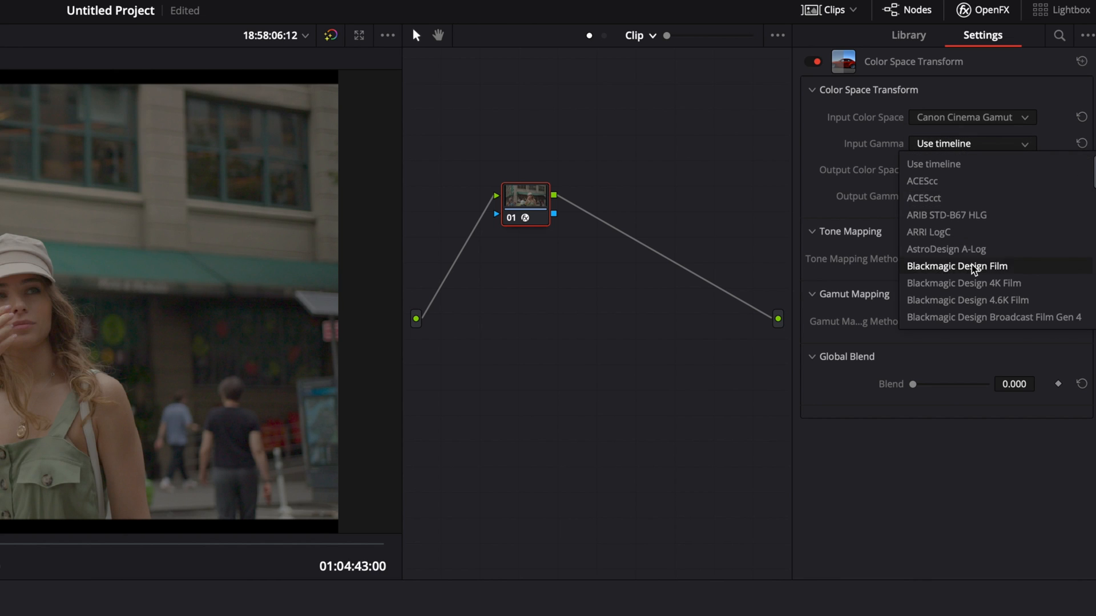
pyautogui.scroll(-3)
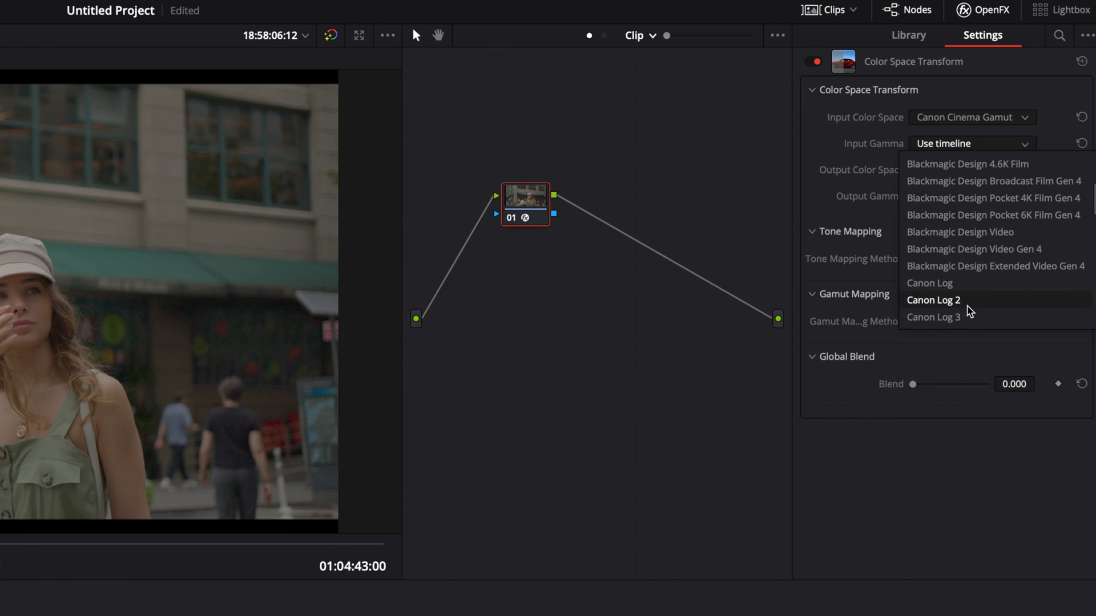
pyautogui.moveTo(991, 307)
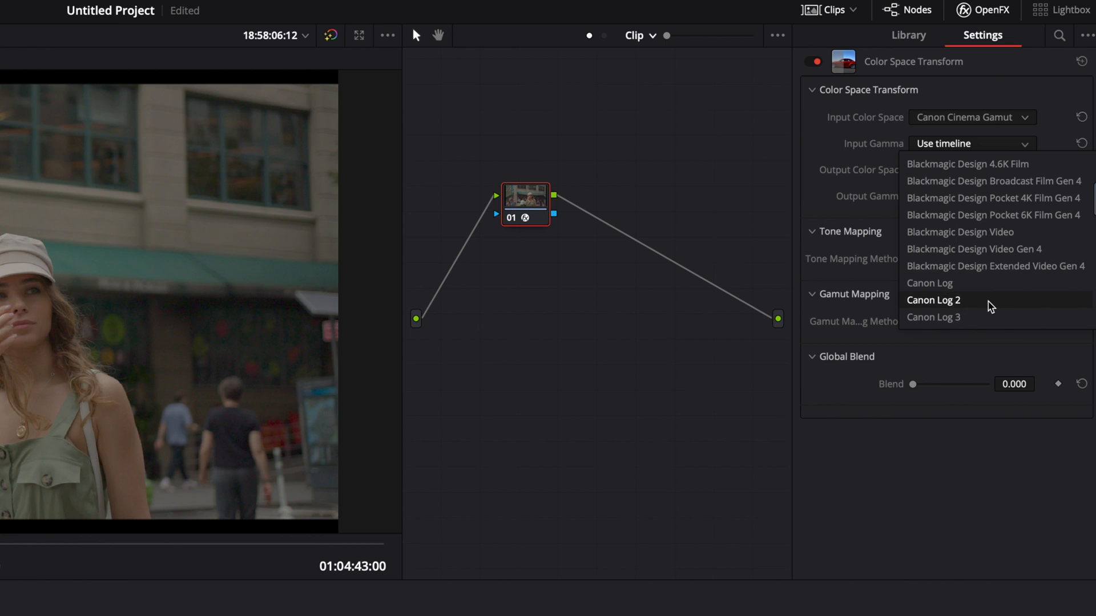
pyautogui.click(932, 300)
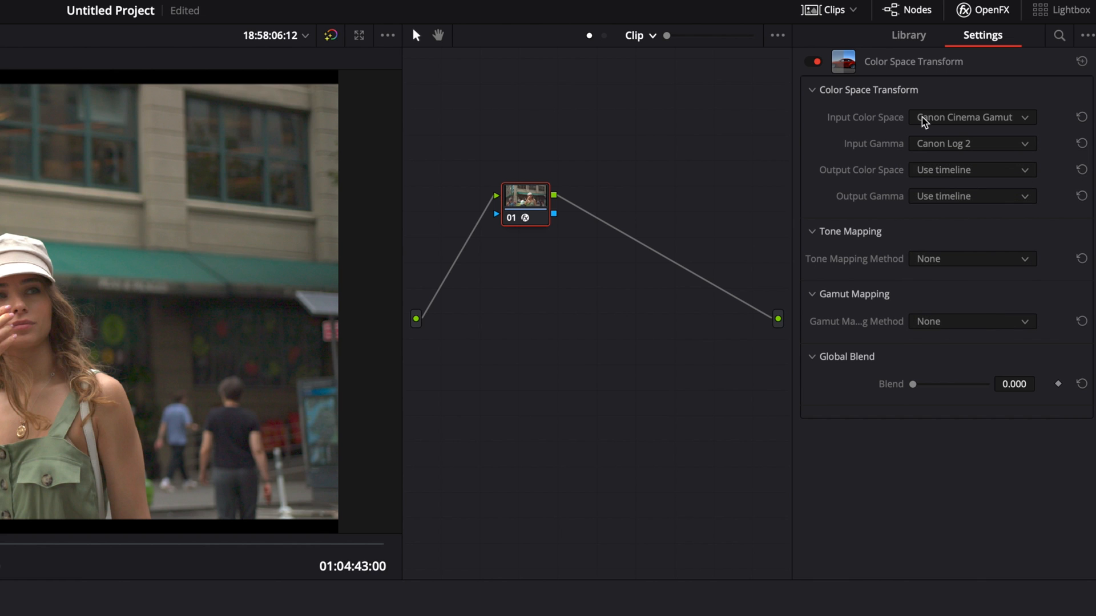
pyautogui.click(970, 169)
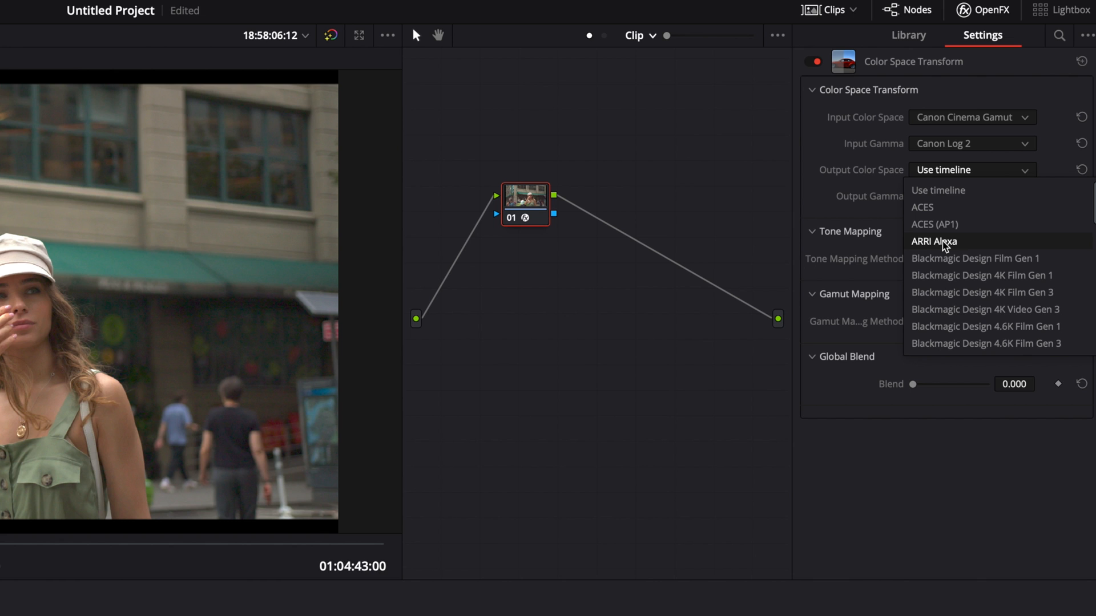
pyautogui.moveTo(970, 250)
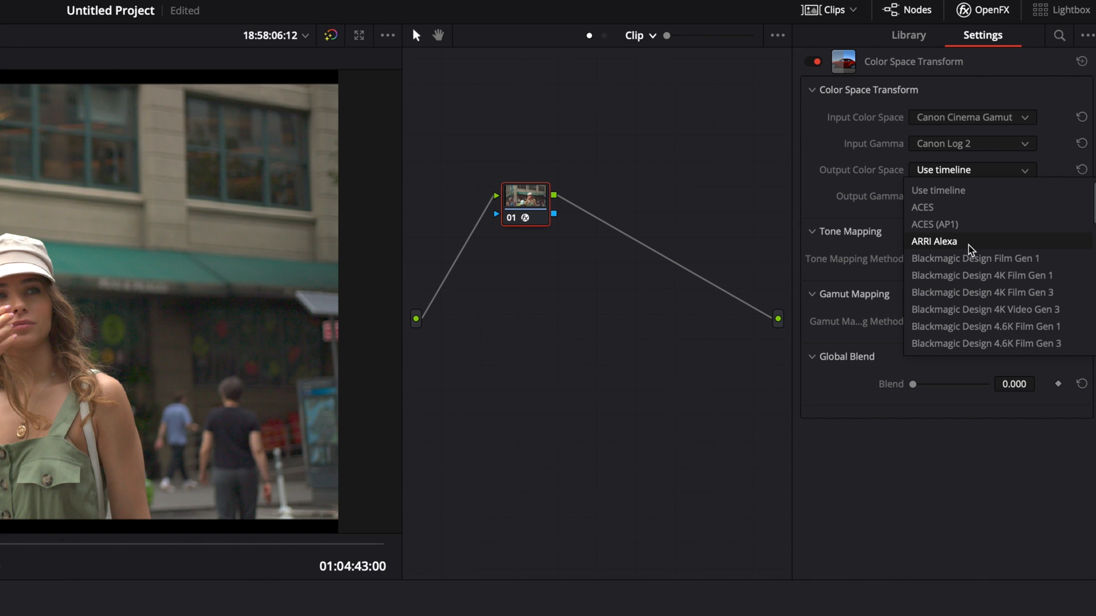
pyautogui.click(933, 241)
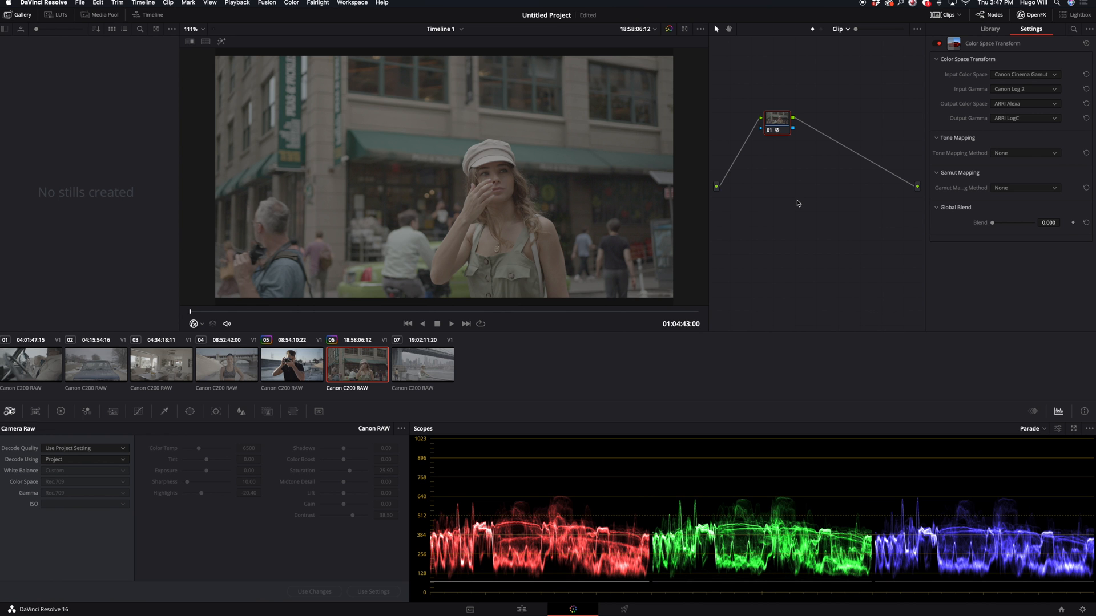
pyautogui.moveTo(771, 134)
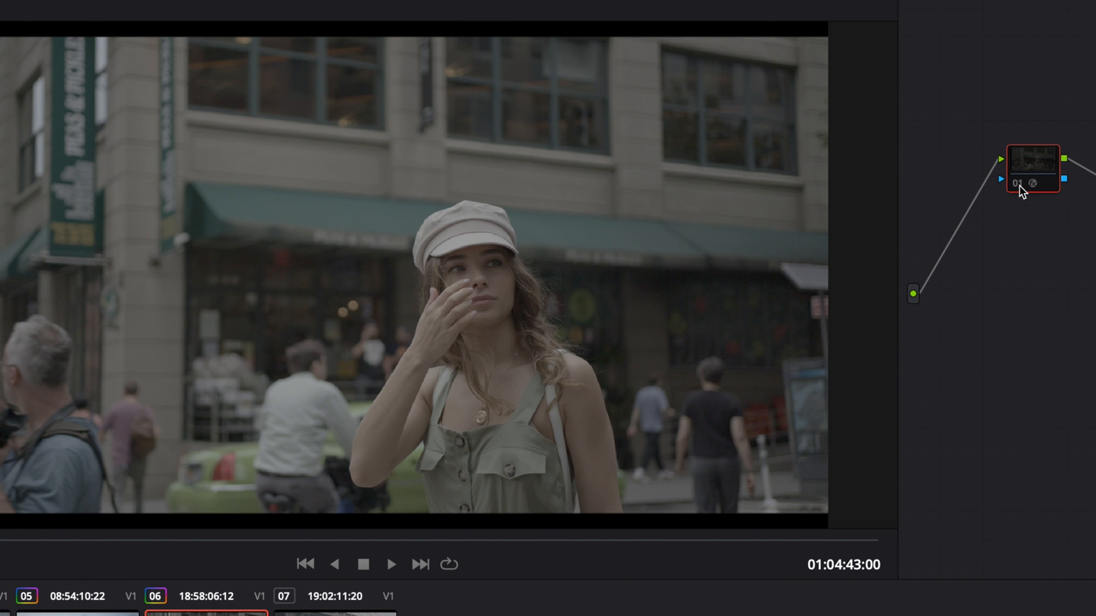
pyautogui.moveTo(881, 277)
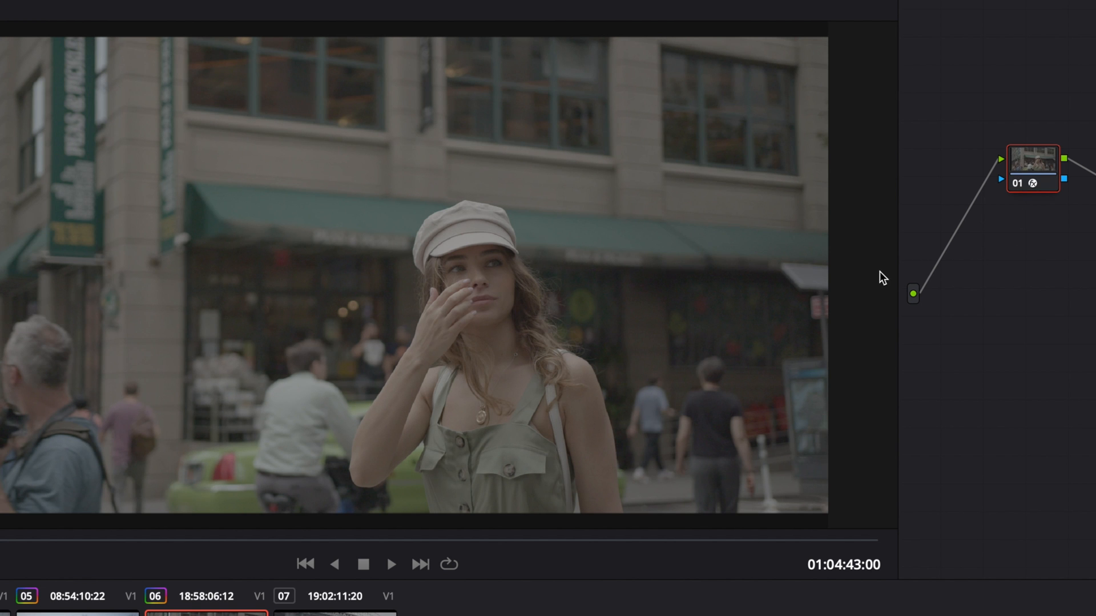
pyautogui.moveTo(1051, 209)
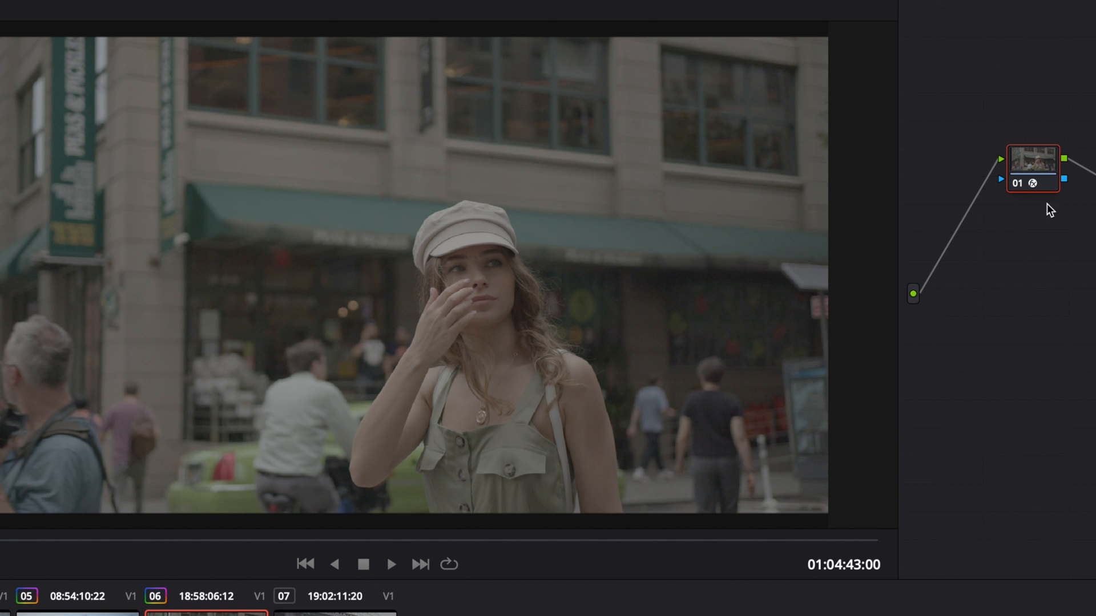
pyautogui.moveTo(1037, 215)
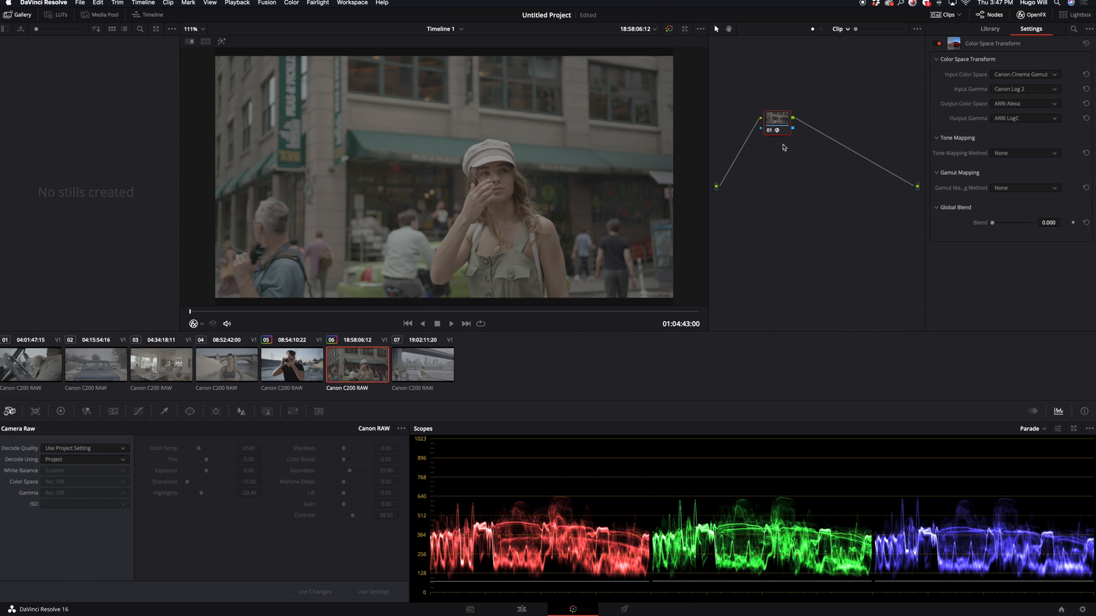
pyautogui.moveTo(777, 118)
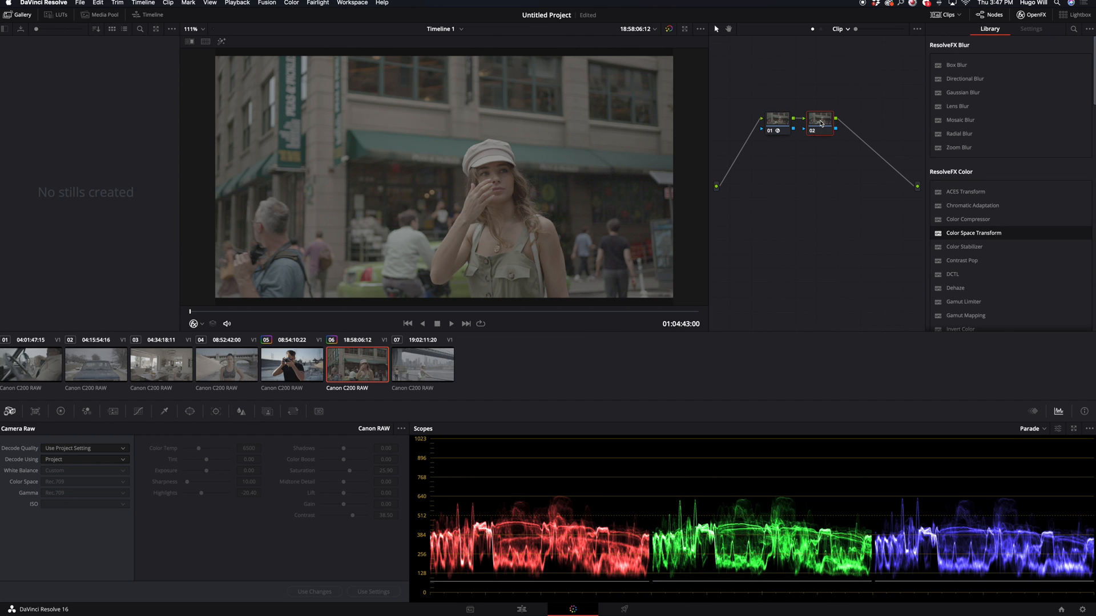
pyautogui.rightClick(818, 119)
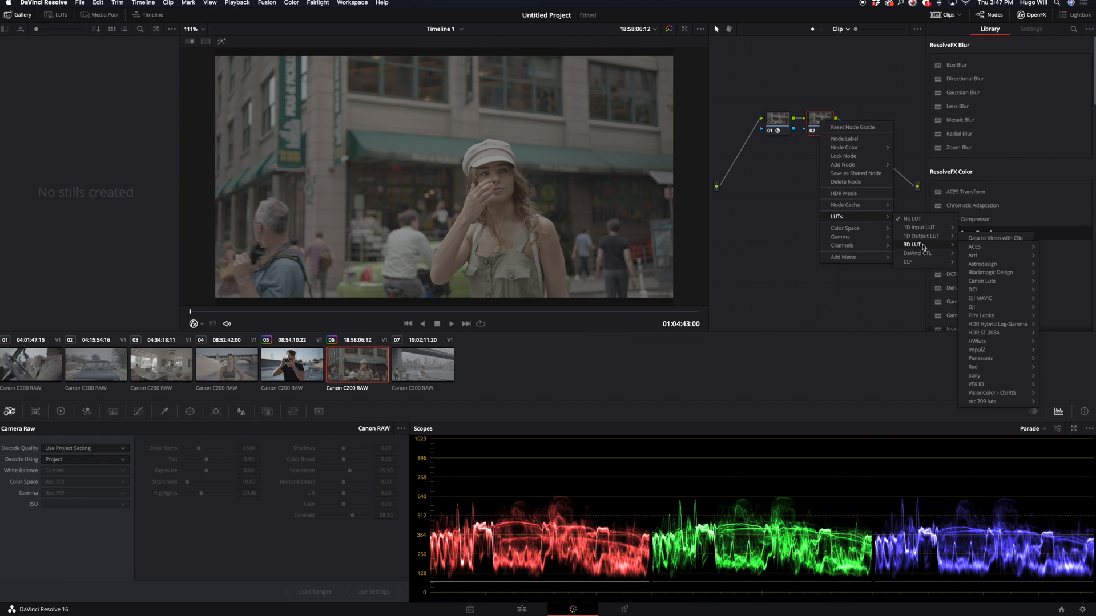
pyautogui.moveTo(973, 255)
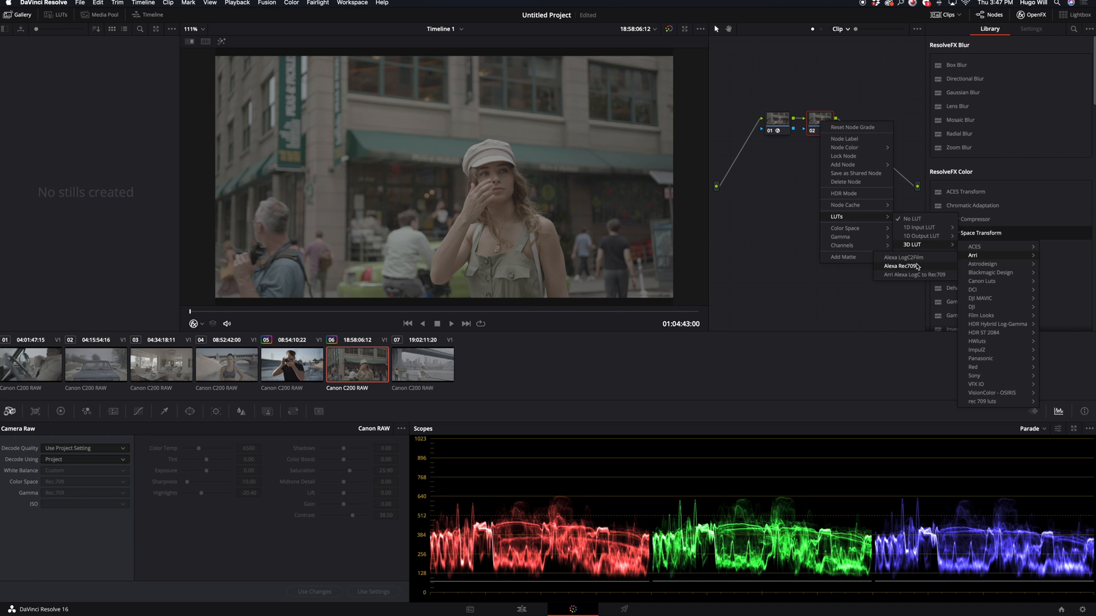
pyautogui.click(900, 266)
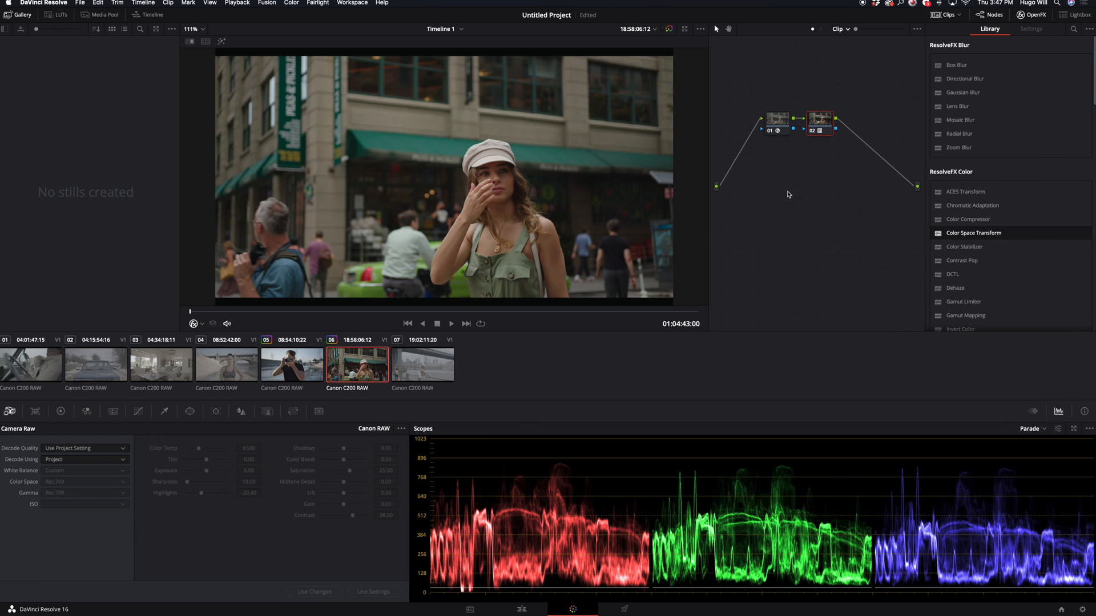
pyautogui.moveTo(311, 314)
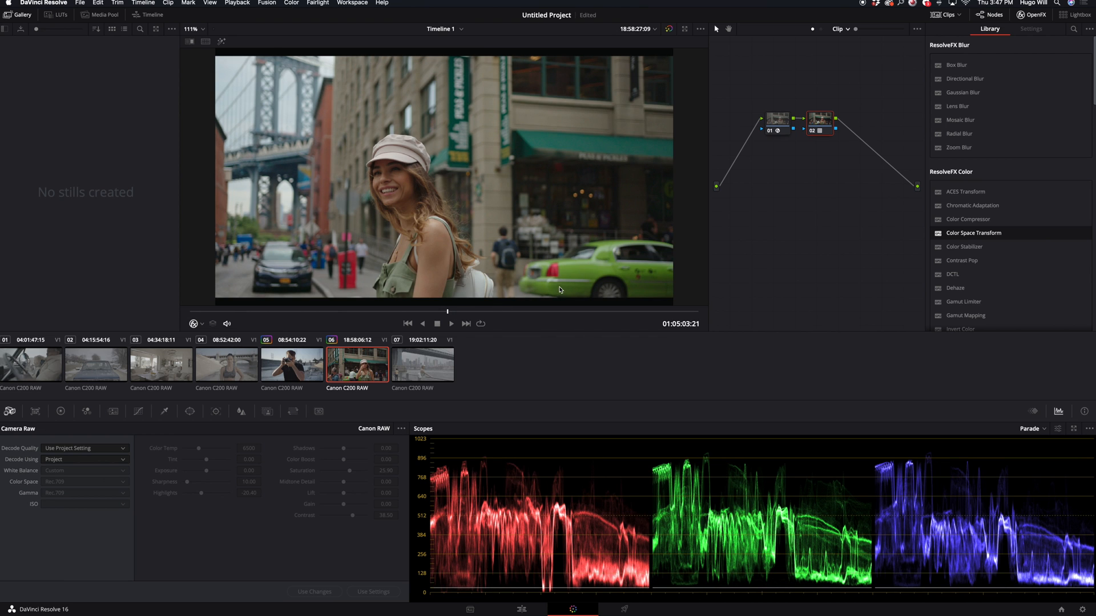
pyautogui.moveTo(502, 283)
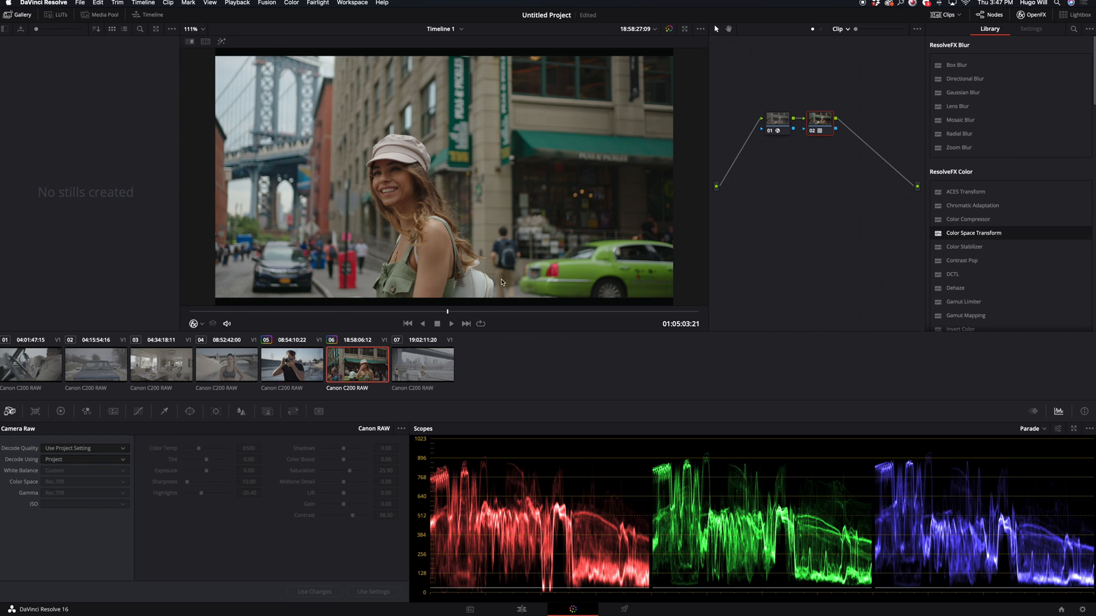
pyautogui.moveTo(551, 290)
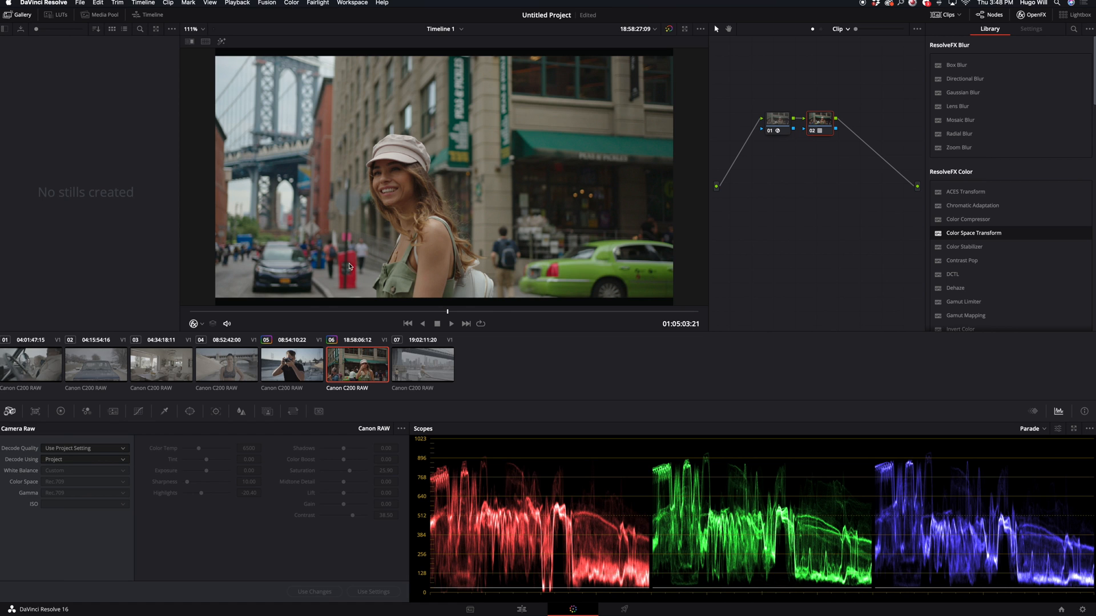
pyautogui.moveTo(552, 277)
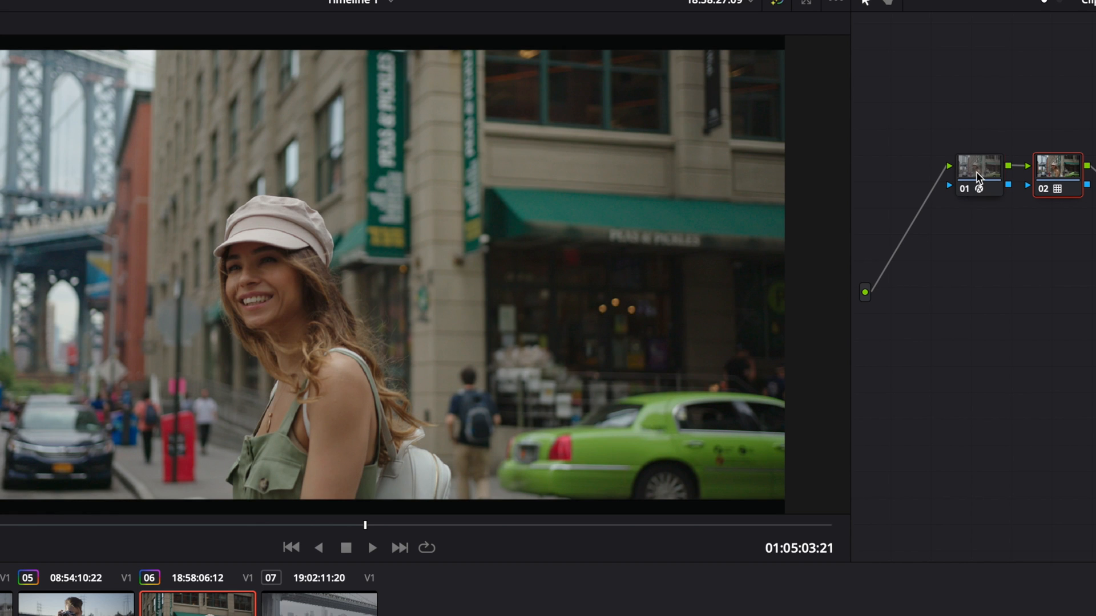
# - Select node 01 to view its Color Space Transform settings
pyautogui.click(977, 173)
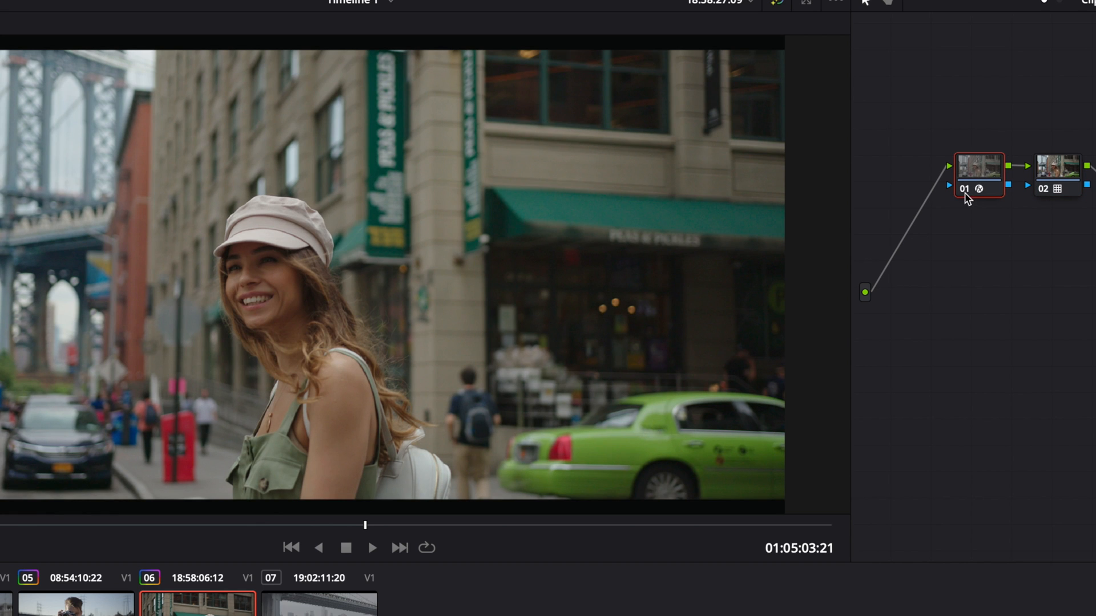
pyautogui.moveTo(968, 198)
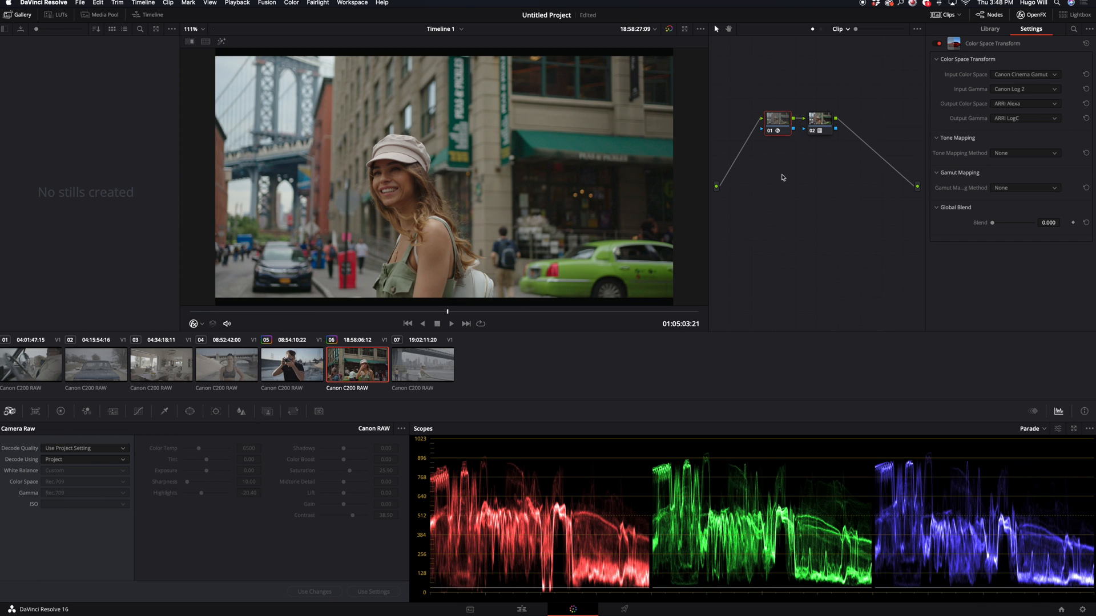
pyautogui.moveTo(485, 318)
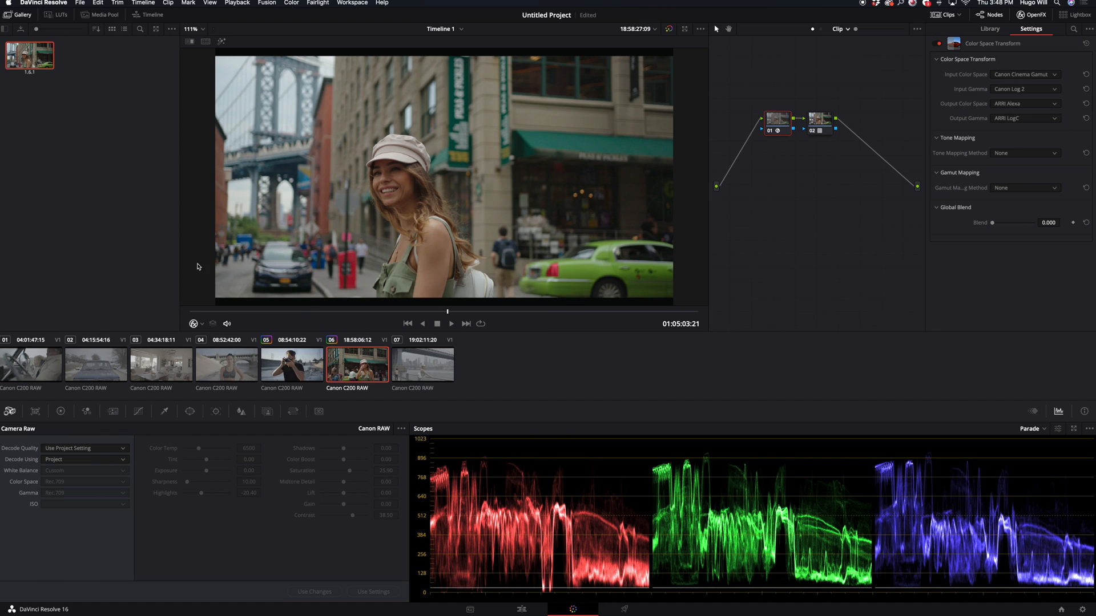
pyautogui.moveTo(809, 141)
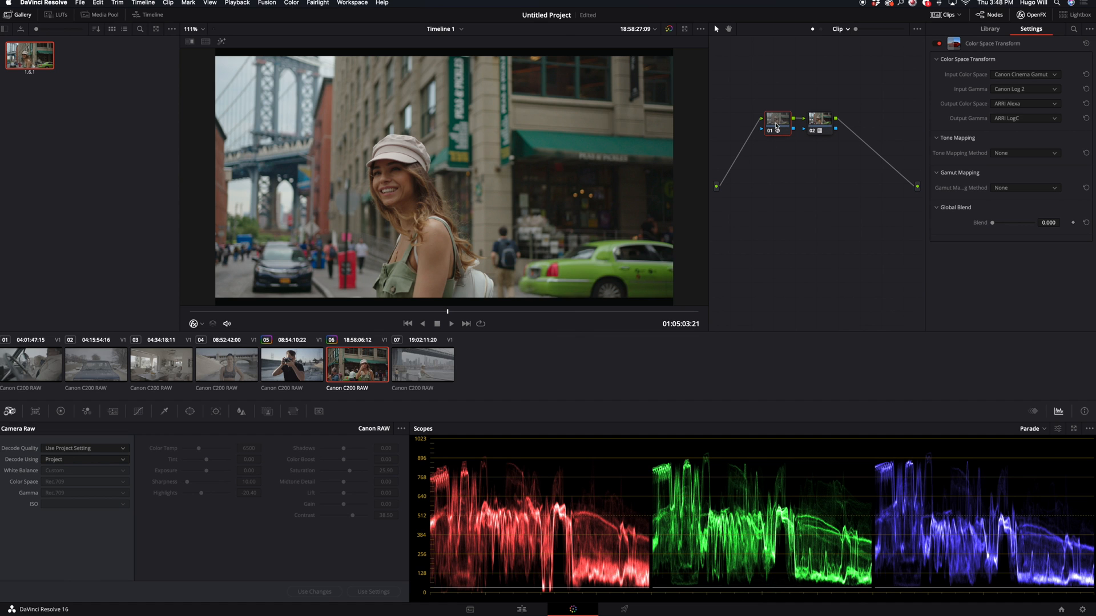
pyautogui.moveTo(801, 111)
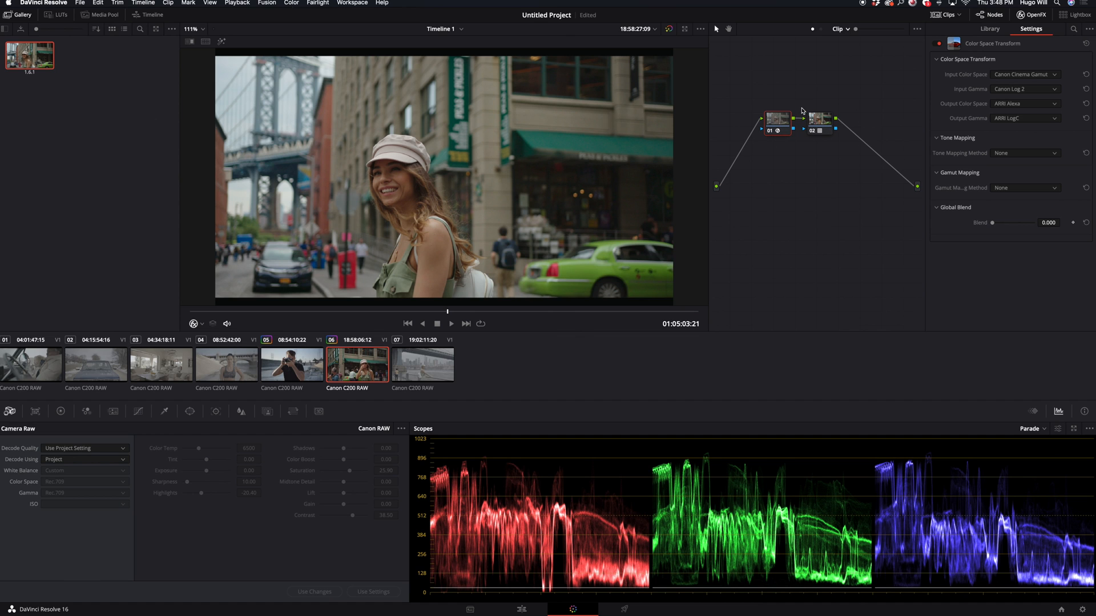
# - Check the grade on the bridge clip, then select the pickup-truck clip
pyautogui.click(423, 363)
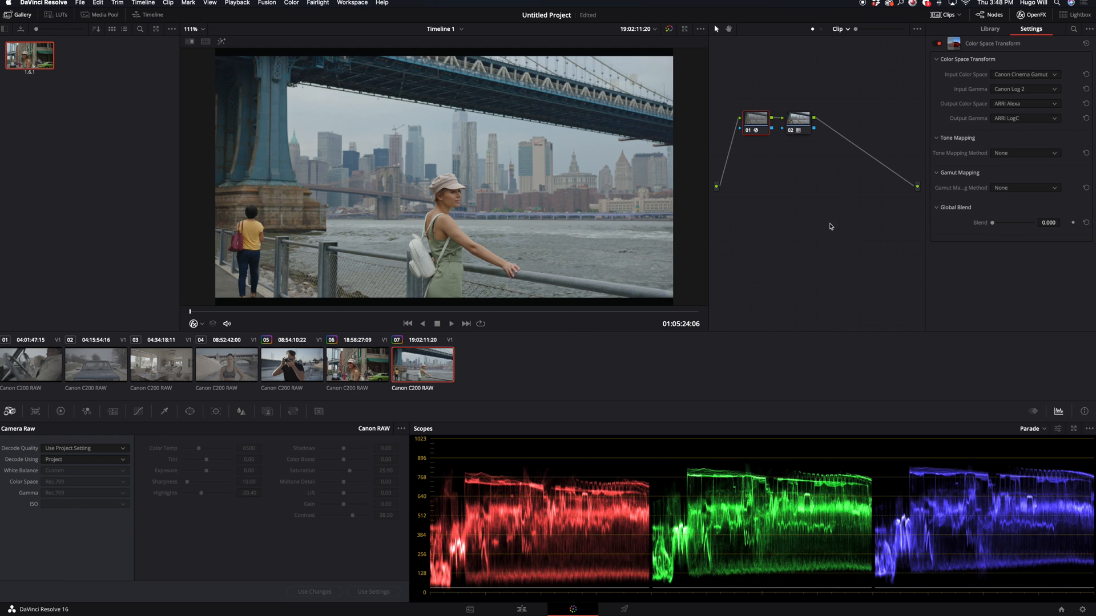
pyautogui.moveTo(370, 314)
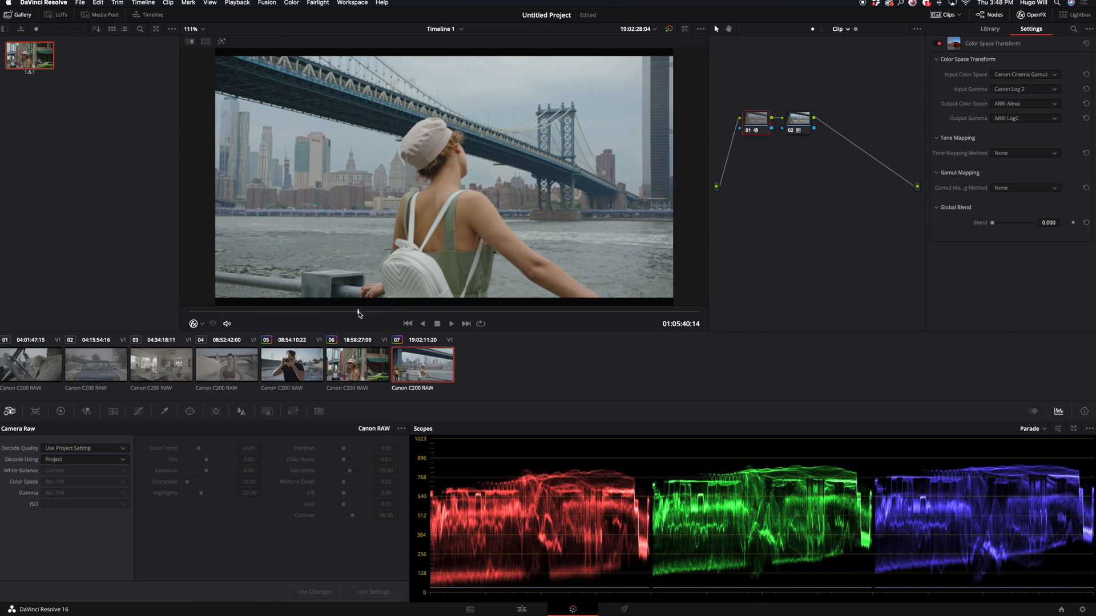
pyautogui.click(226, 364)
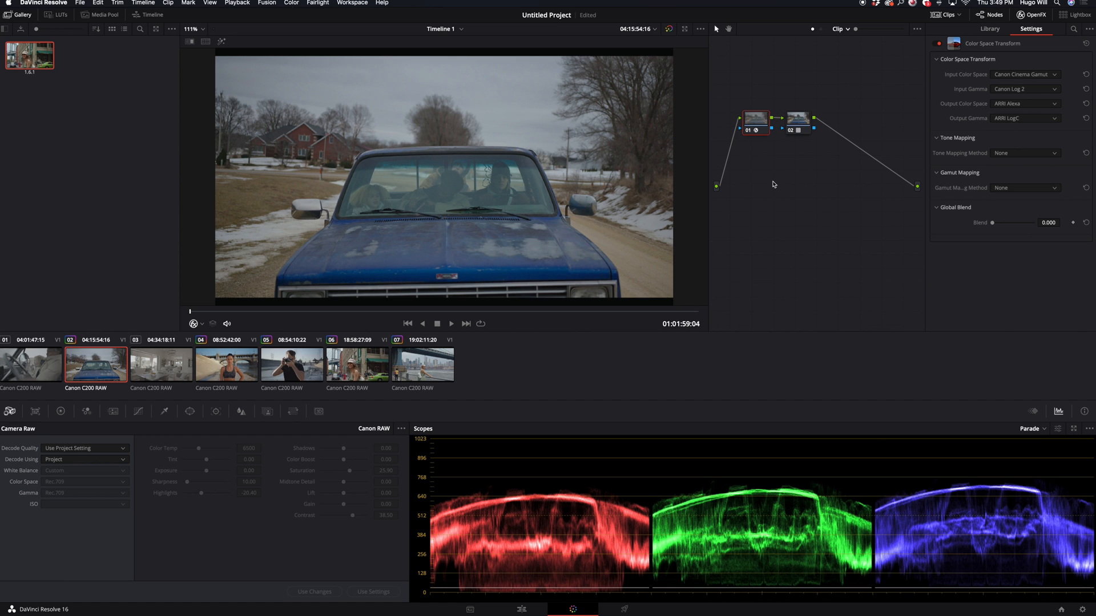
# - Add a third node after node 02 carrying the Rec709 Kodak 2383 D60 film-look LUT
pyautogui.click(990, 29)
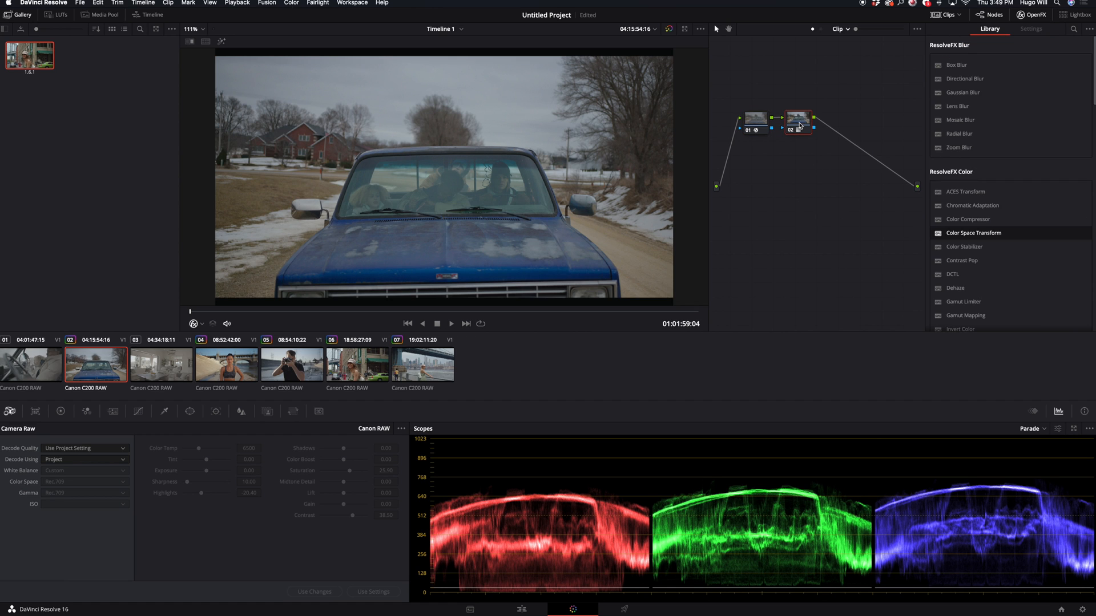
pyautogui.moveTo(832, 189)
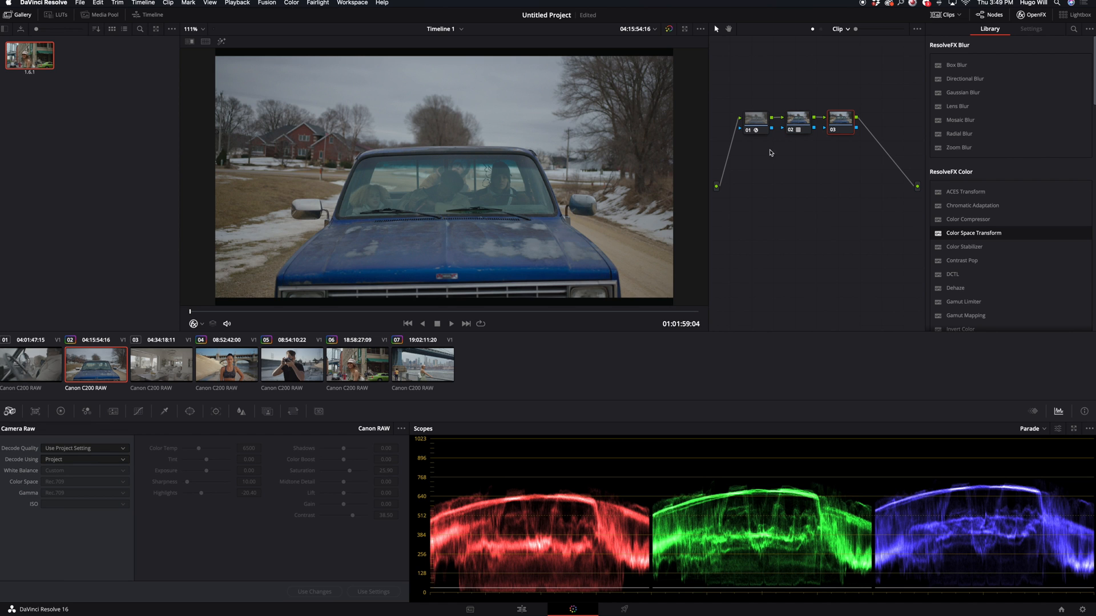
pyautogui.moveTo(803, 133)
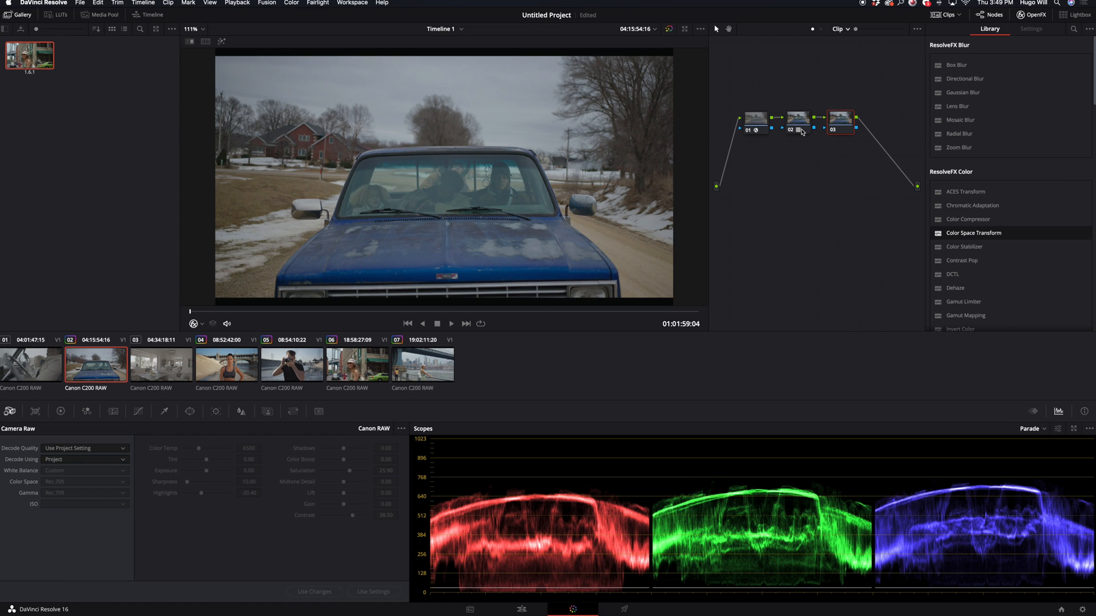
pyautogui.moveTo(801, 132)
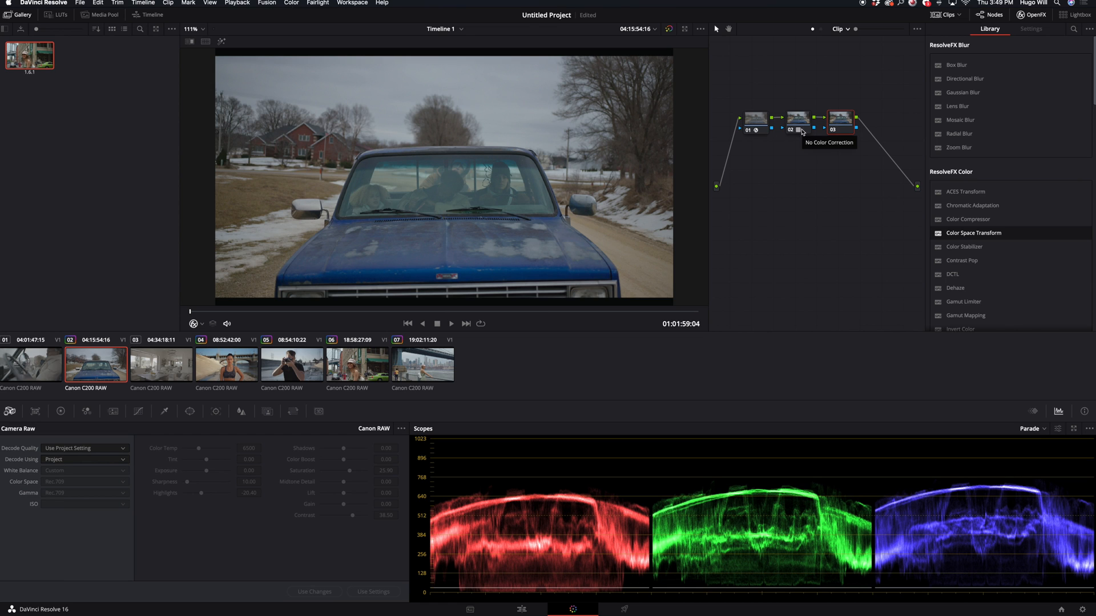
pyautogui.moveTo(839, 122)
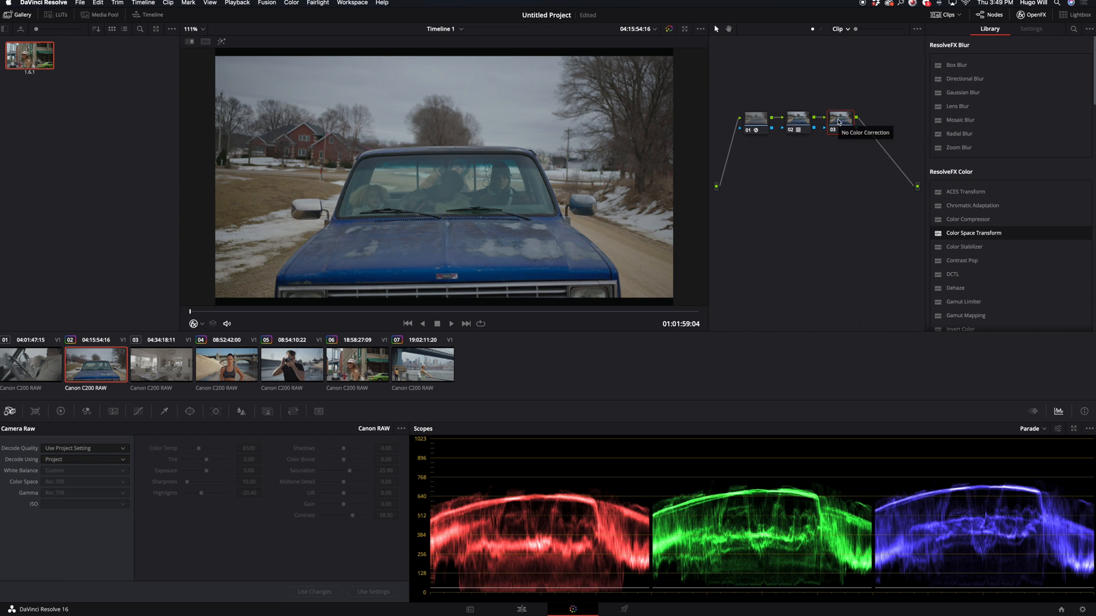
pyautogui.rightClick(840, 116)
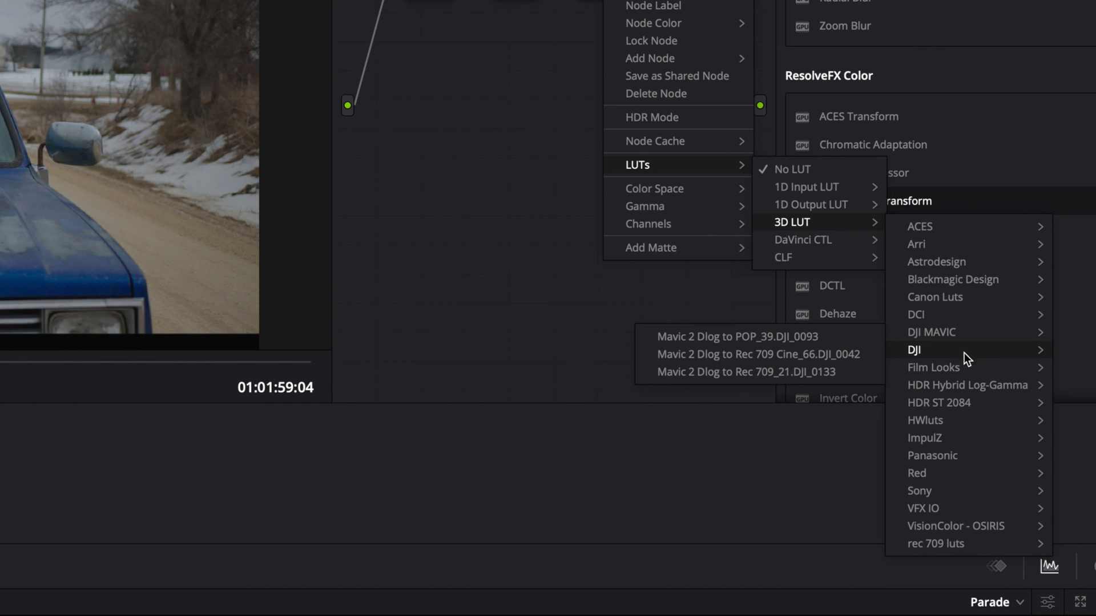
pyautogui.moveTo(933, 367)
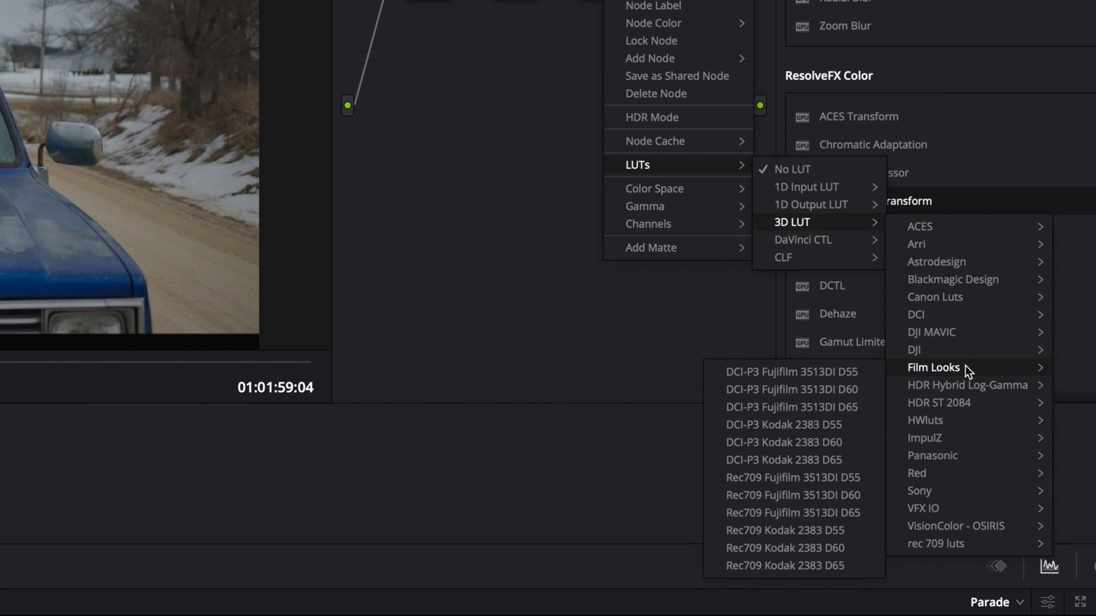
pyautogui.moveTo(941, 379)
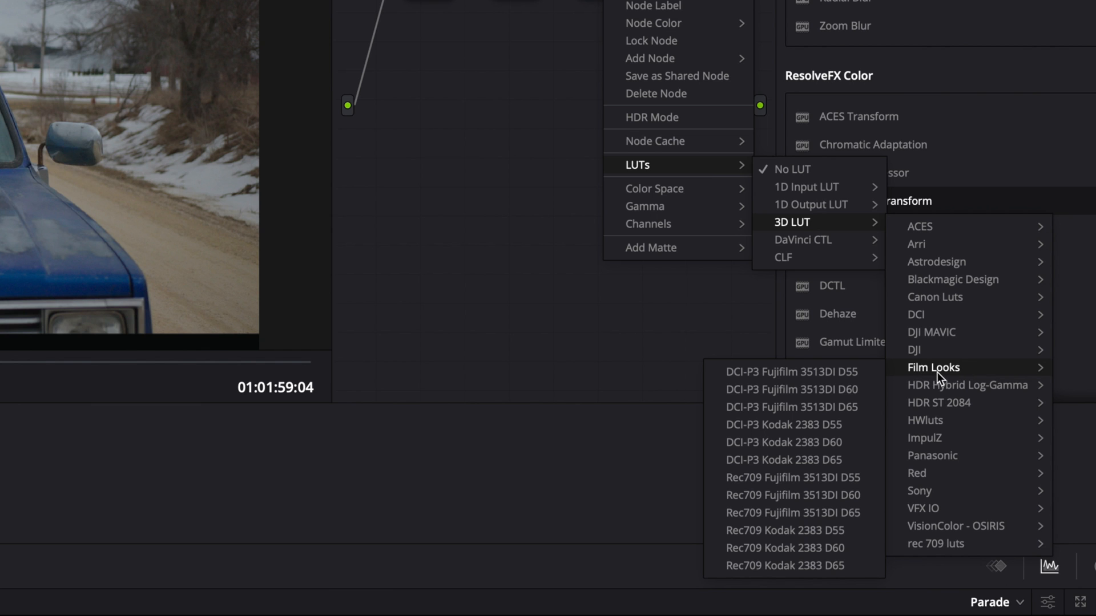
pyautogui.moveTo(793, 530)
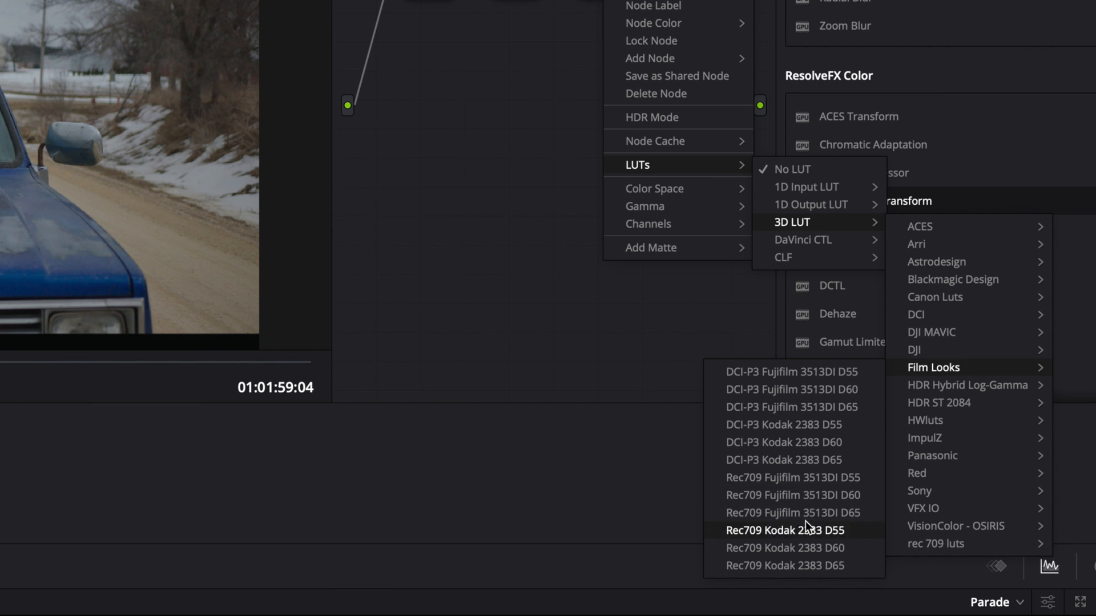
pyautogui.moveTo(793, 495)
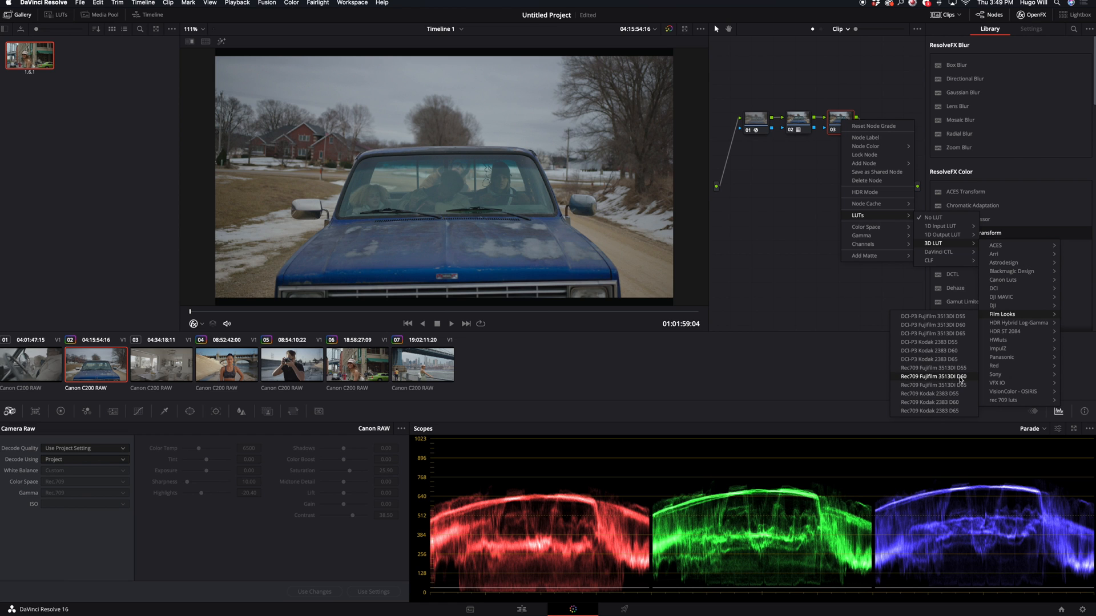
pyautogui.moveTo(932, 402)
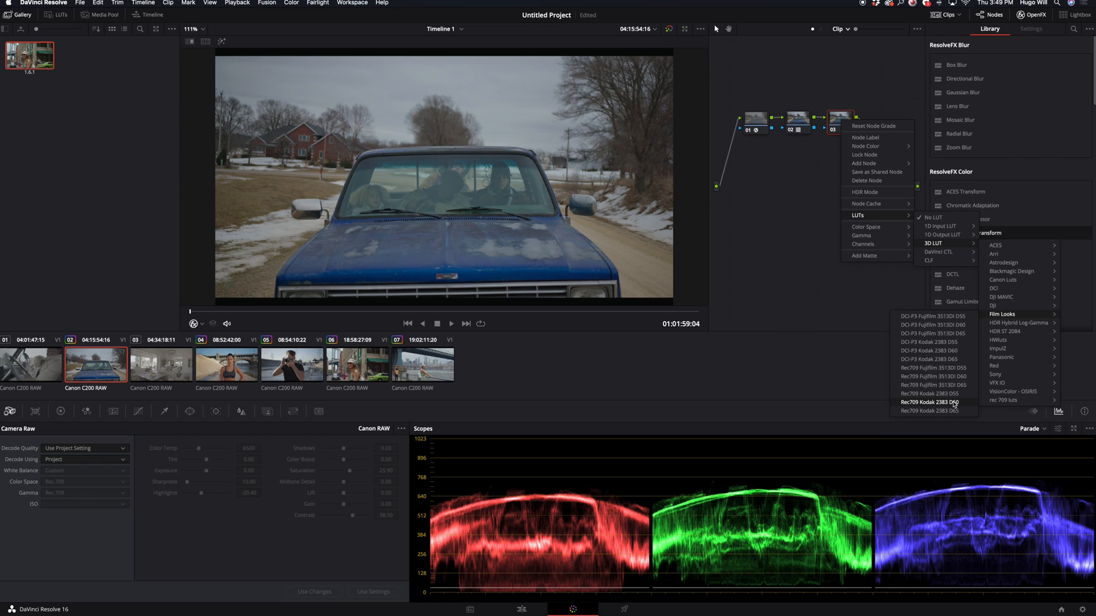
pyautogui.click(930, 402)
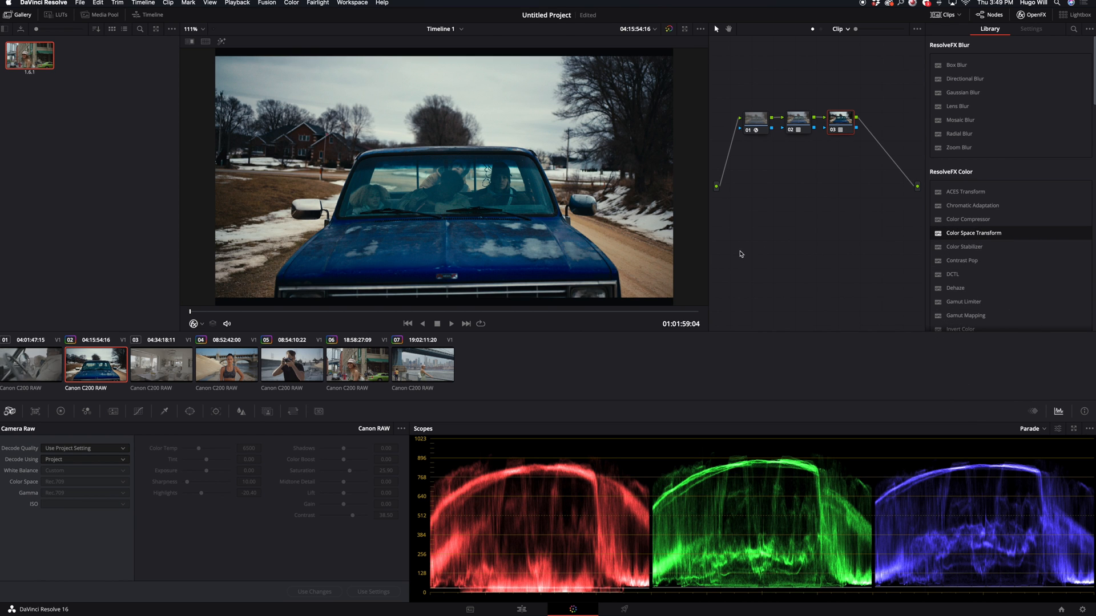
pyautogui.moveTo(338, 427)
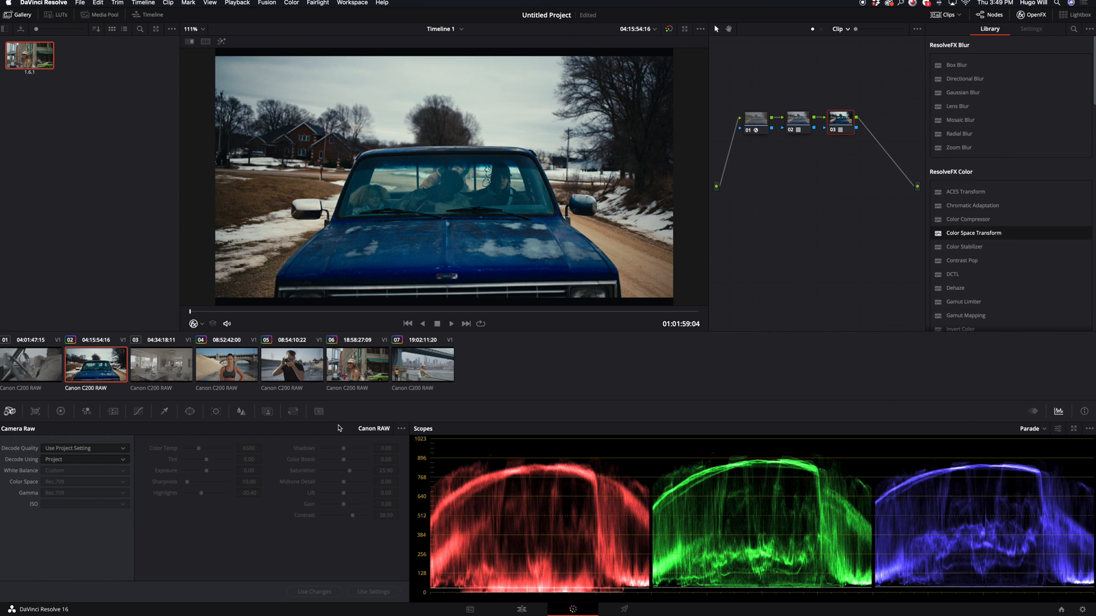
# - Set node 03's Key Output Gain to about 0.5 to soften the Kodak look
pyautogui.click(292, 411)
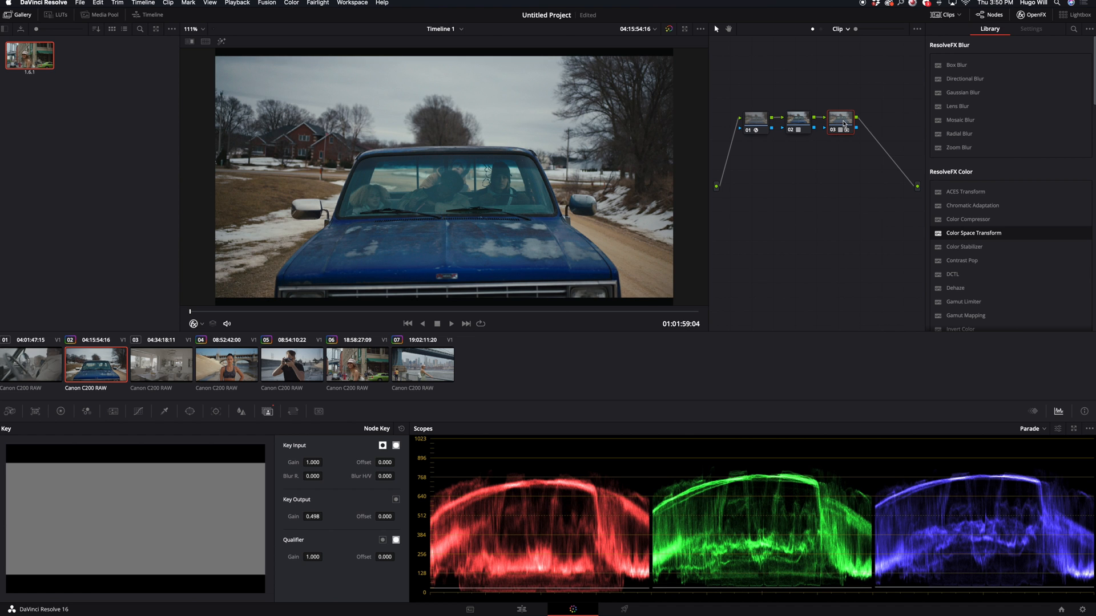
pyautogui.moveTo(843, 125)
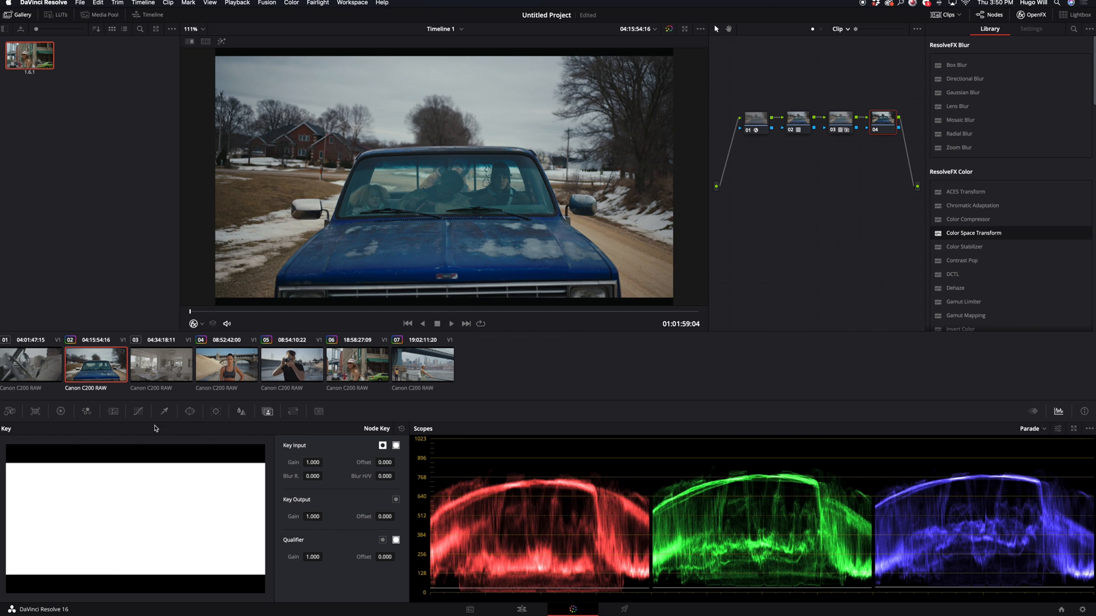
# - Add a fifth serial node, 05, after node 04 on the truck clip
pyautogui.click(60, 411)
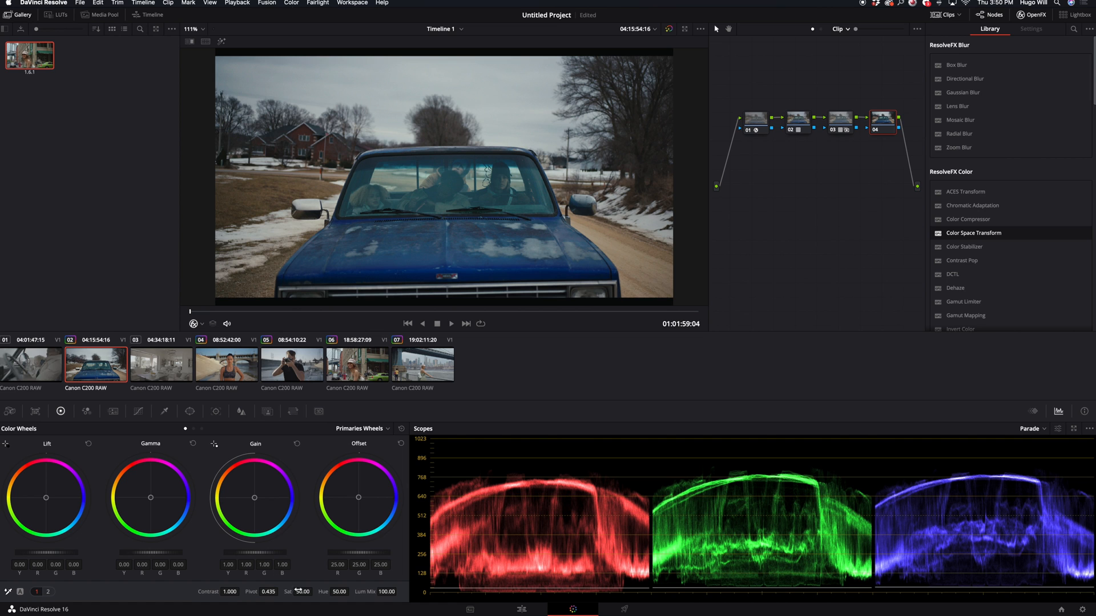
pyautogui.moveTo(302, 592); pyautogui.dragTo(308, 591)
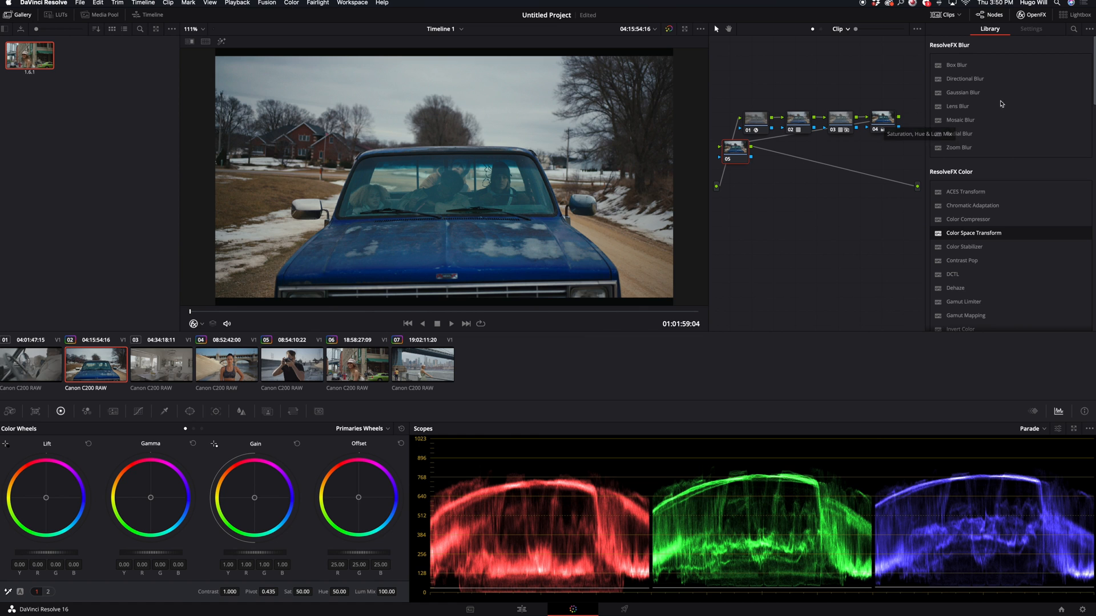
# - Search the OpenFX library for 'film' and apply Film Grain to node 05
pyautogui.click(1073, 28)
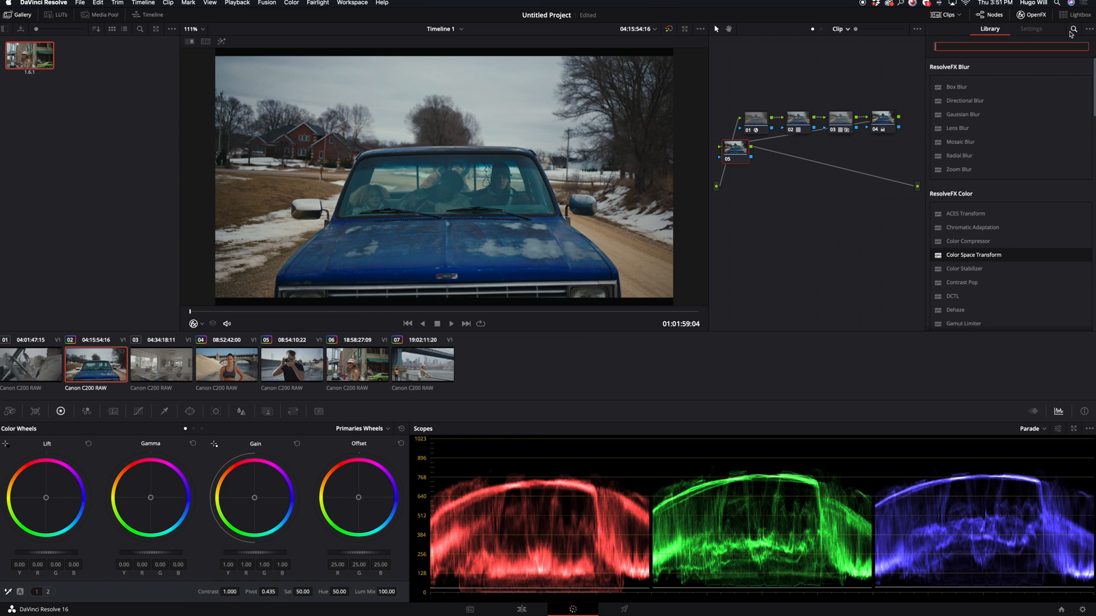
pyautogui.write('film')
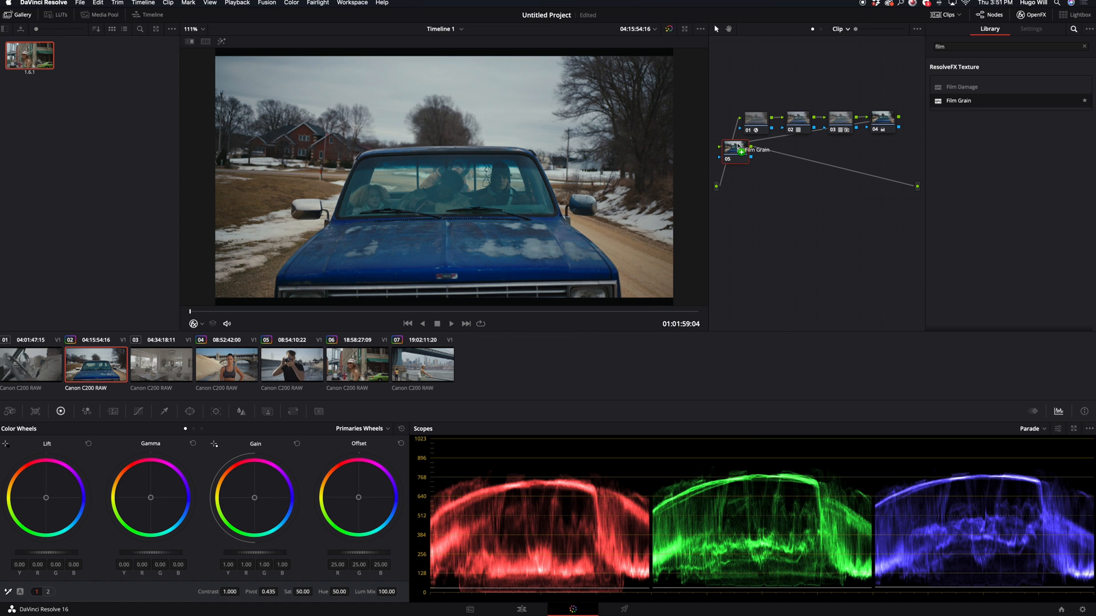
pyautogui.click(1030, 29)
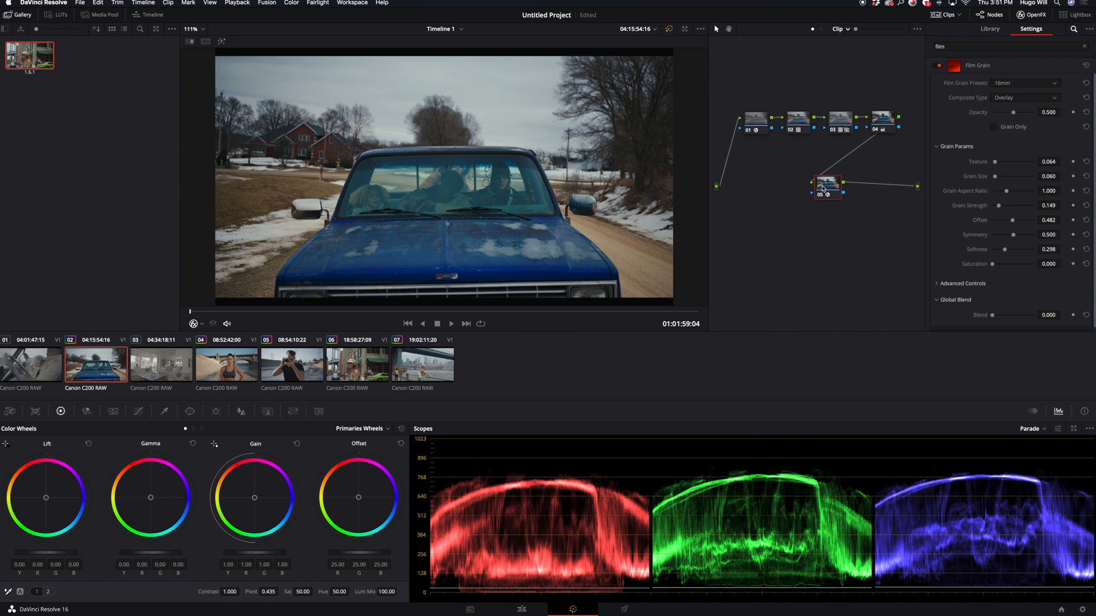
# - Choose the 35mm grain preset and raise the grain Opacity to 1.0
pyautogui.click(1024, 83)
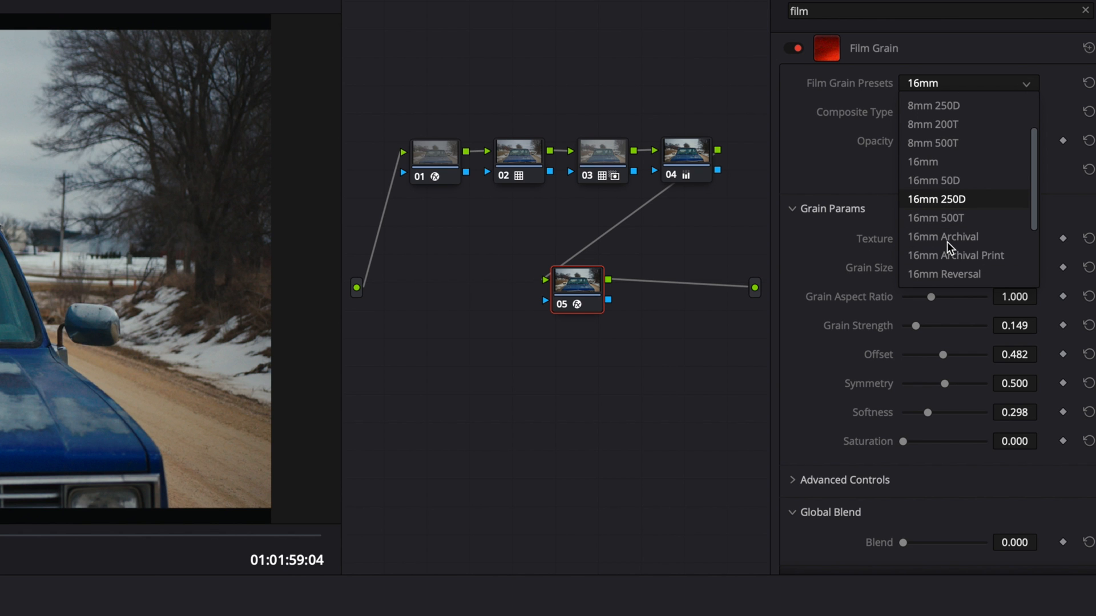
pyautogui.scroll(-3)
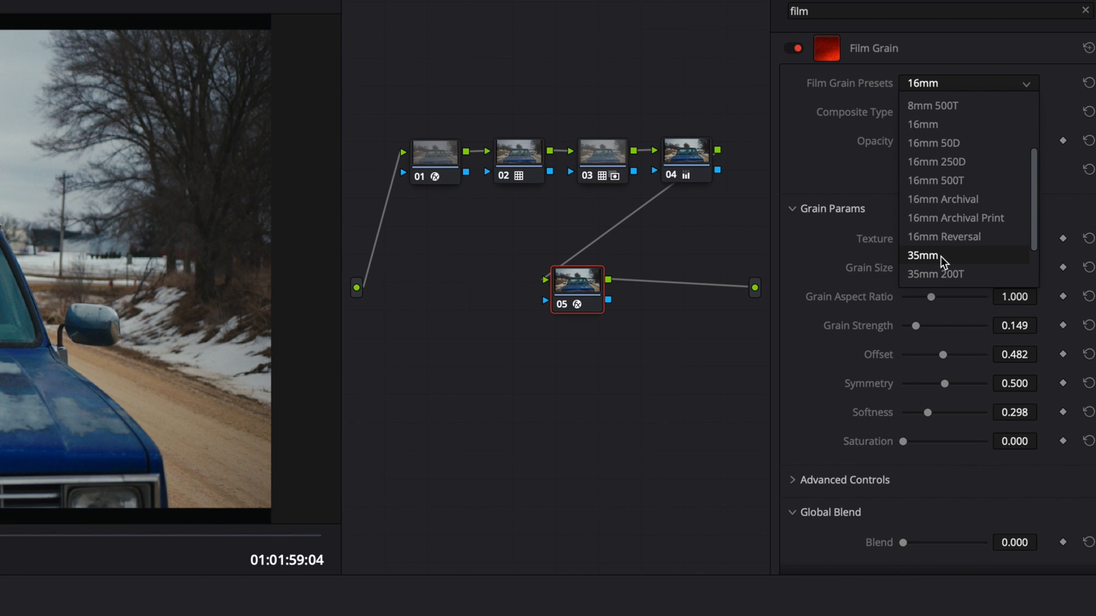
pyautogui.click(922, 255)
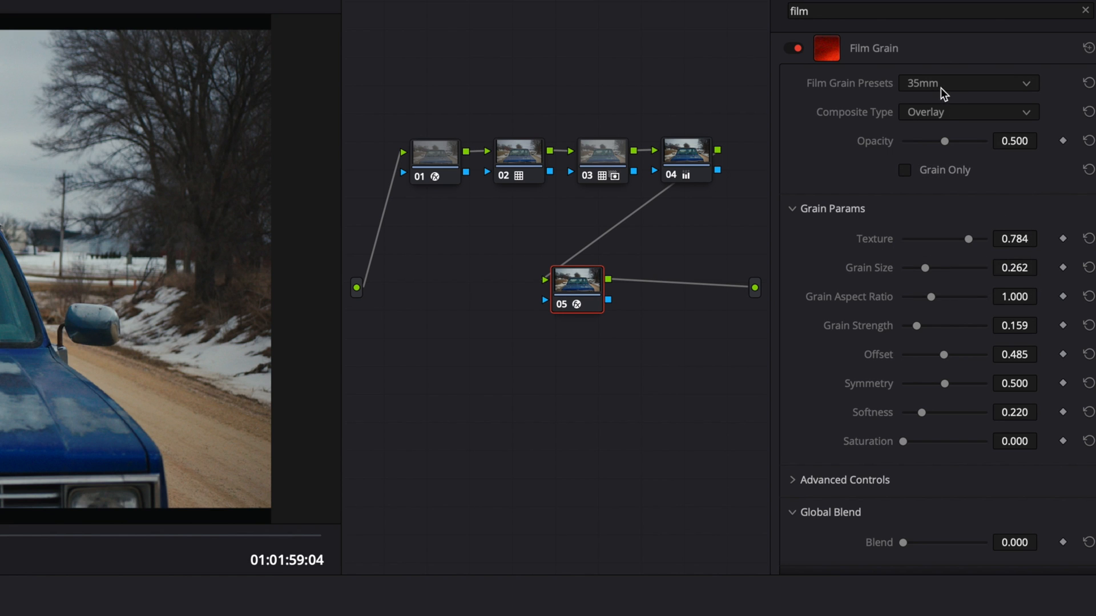
pyautogui.moveTo(945, 140); pyautogui.dragTo(984, 140)
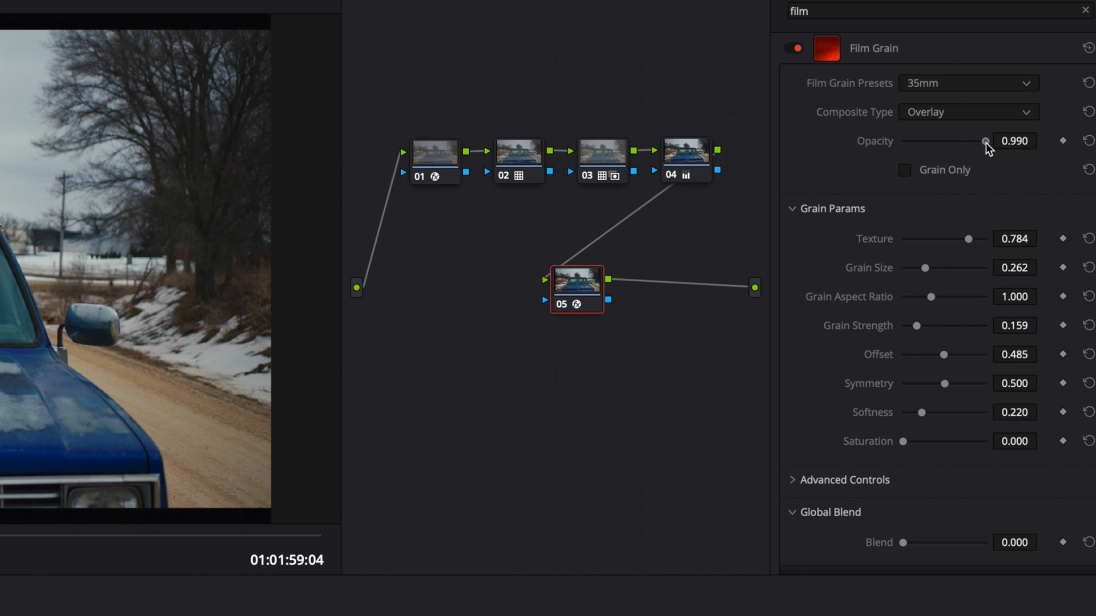
pyautogui.moveTo(984, 141); pyautogui.dragTo(993, 141)
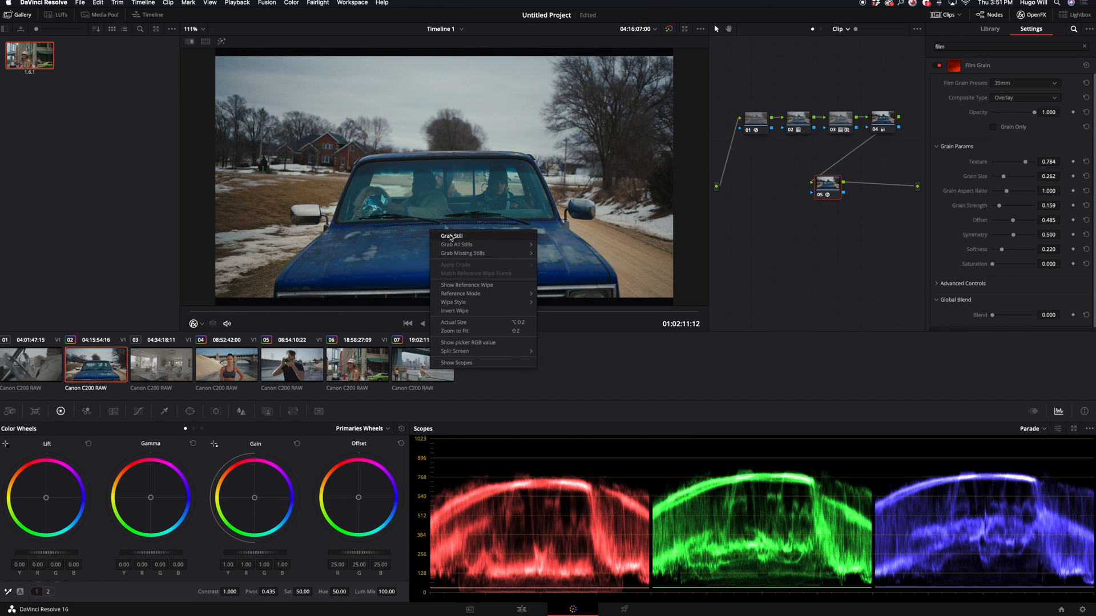
# - Grab a second gallery still of the truck grade and switch to the living-room clip
pyautogui.click(451, 237)
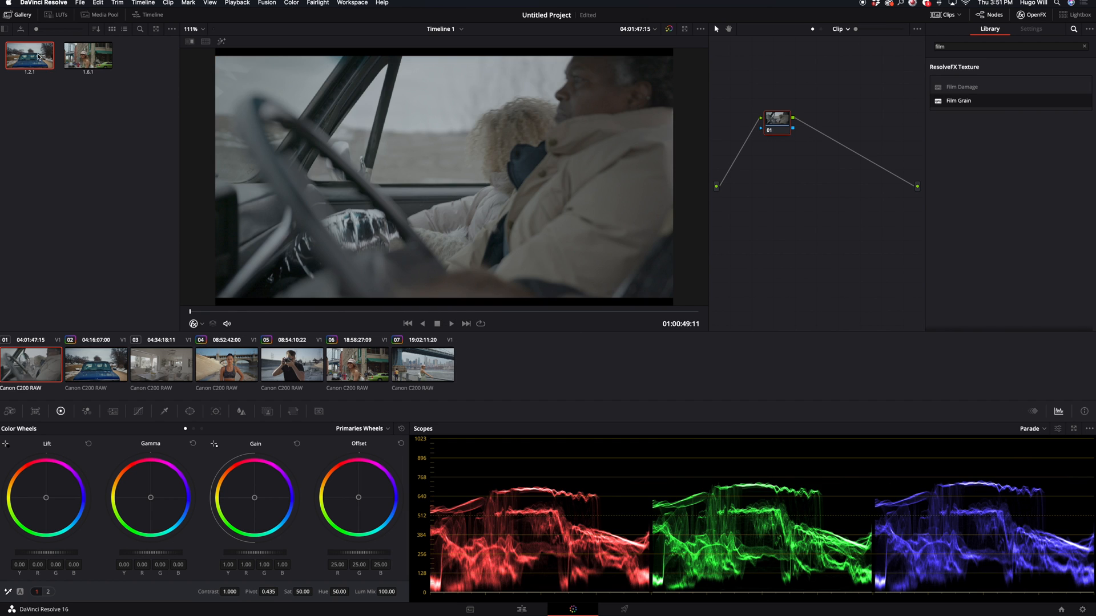
pyautogui.click(1030, 29)
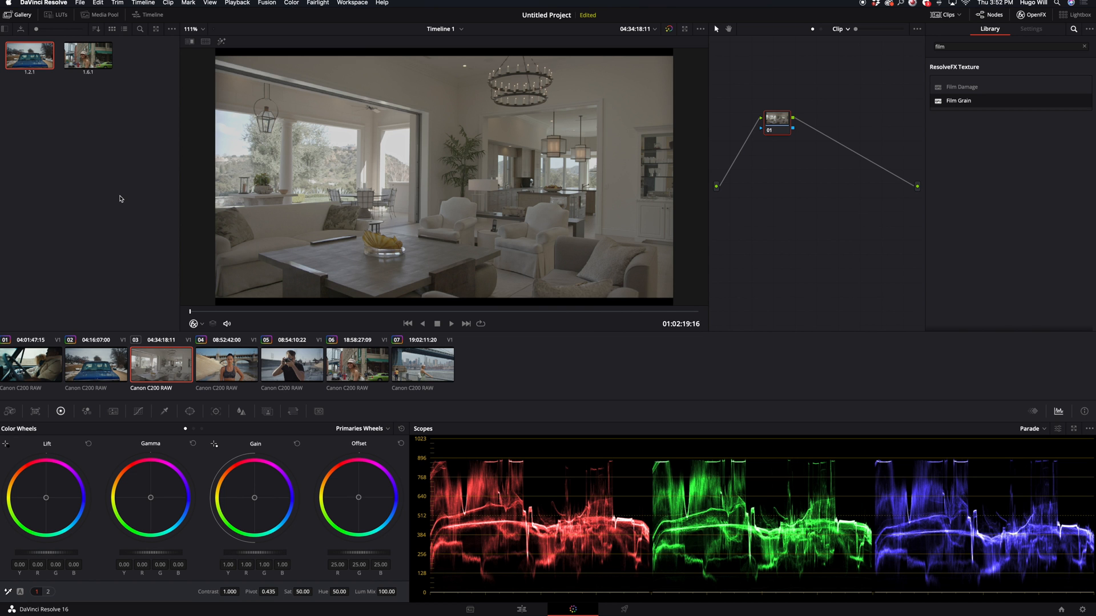
# - Apply the saved two-node Canon-to-Arri still to the living-room clip and add node 03
pyautogui.click(87, 56)
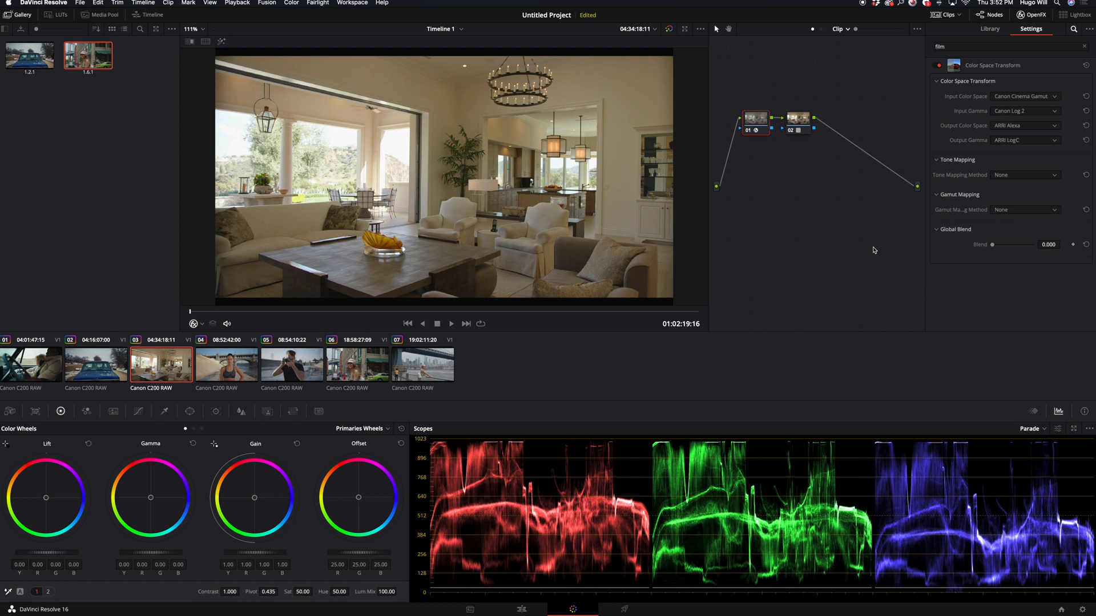
pyautogui.moveTo(730, 252)
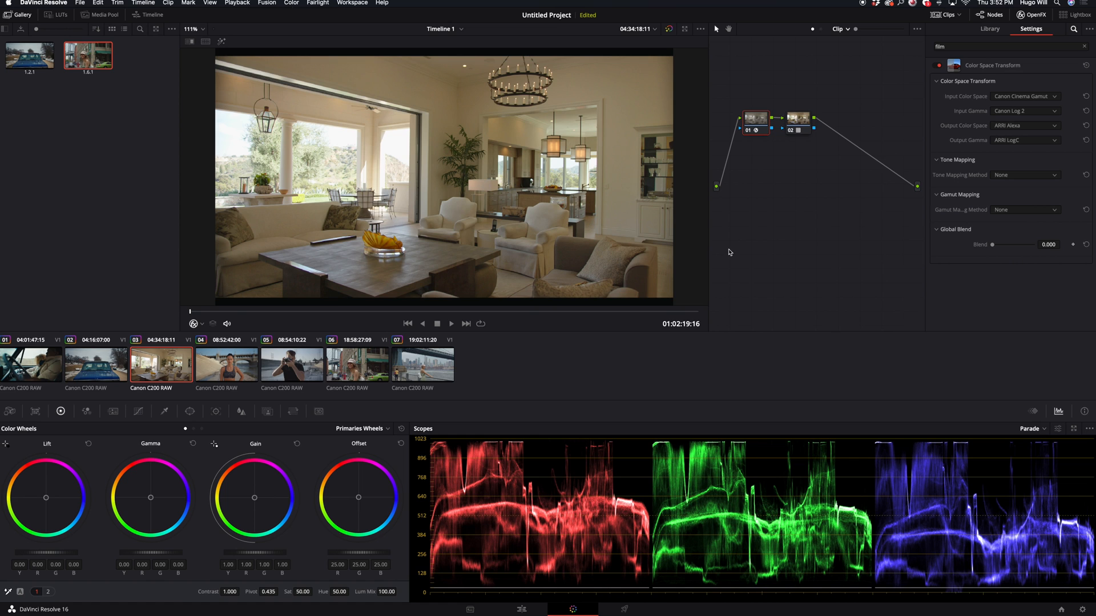
pyautogui.moveTo(329, 130)
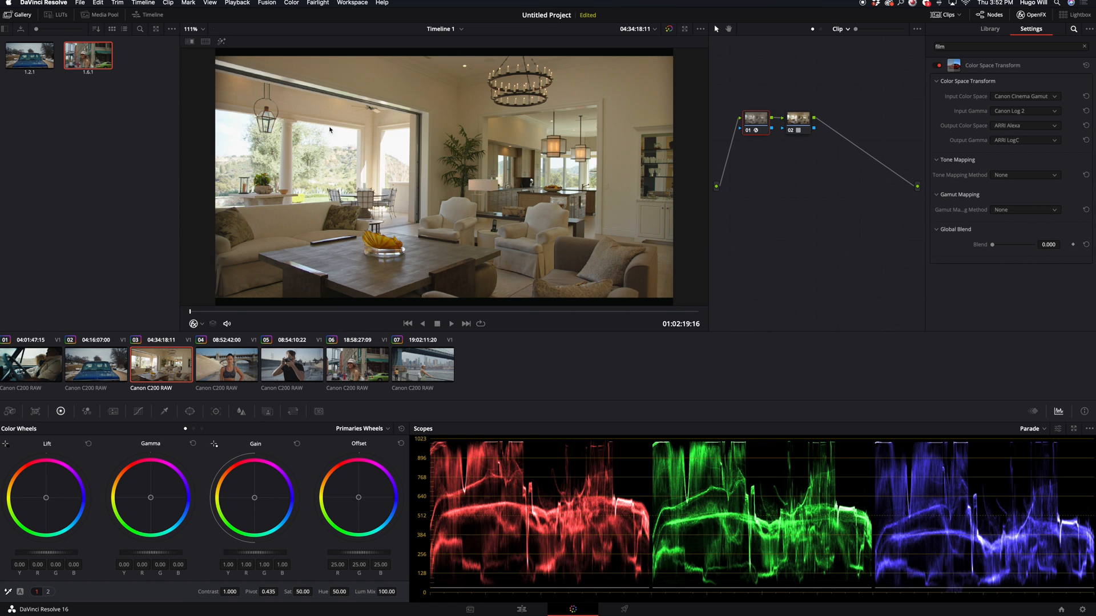
pyautogui.click(988, 29)
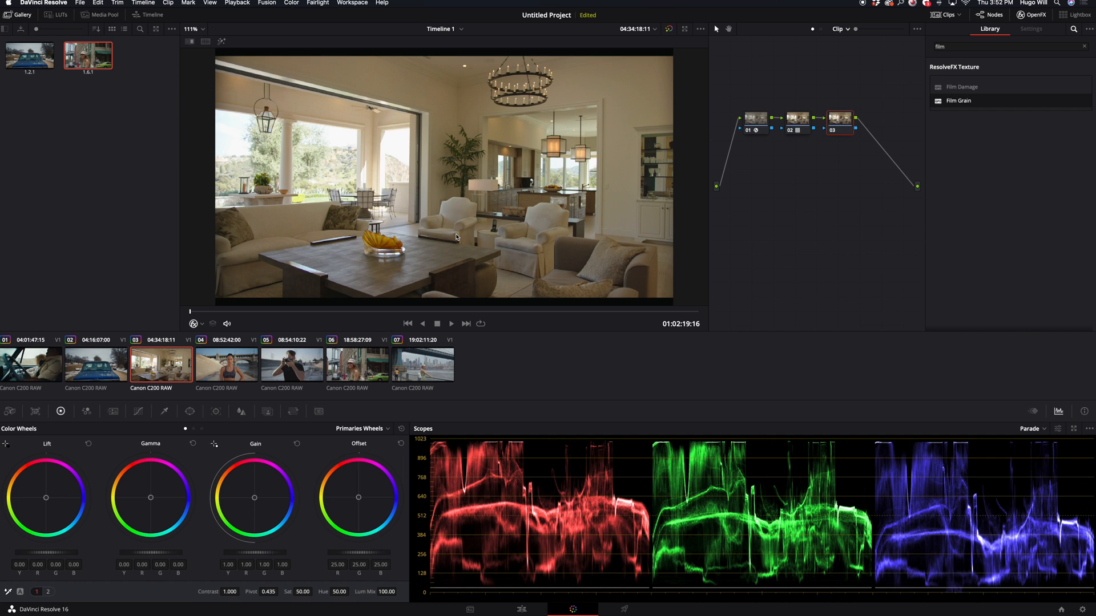
pyautogui.moveTo(834, 241)
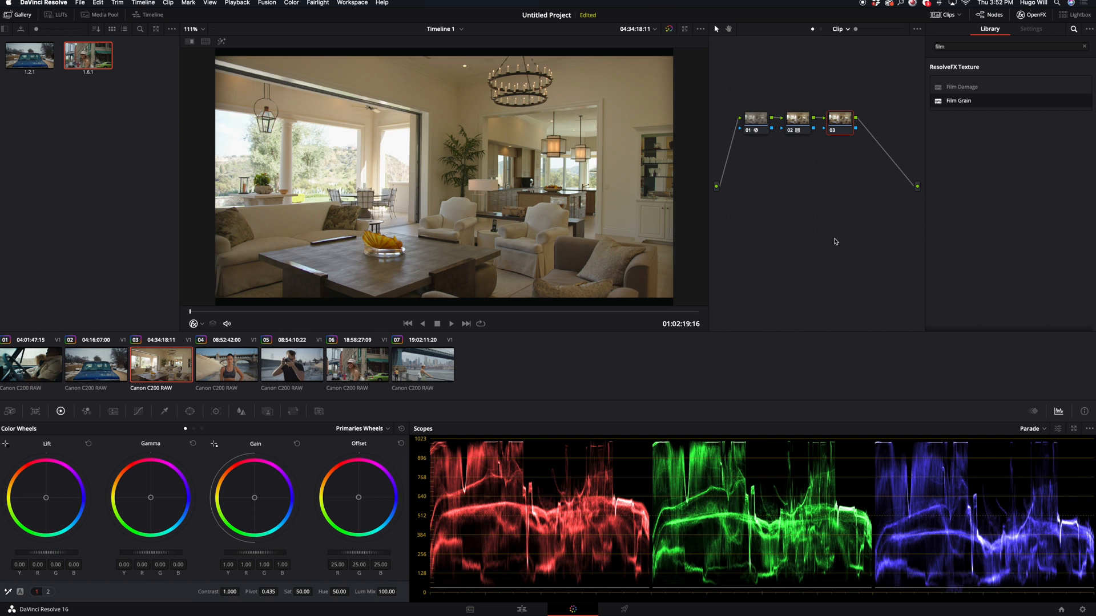
pyautogui.moveTo(256, 559)
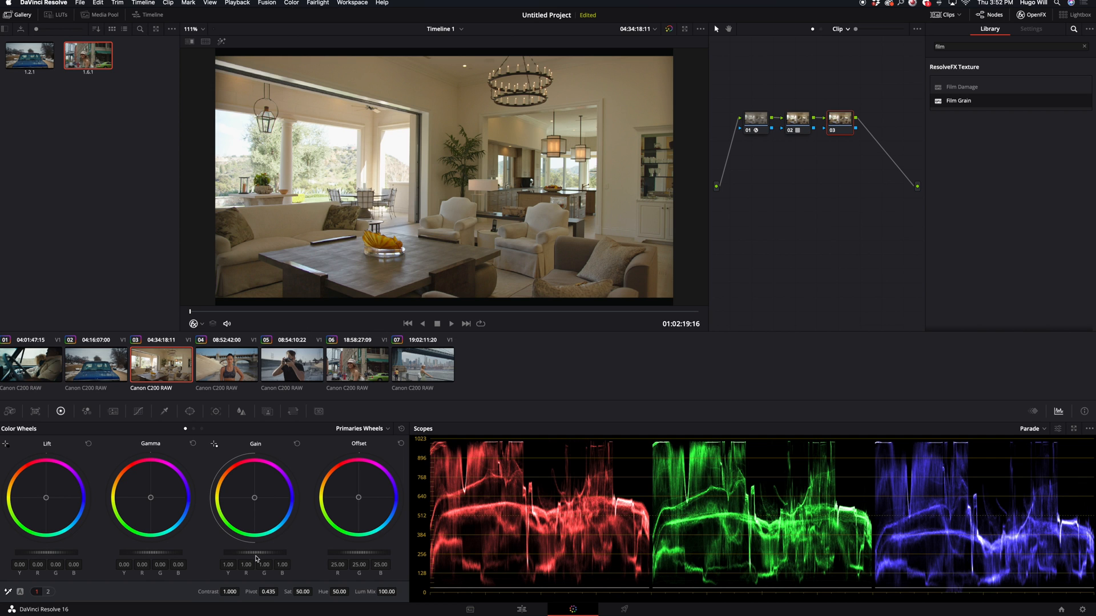
pyautogui.moveTo(140, 417)
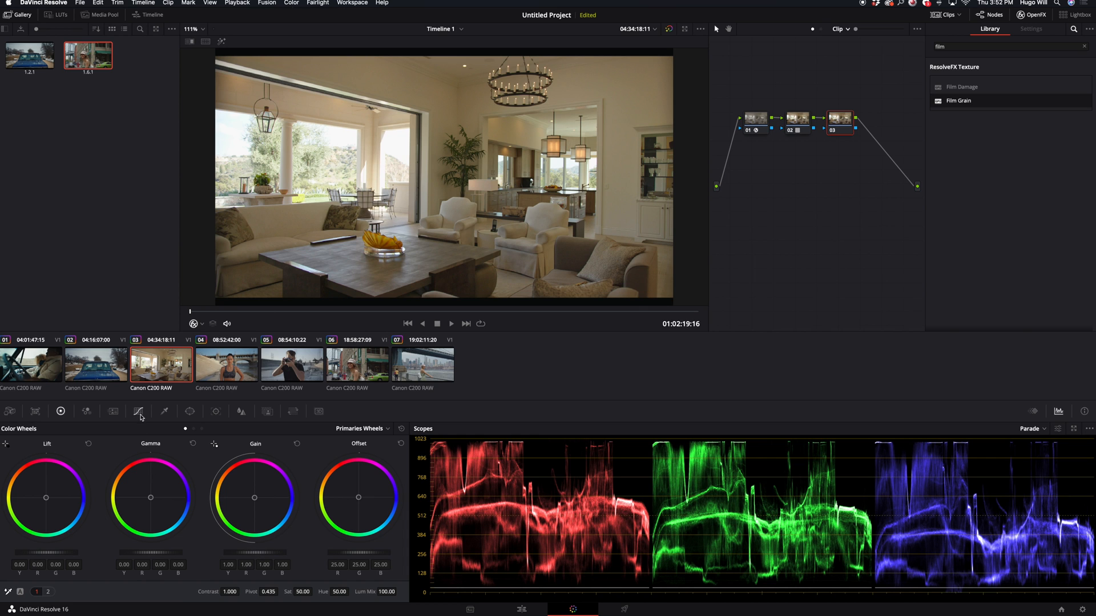
pyautogui.moveTo(262, 556)
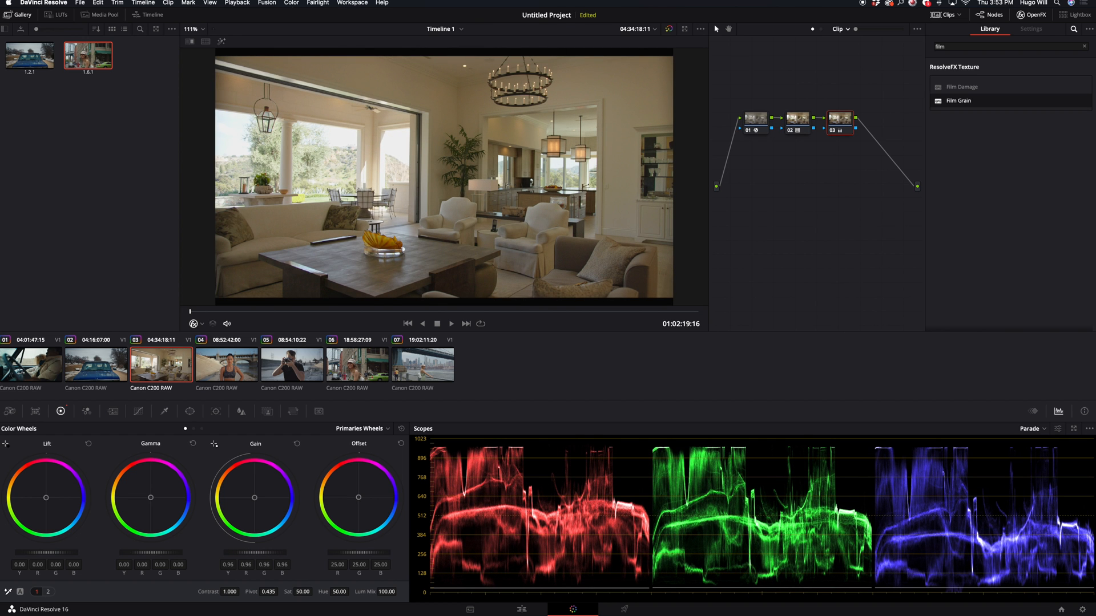
pyautogui.moveTo(523, 358)
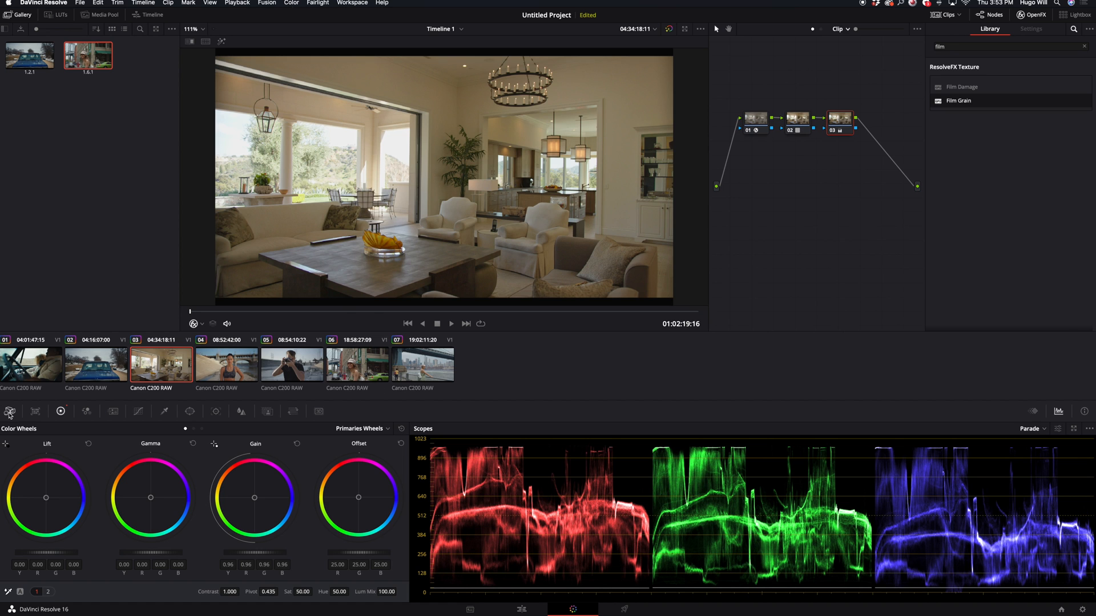
# - Decode the living-room clip's Canon RAW using Clip settings with Highlights at -100
pyautogui.click(10, 411)
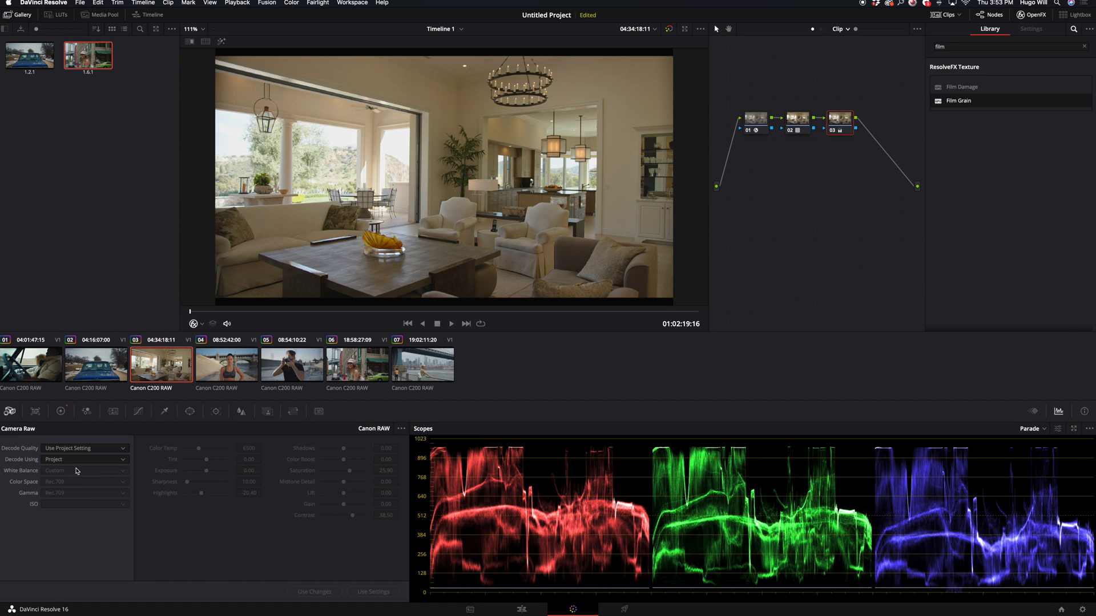
pyautogui.click(84, 459)
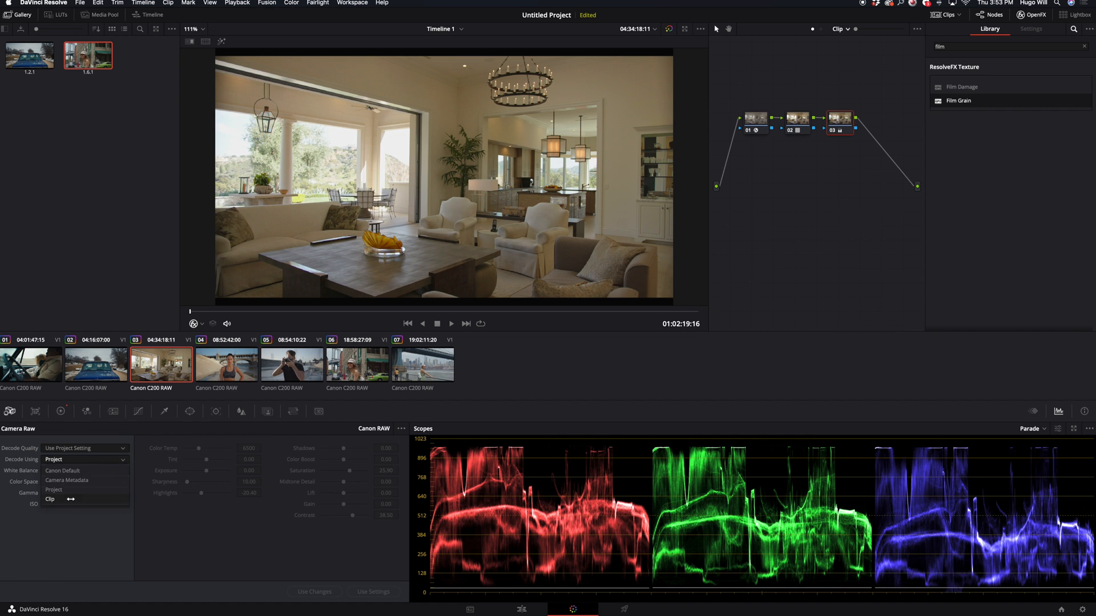
pyautogui.click(50, 500)
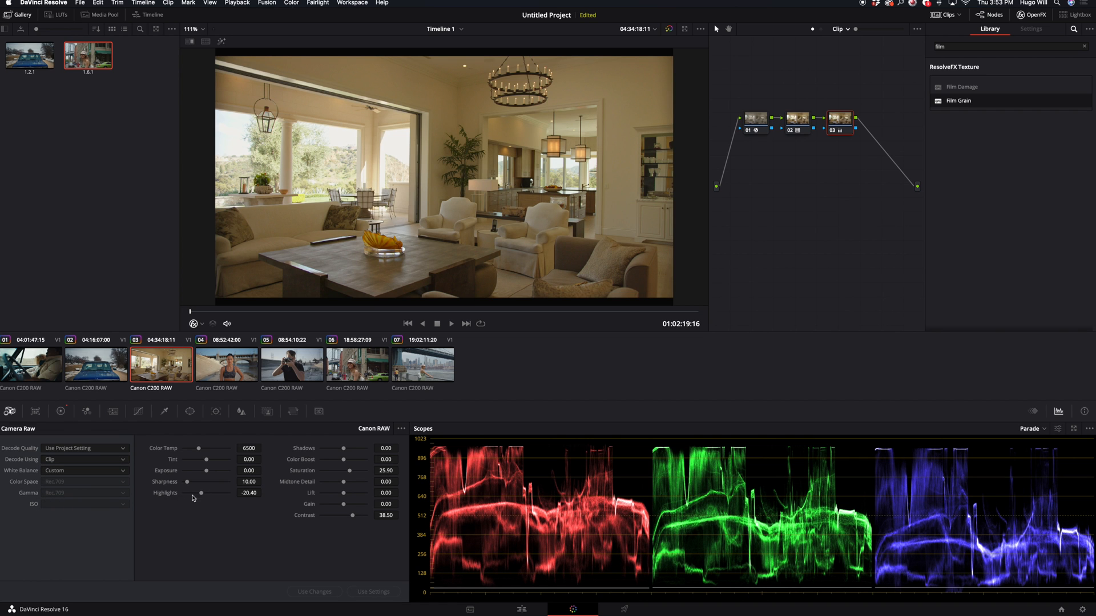
pyautogui.moveTo(202, 496)
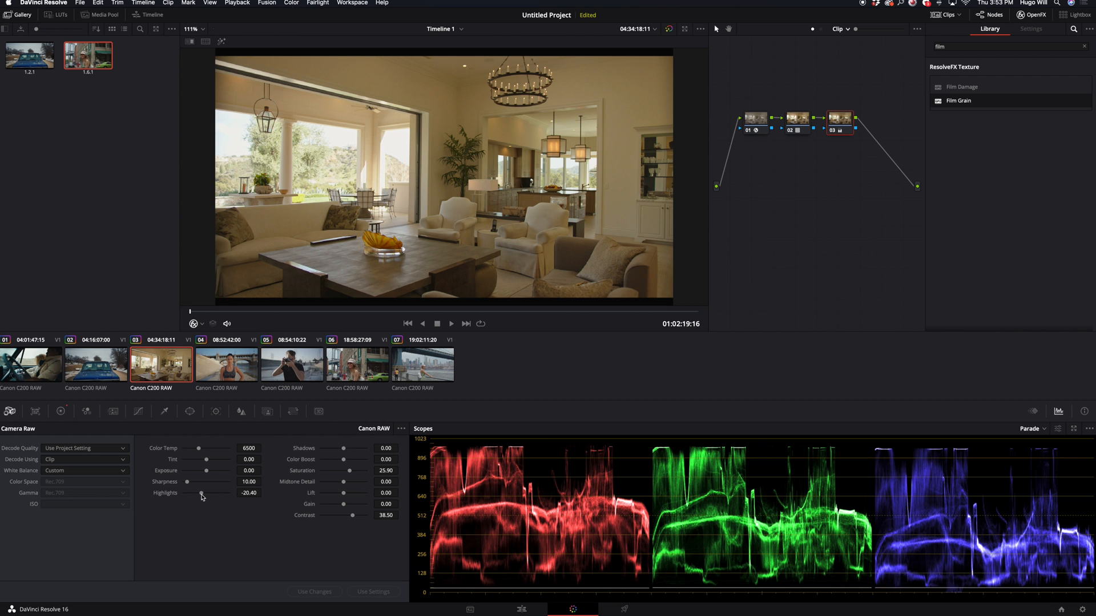
pyautogui.moveTo(201, 495); pyautogui.dragTo(195, 494)
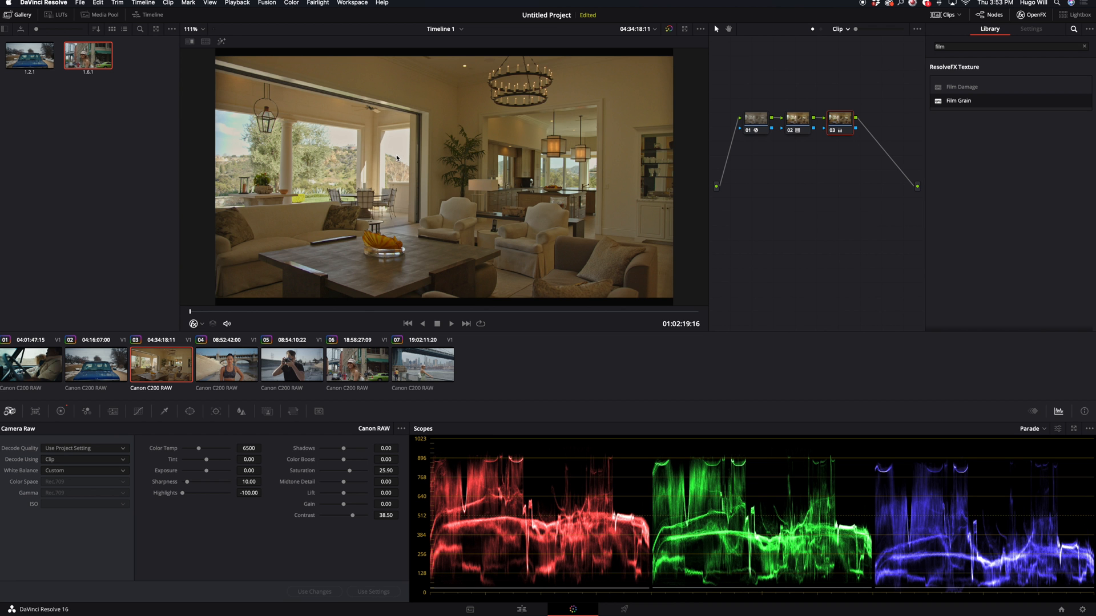
pyautogui.moveTo(545, 482)
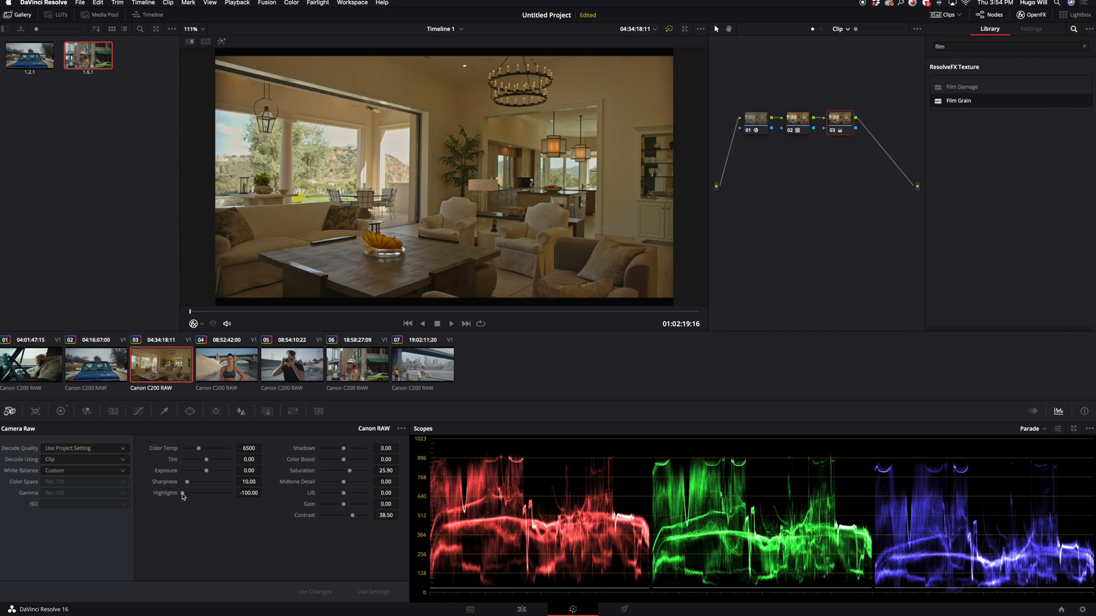
pyautogui.click(60, 411)
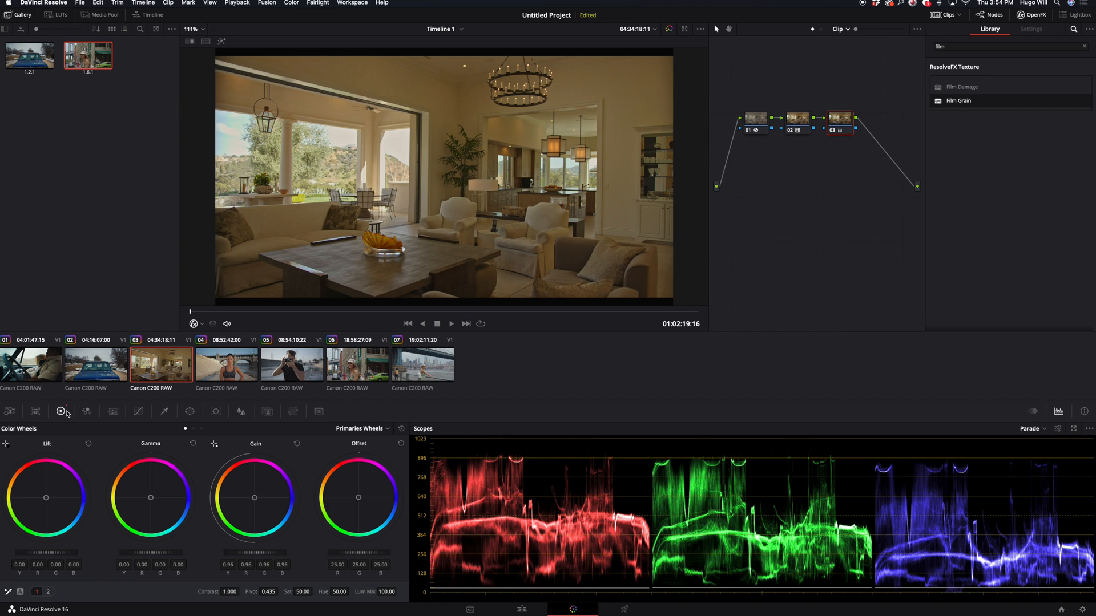